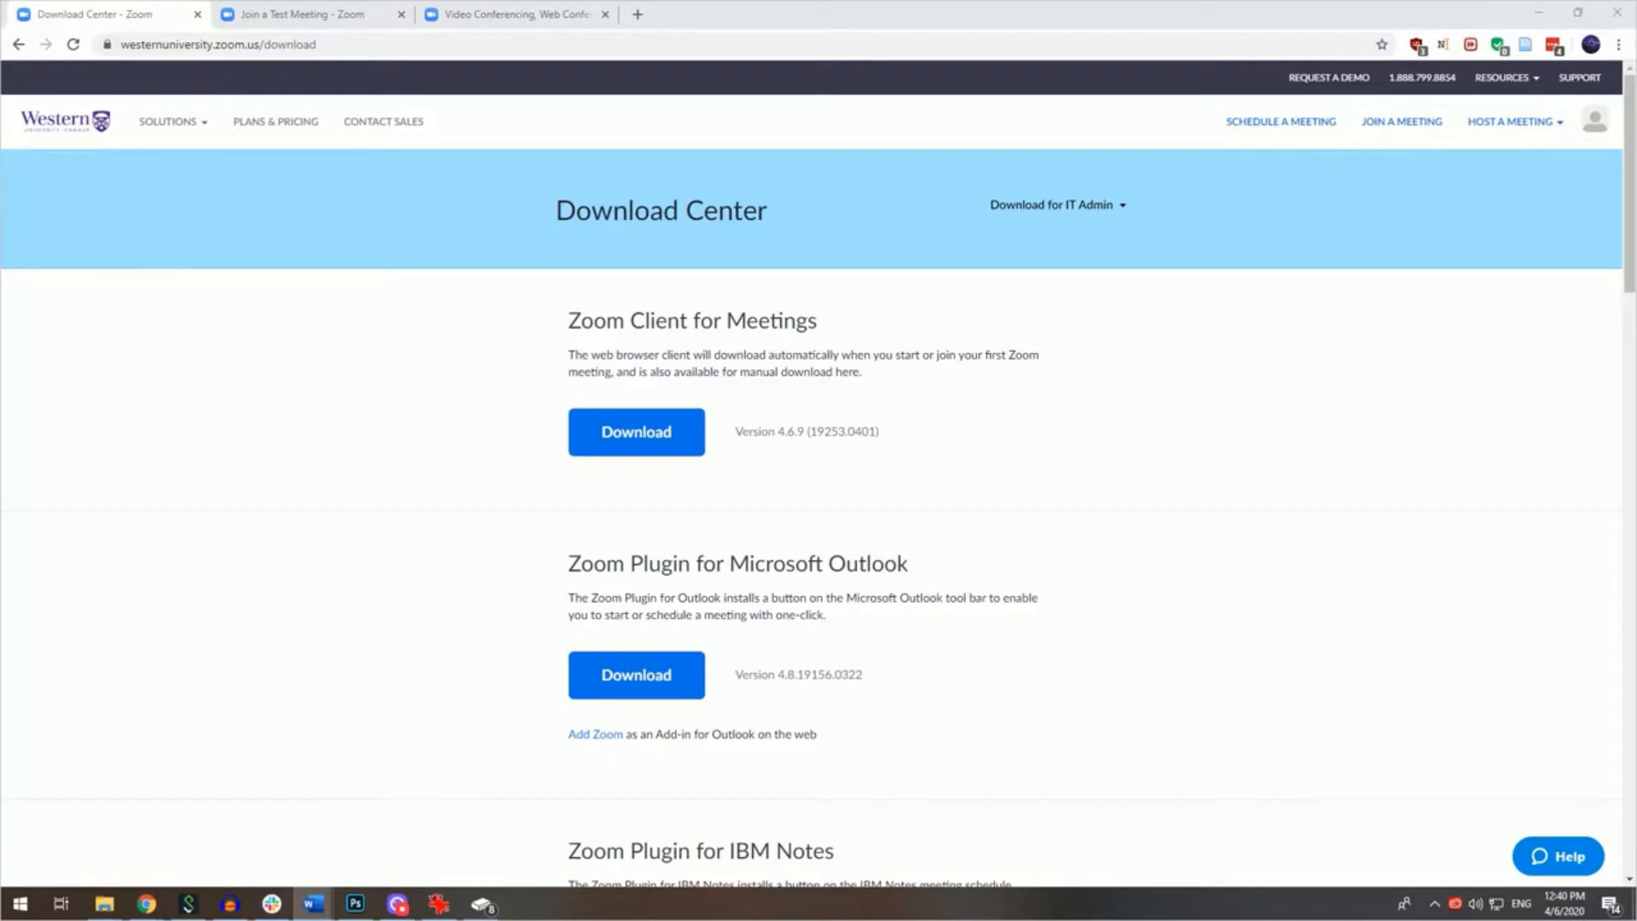
mouse_move(1552, 597)
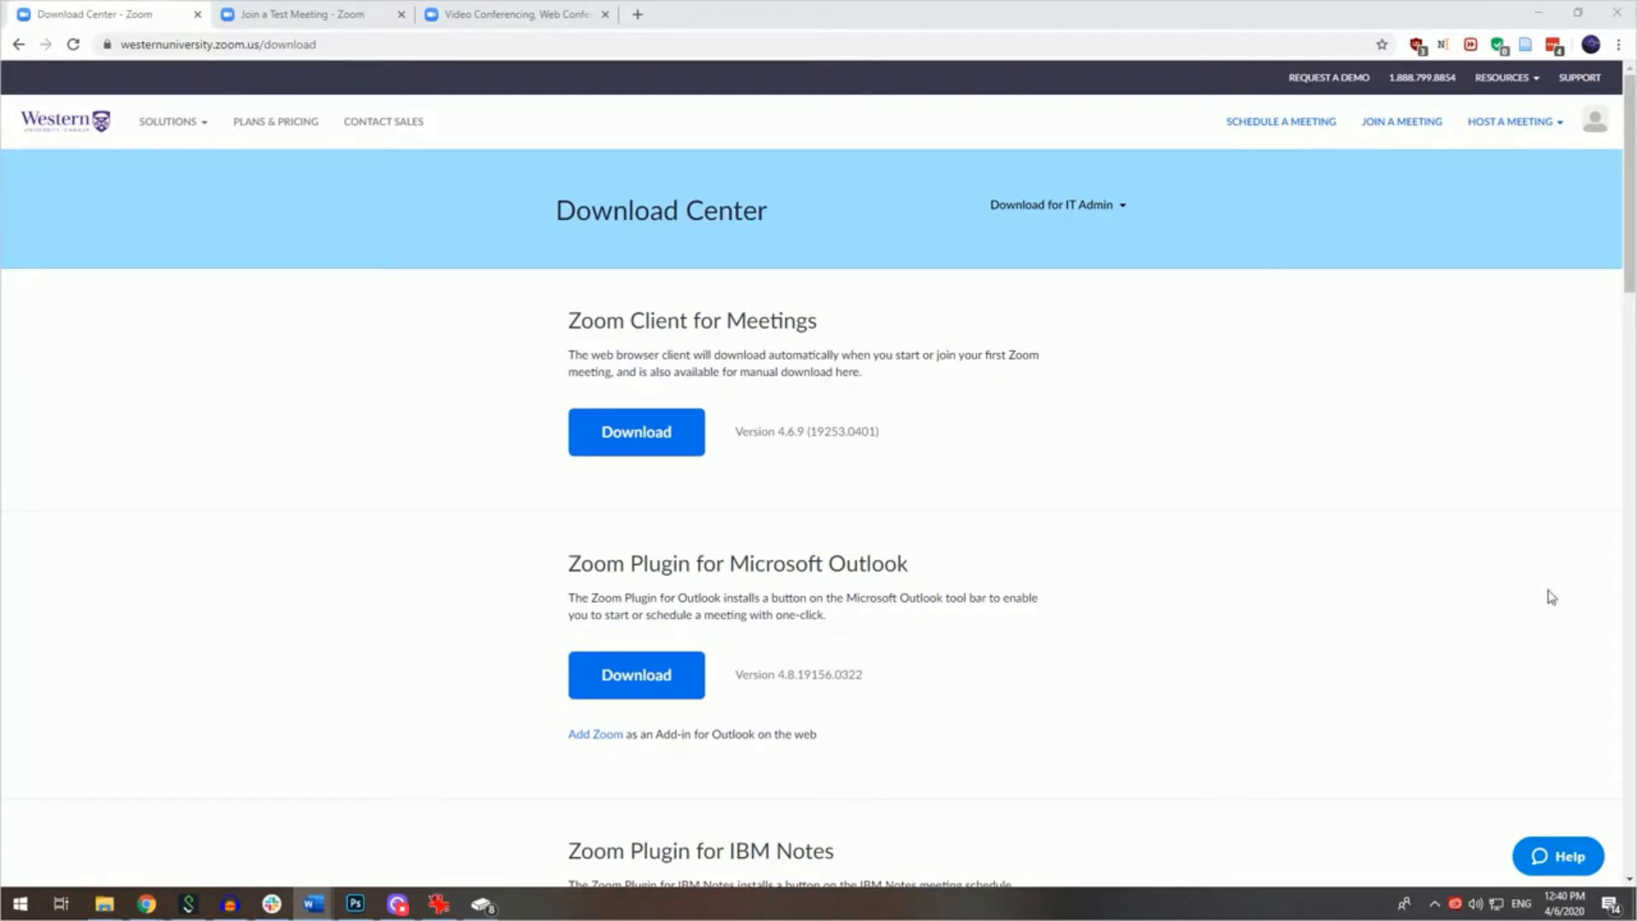
mouse_move(542, 293)
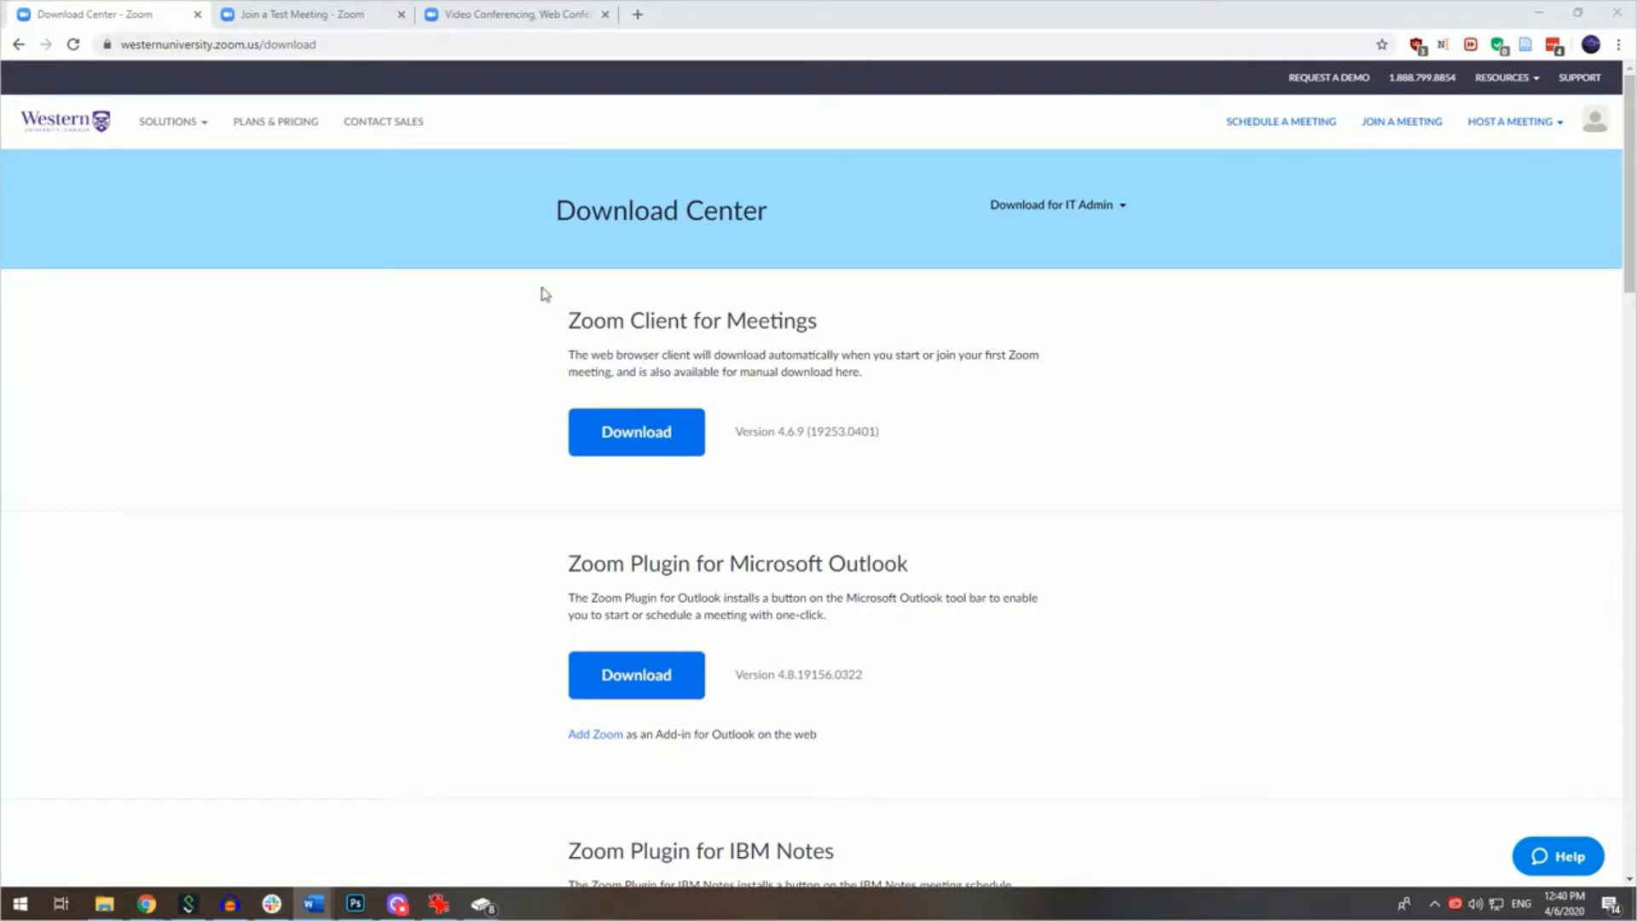
mouse_move(636, 432)
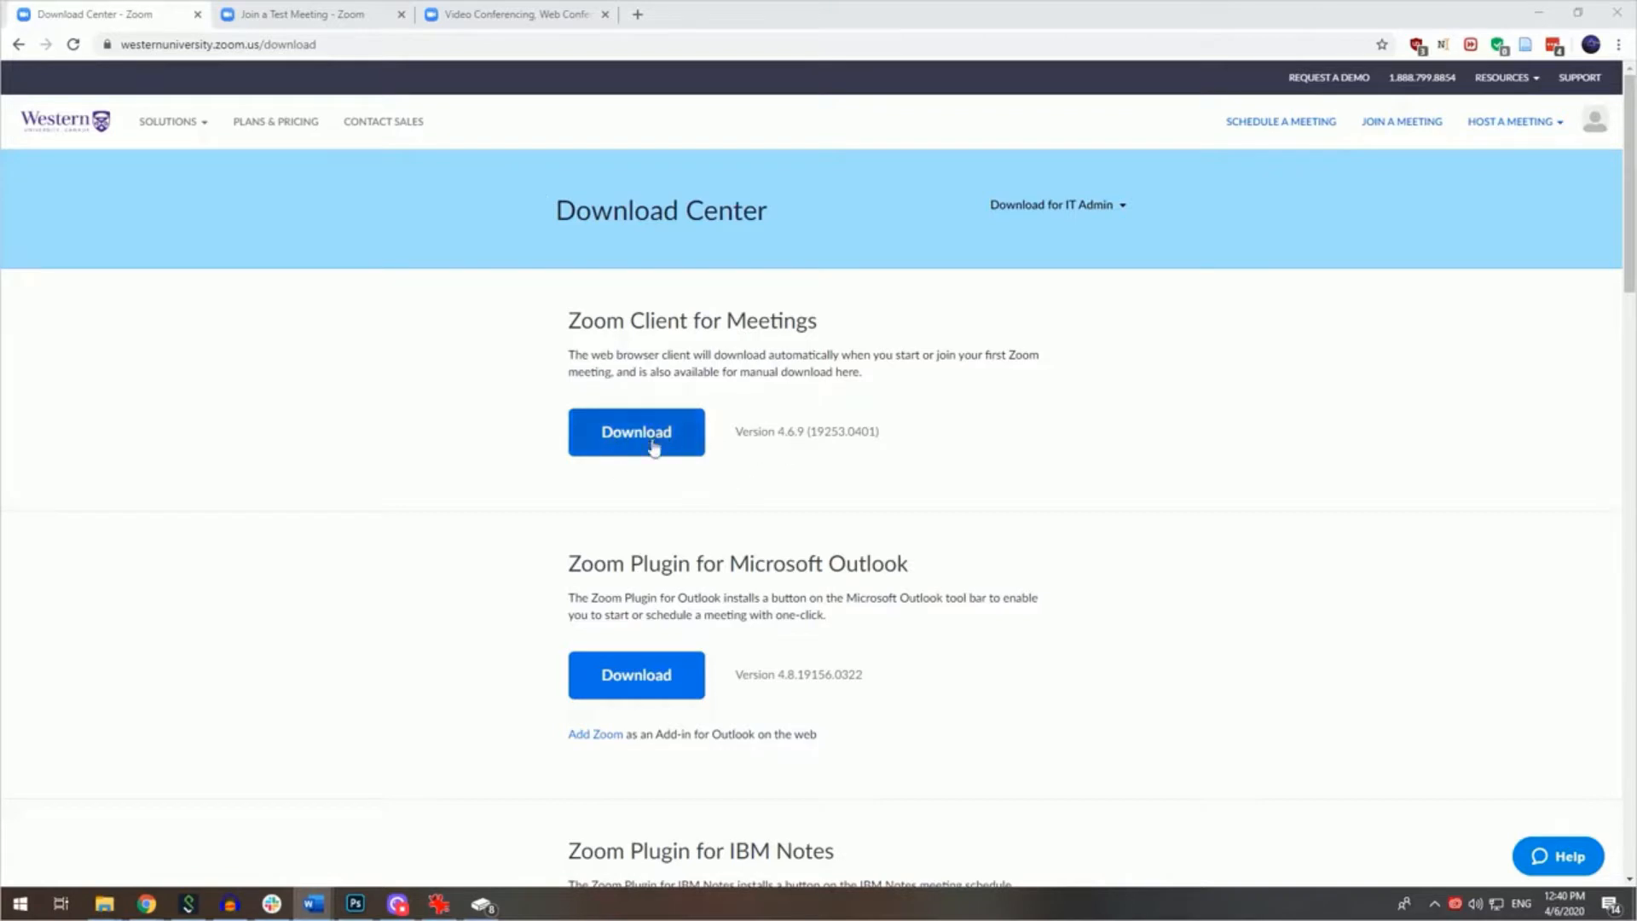
mouse_move(712, 437)
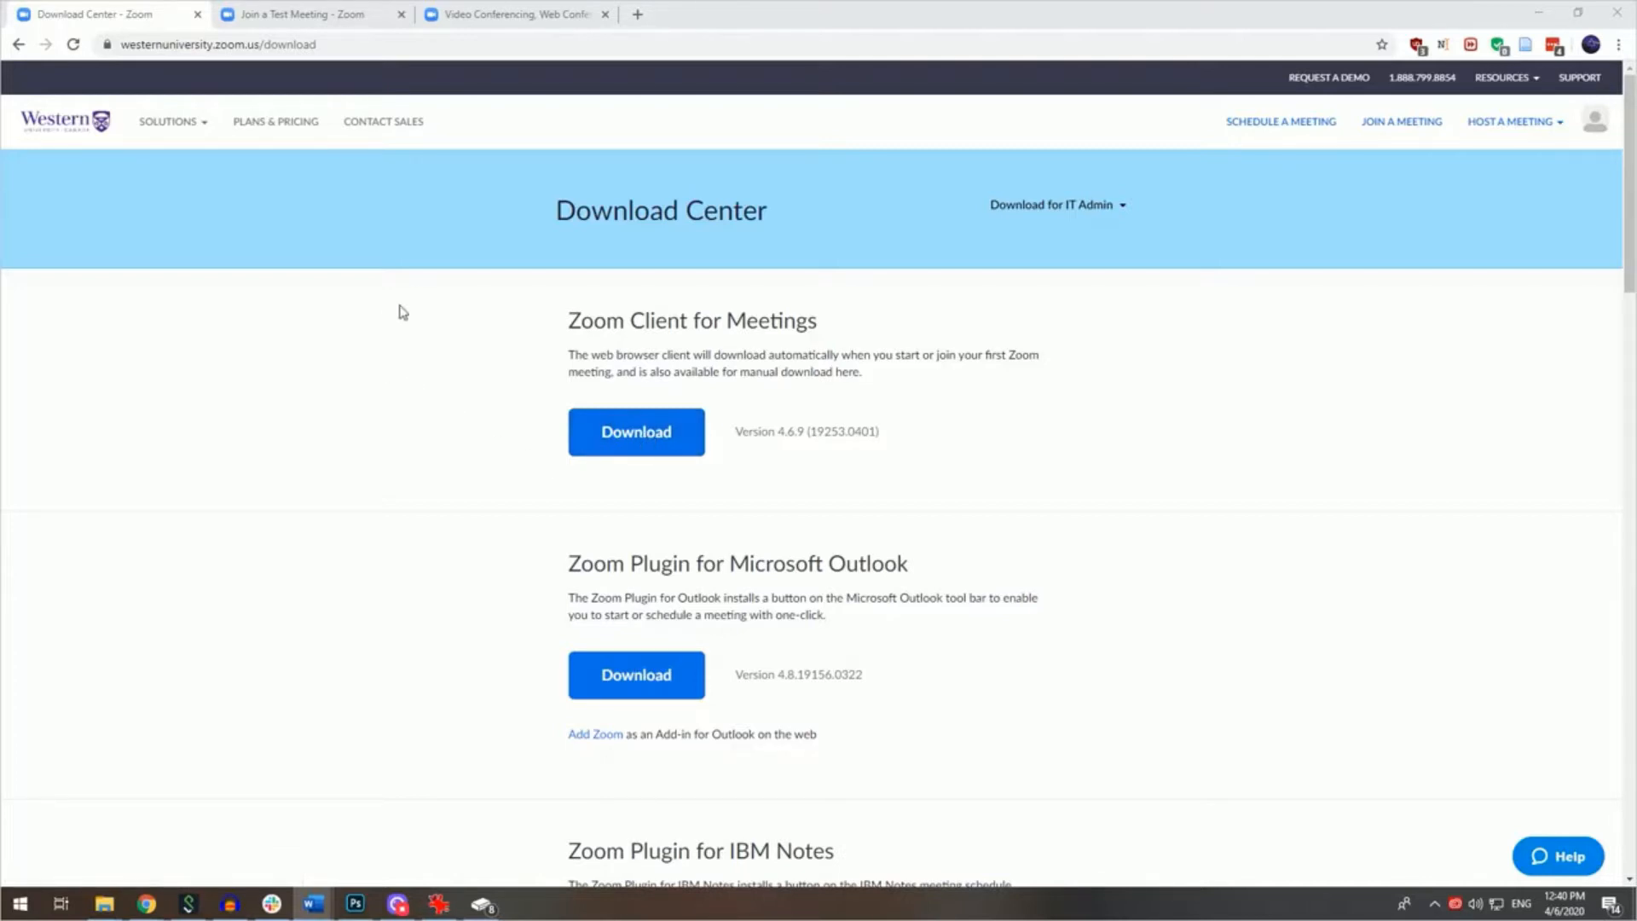
- Switch to the Join Meeting Test tab and search Windows for 'zoom'
click(304, 14)
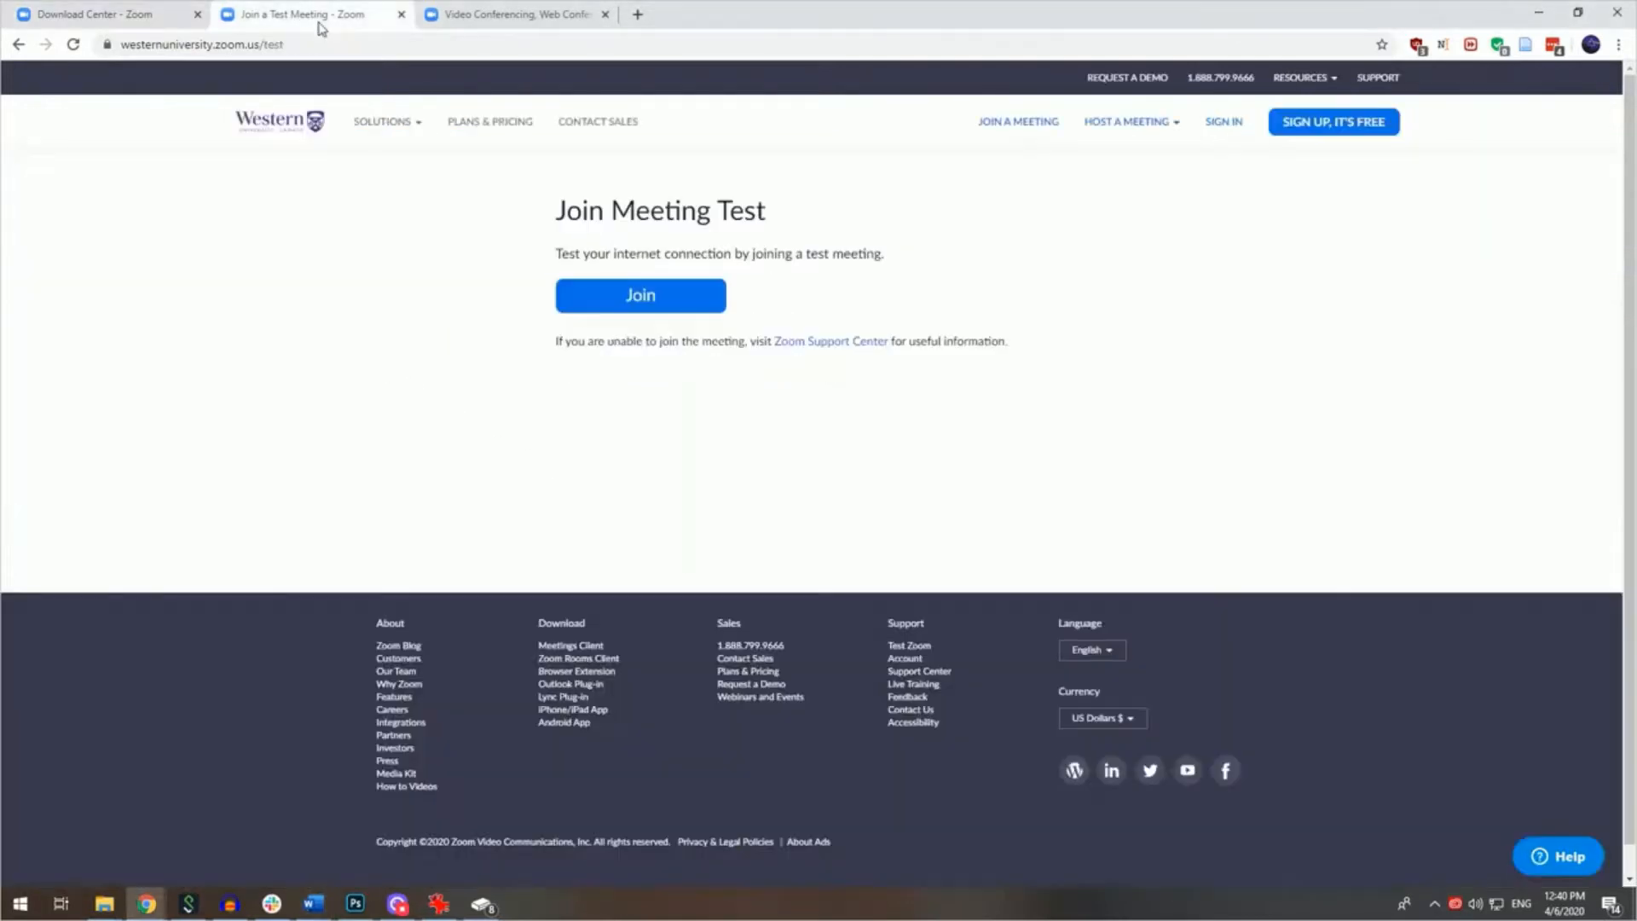
mouse_move(691, 341)
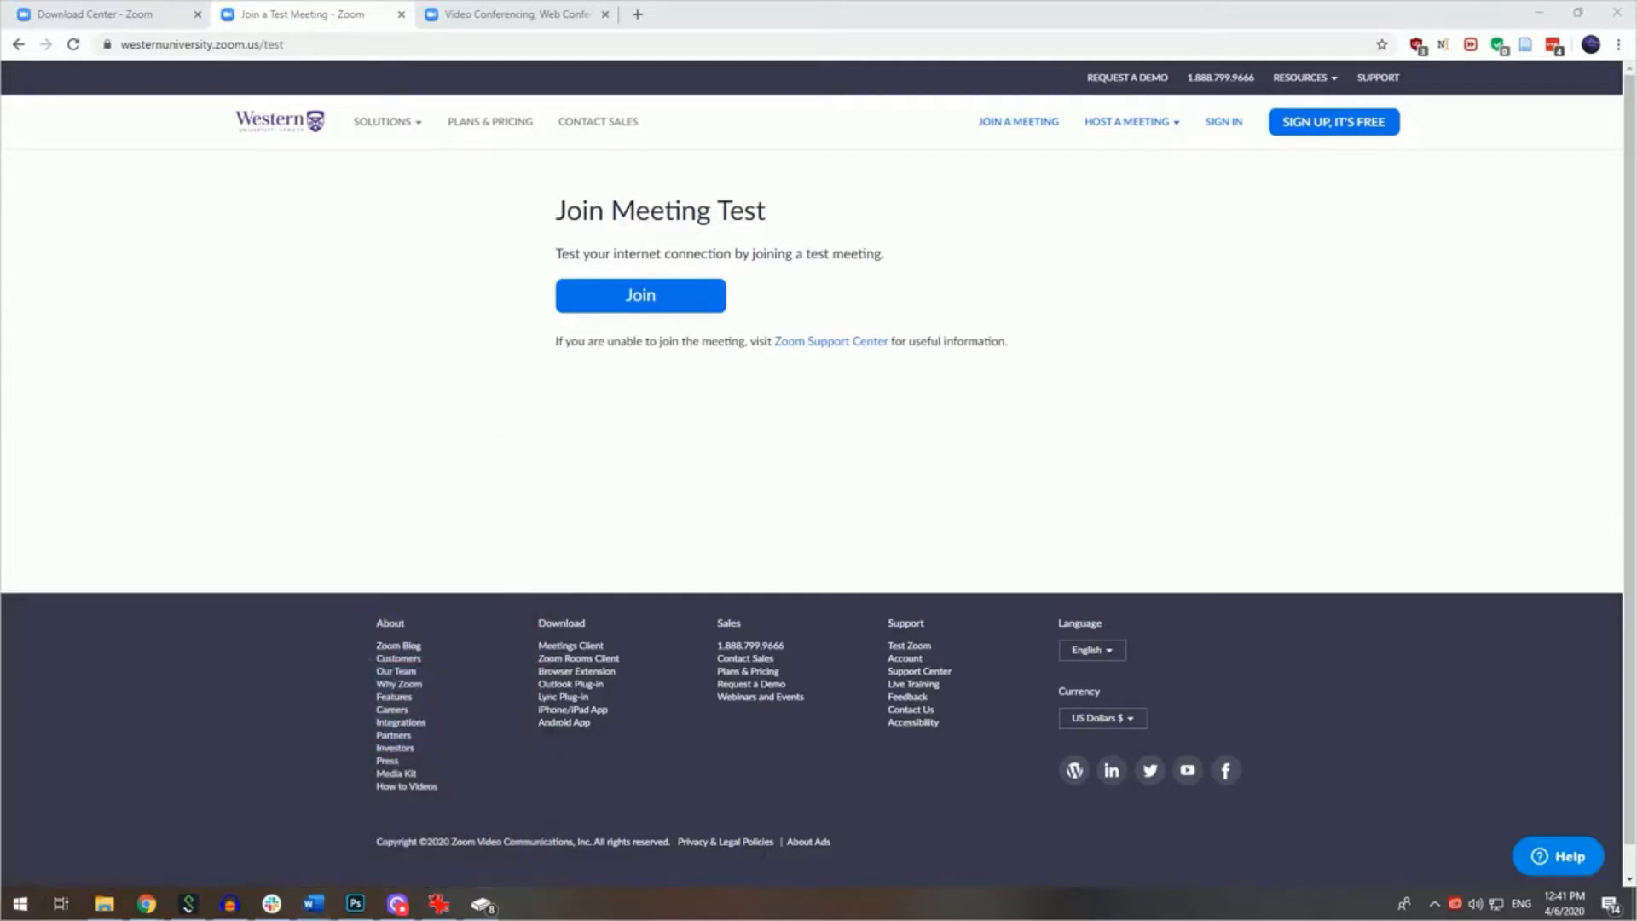
text(zoom)
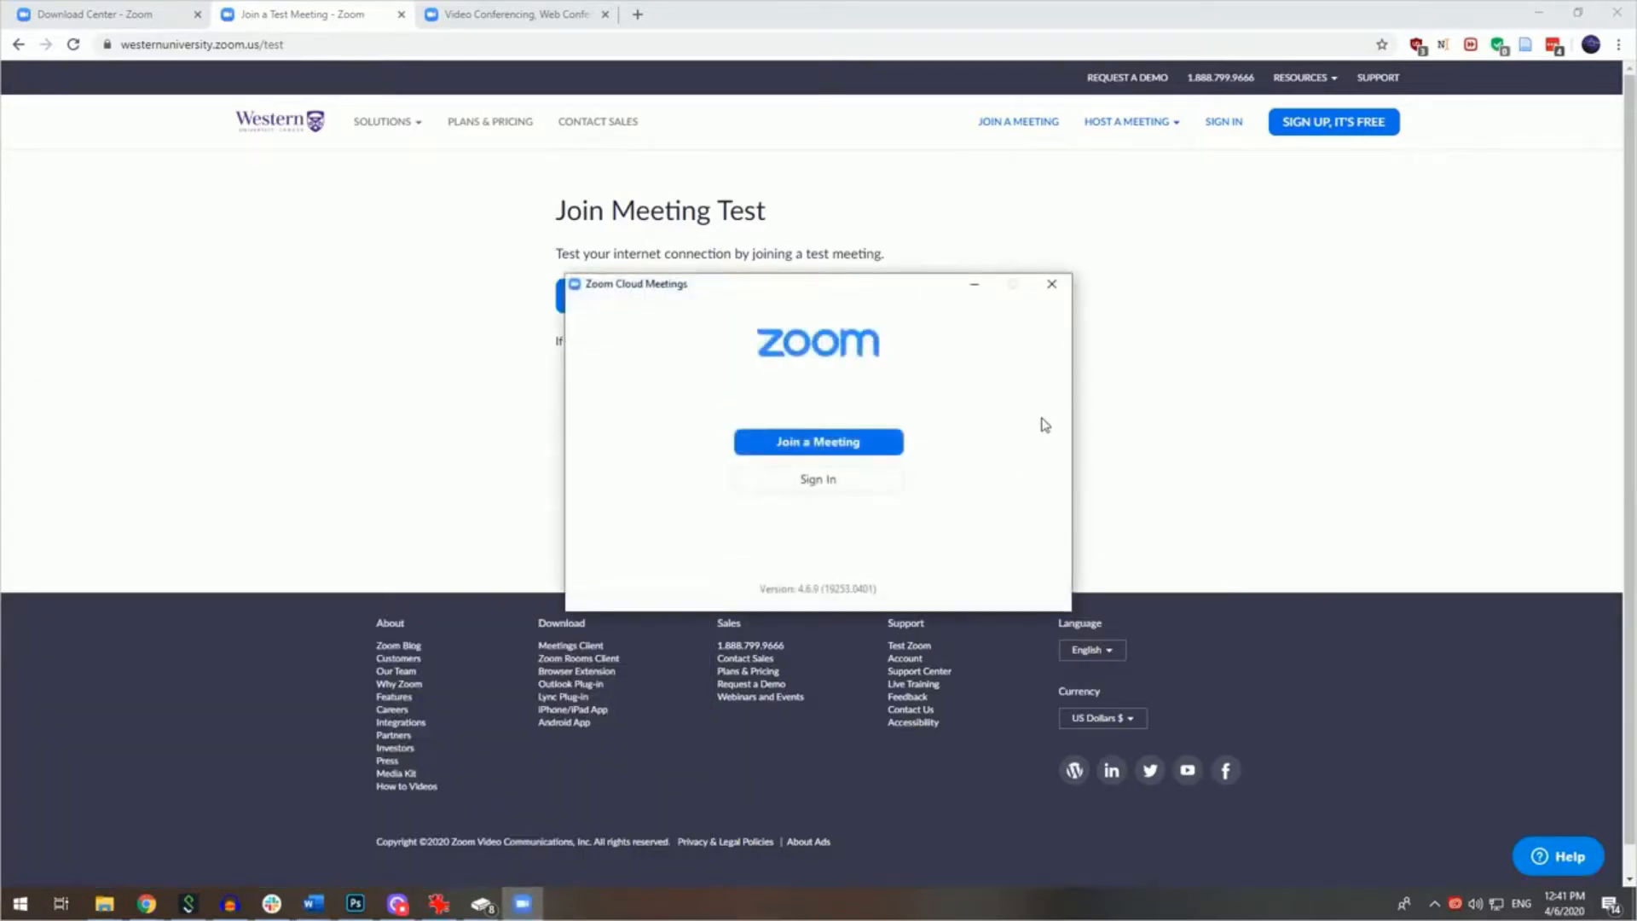
mouse_move(818, 442)
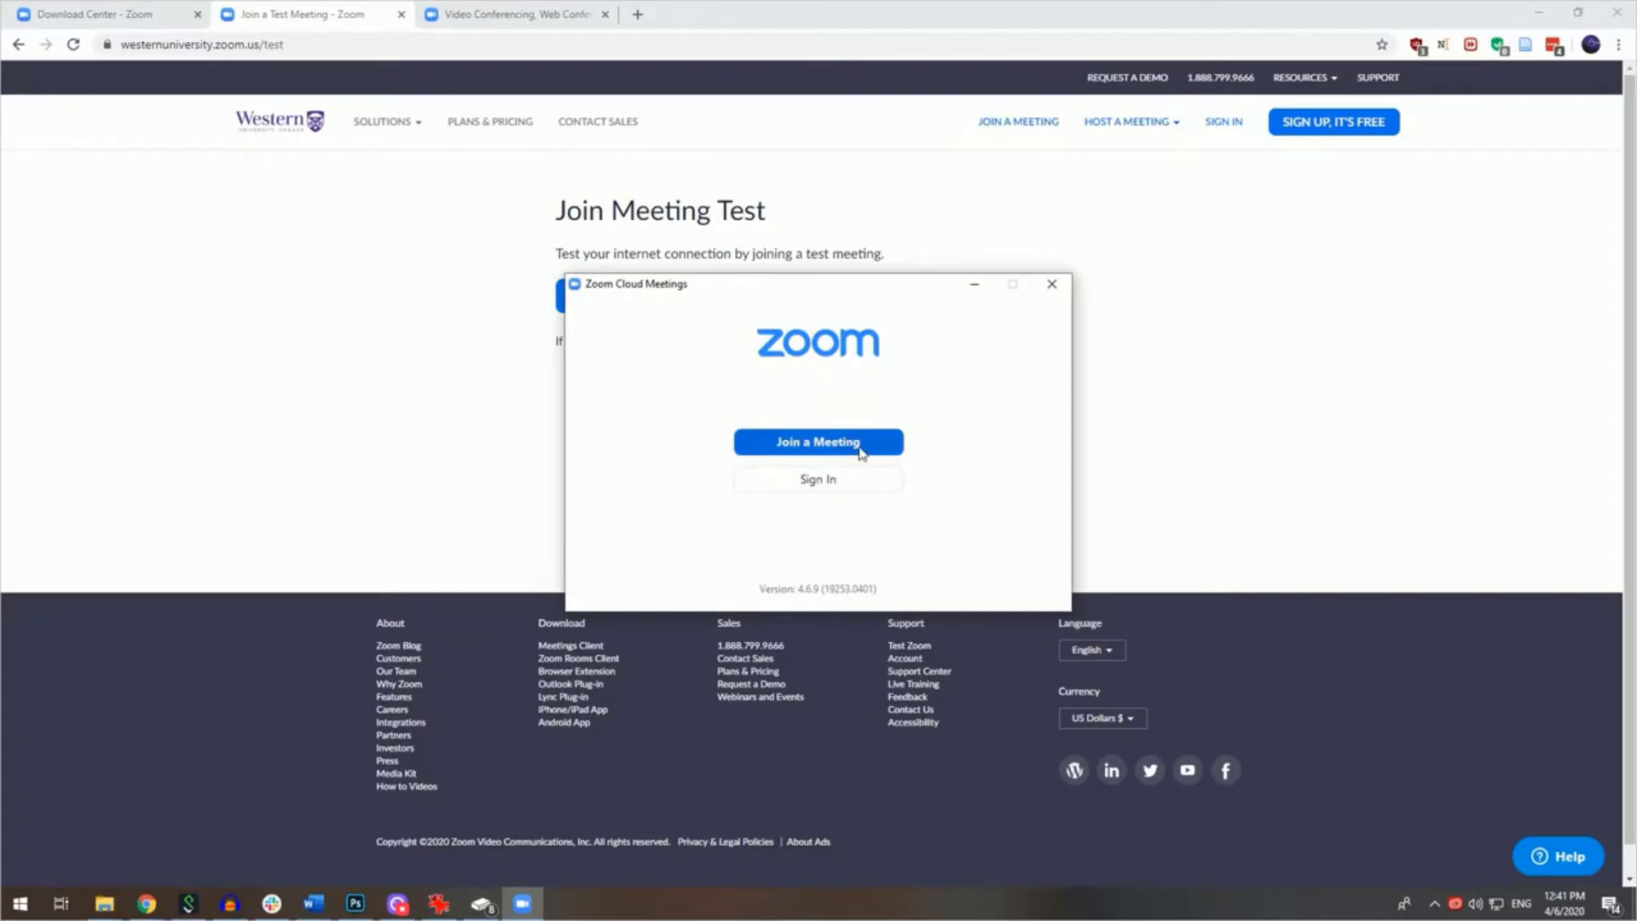
mouse_move(859, 467)
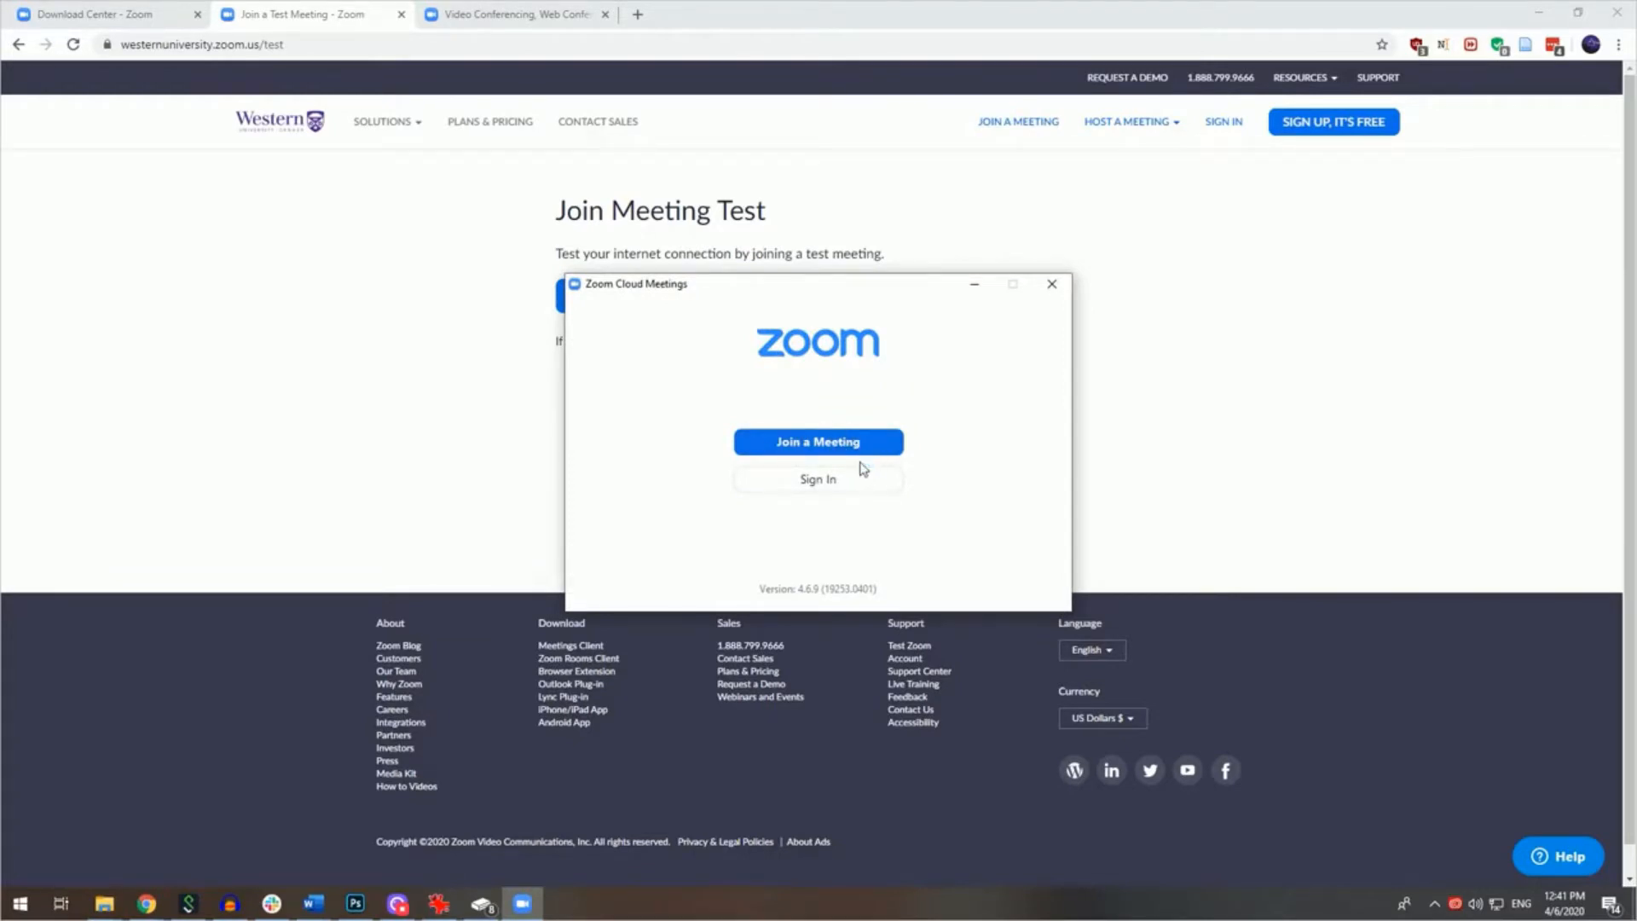
mouse_move(850, 466)
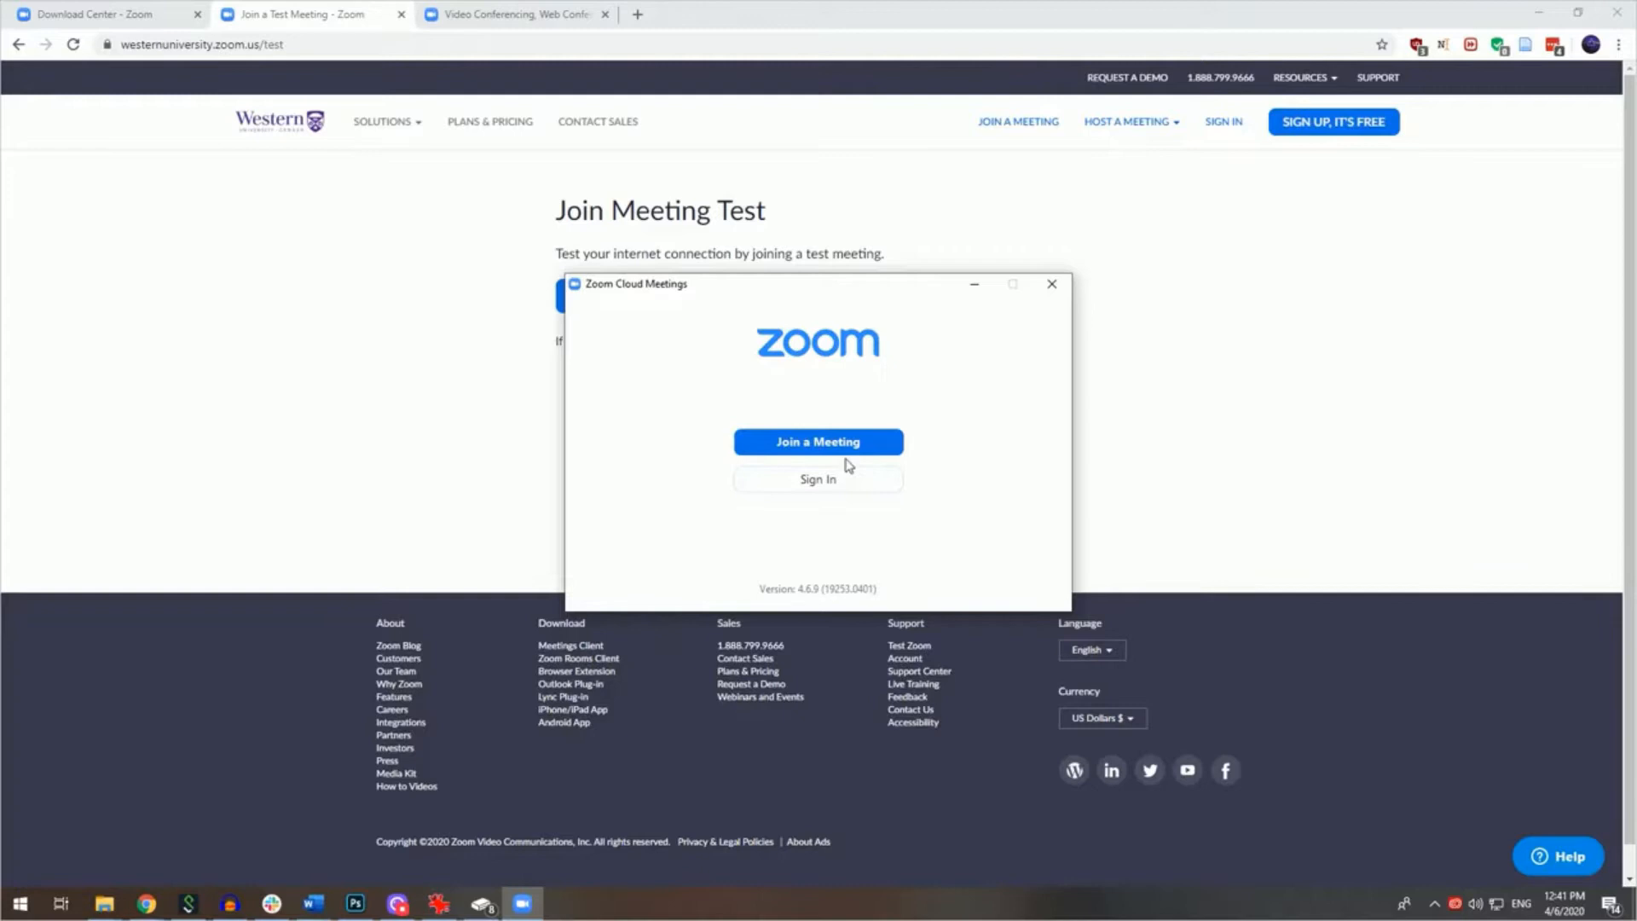
- Show the Join a Meeting form with its meeting ID and name fields, then dismiss it
click(817, 442)
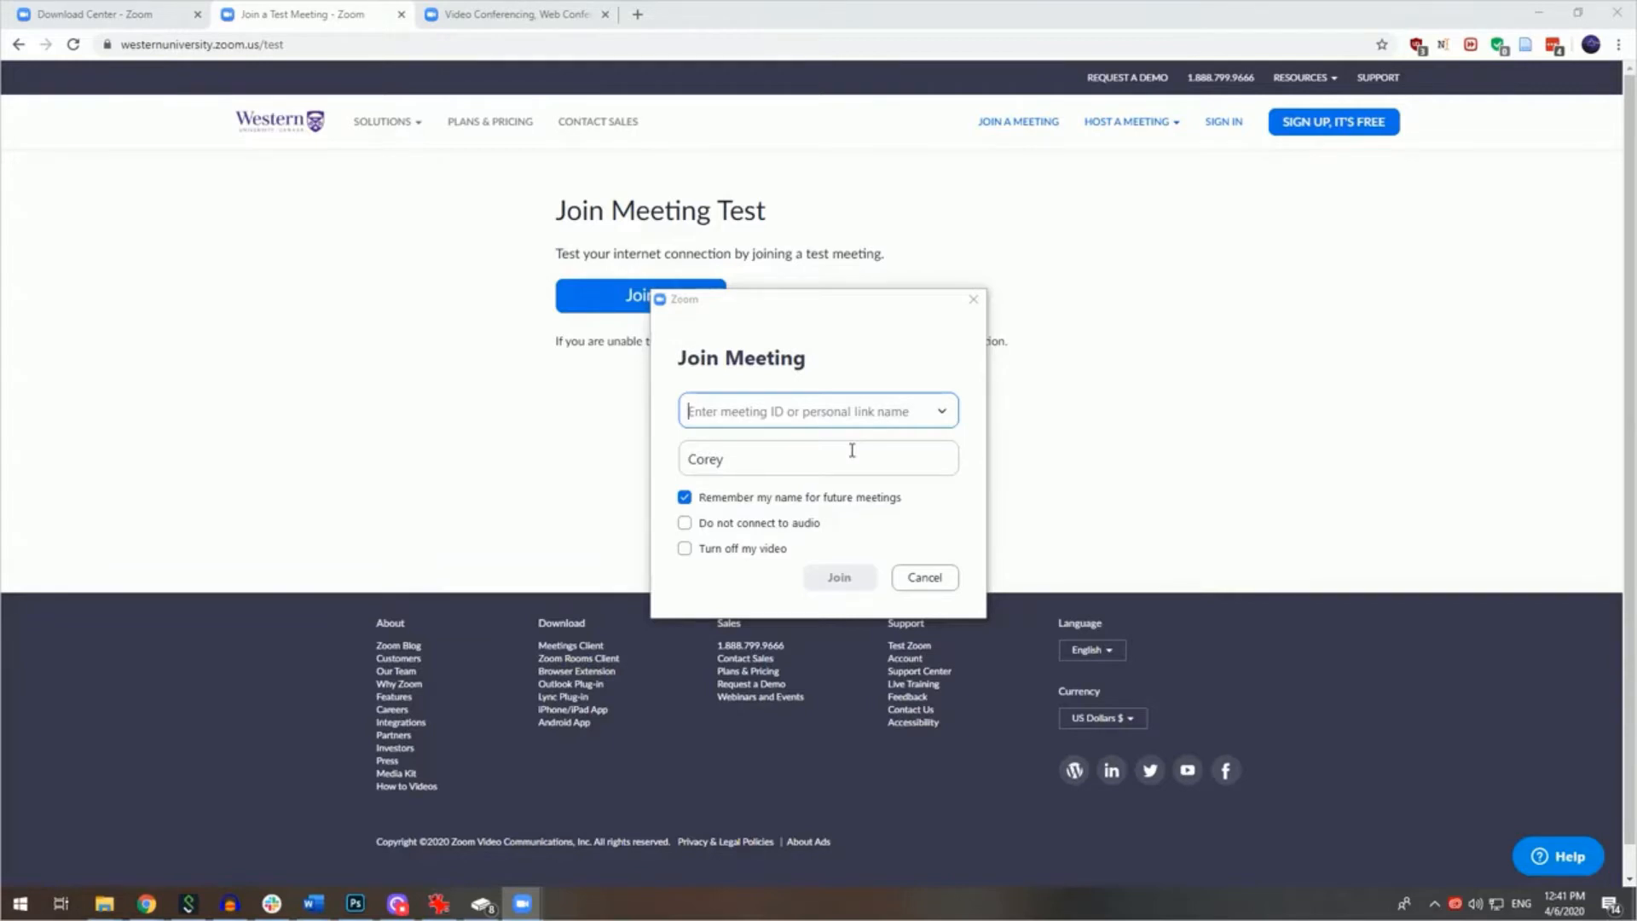
mouse_move(817, 411)
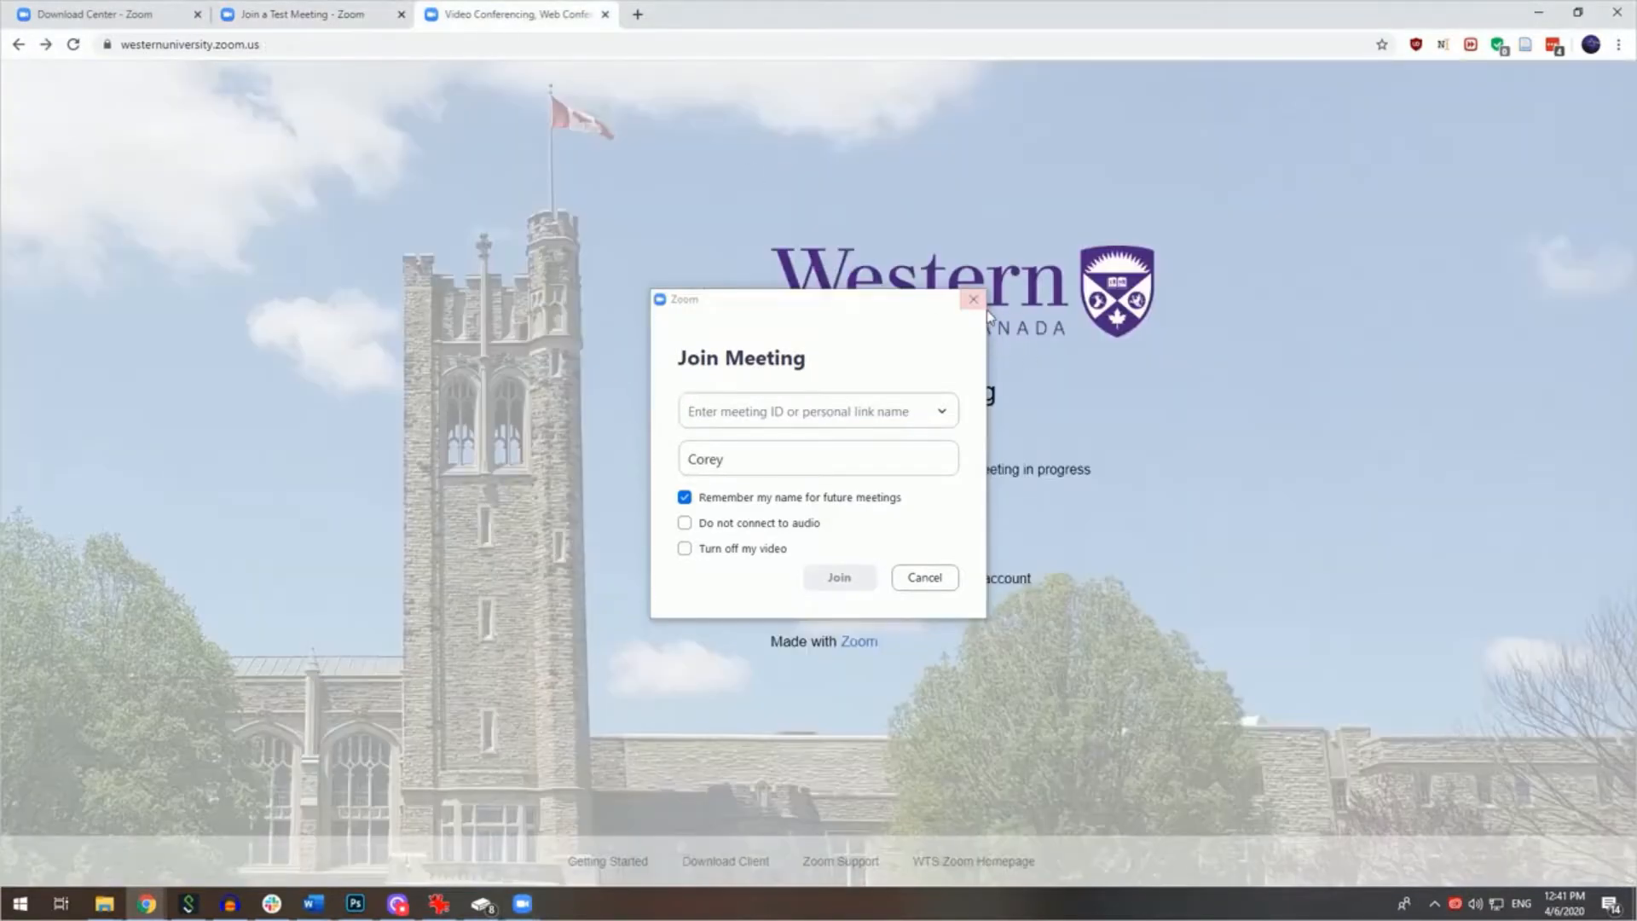
click(923, 578)
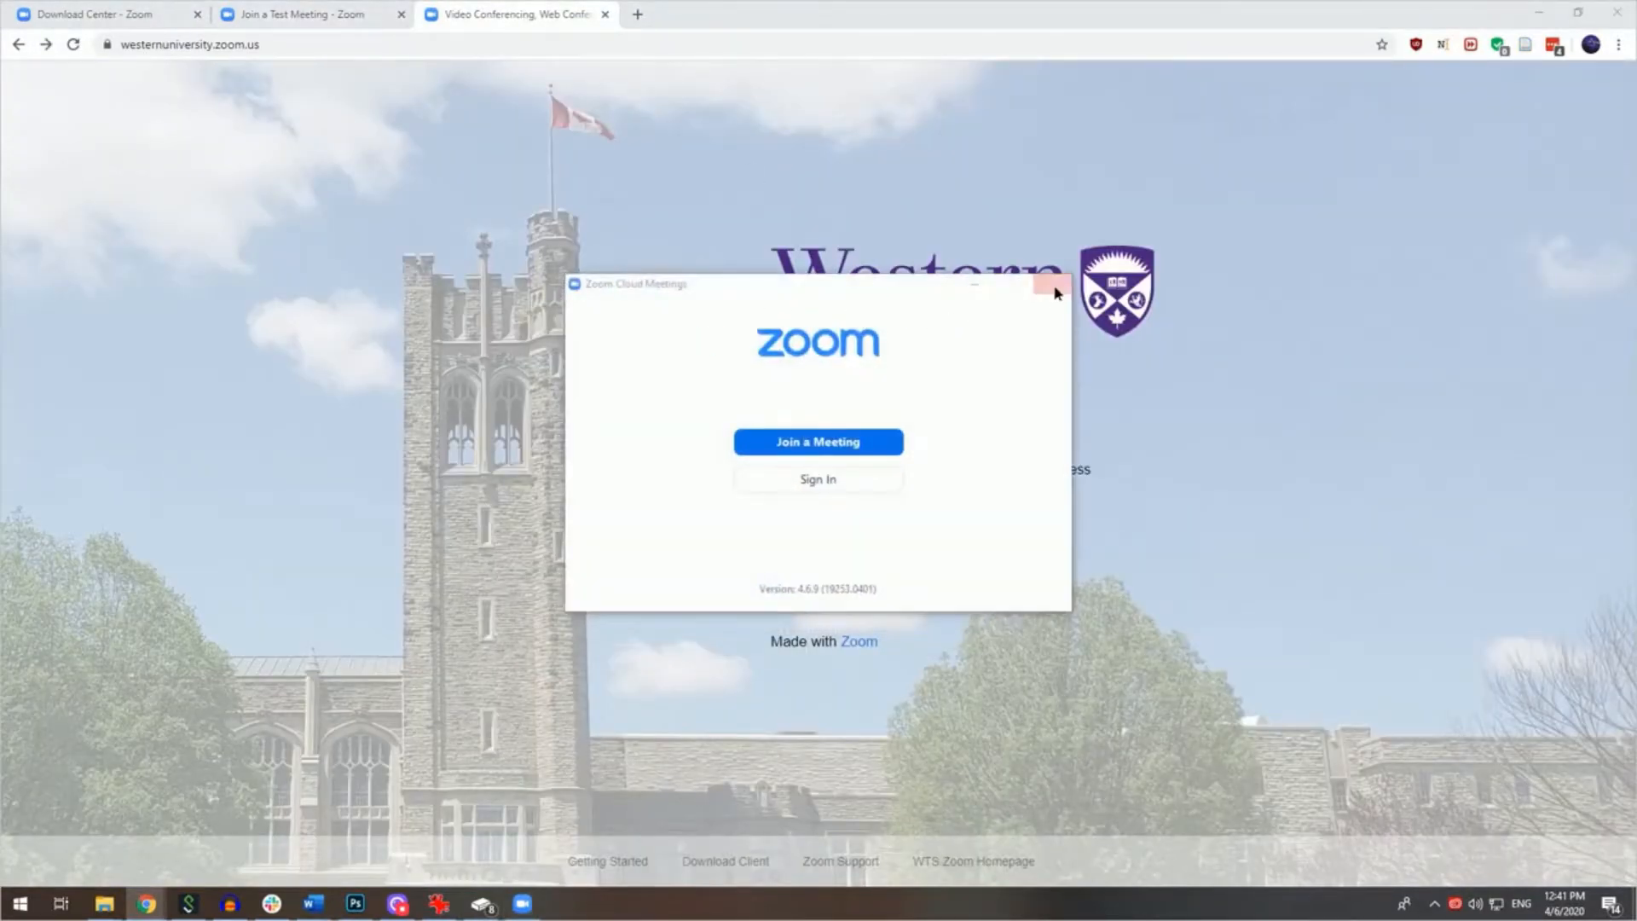
- Close the Zoom client window and sign in to the Western Zoom account in the portal
click(1058, 290)
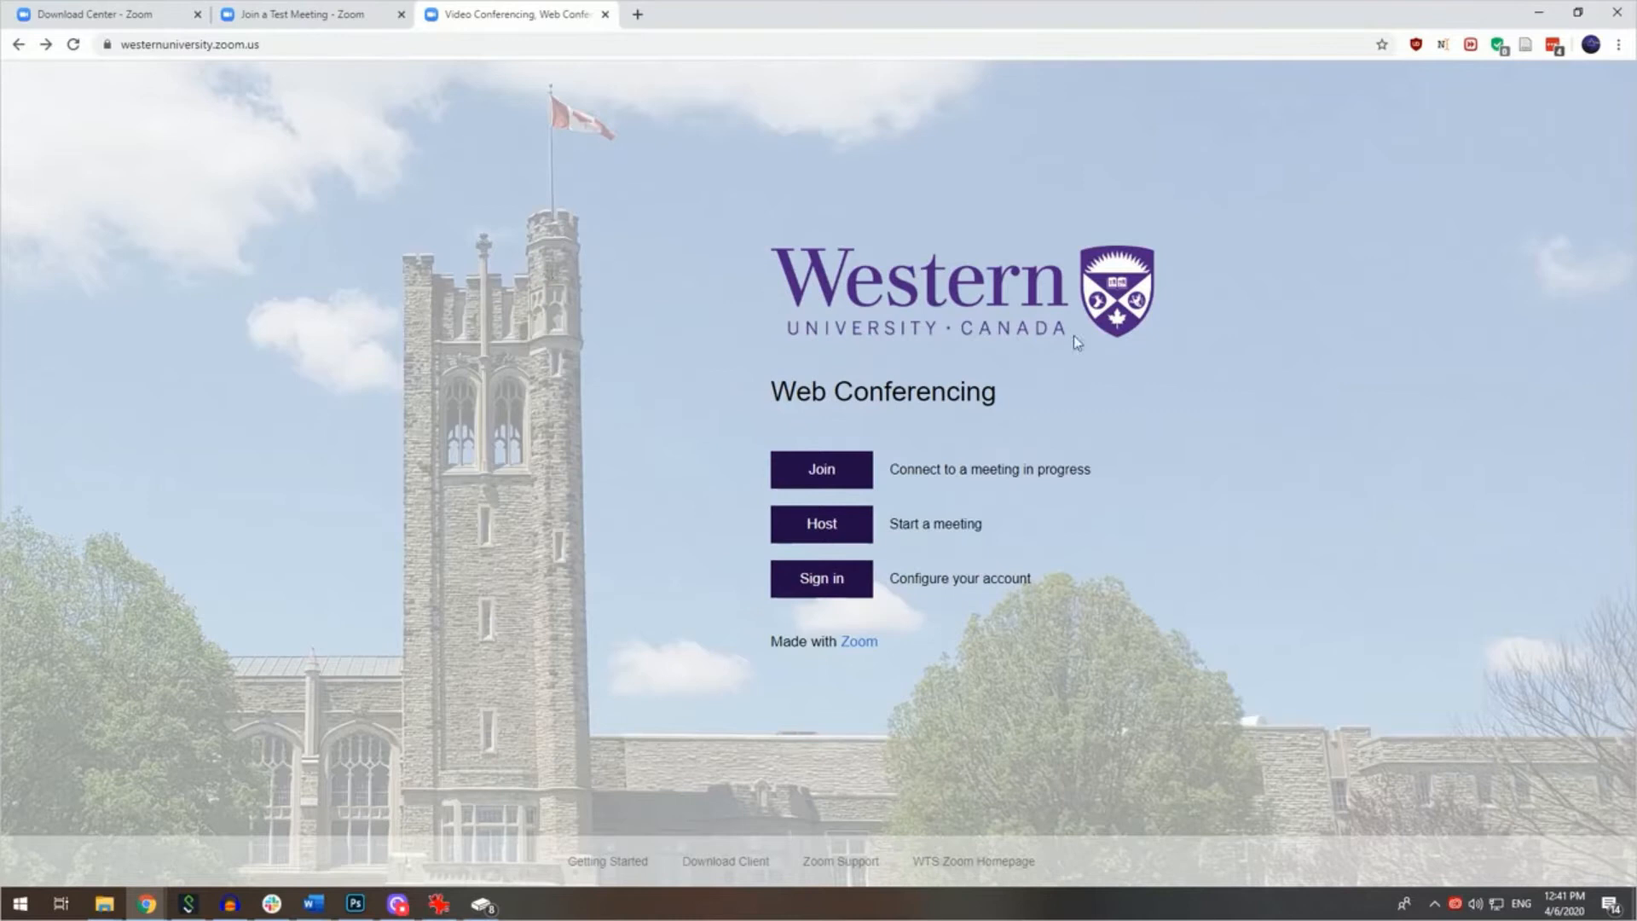
mouse_move(1097, 351)
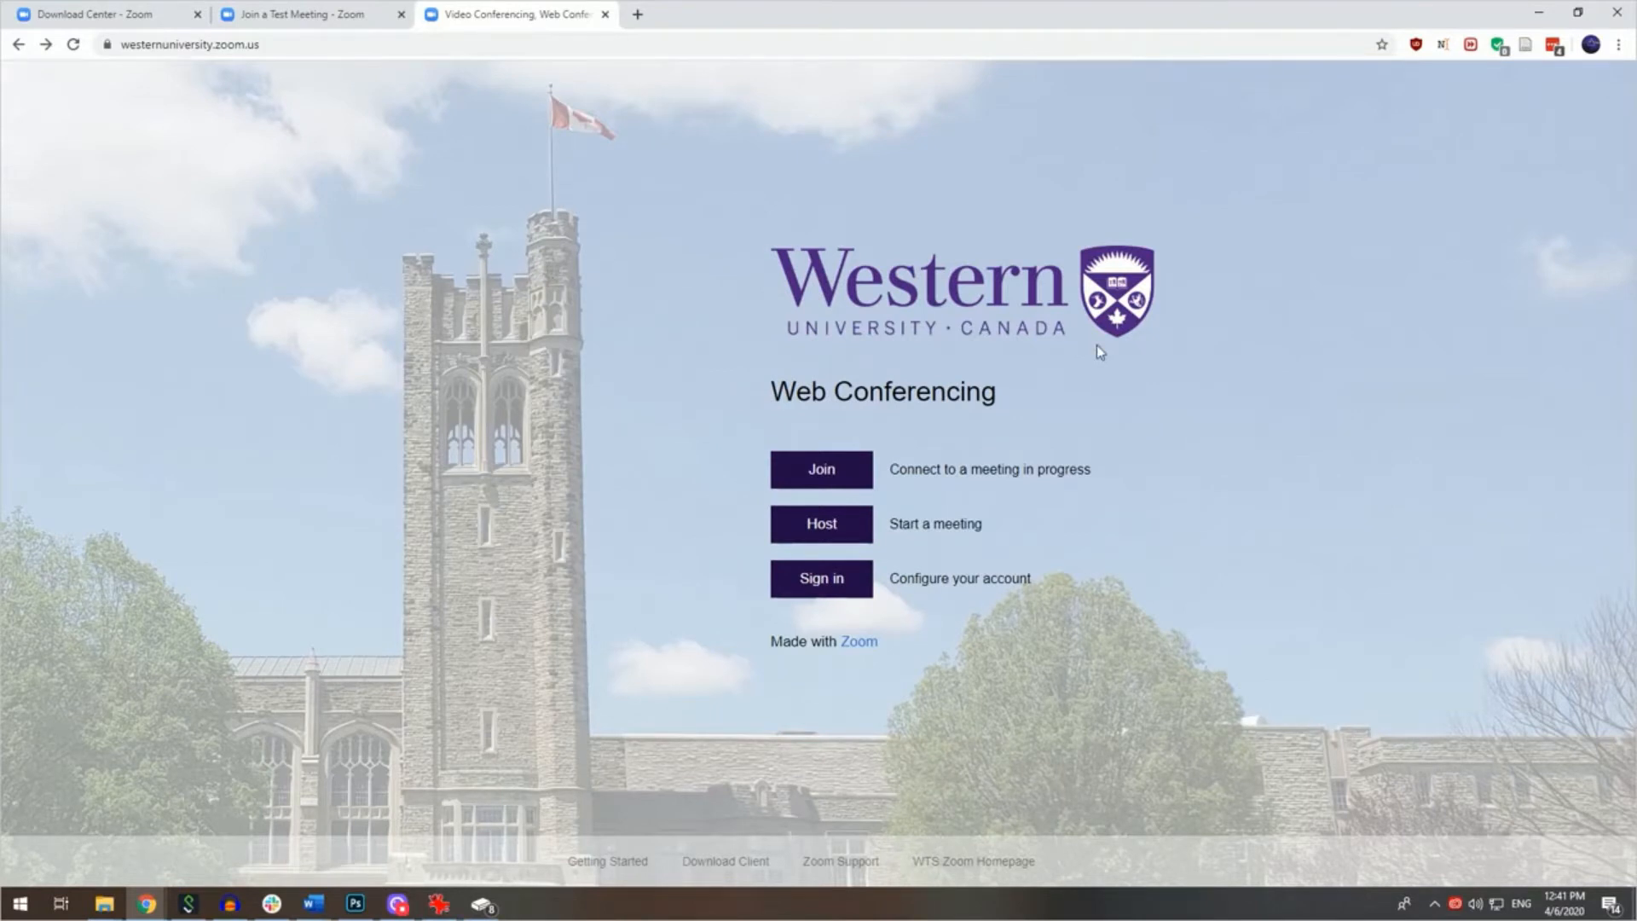
mouse_move(1207, 426)
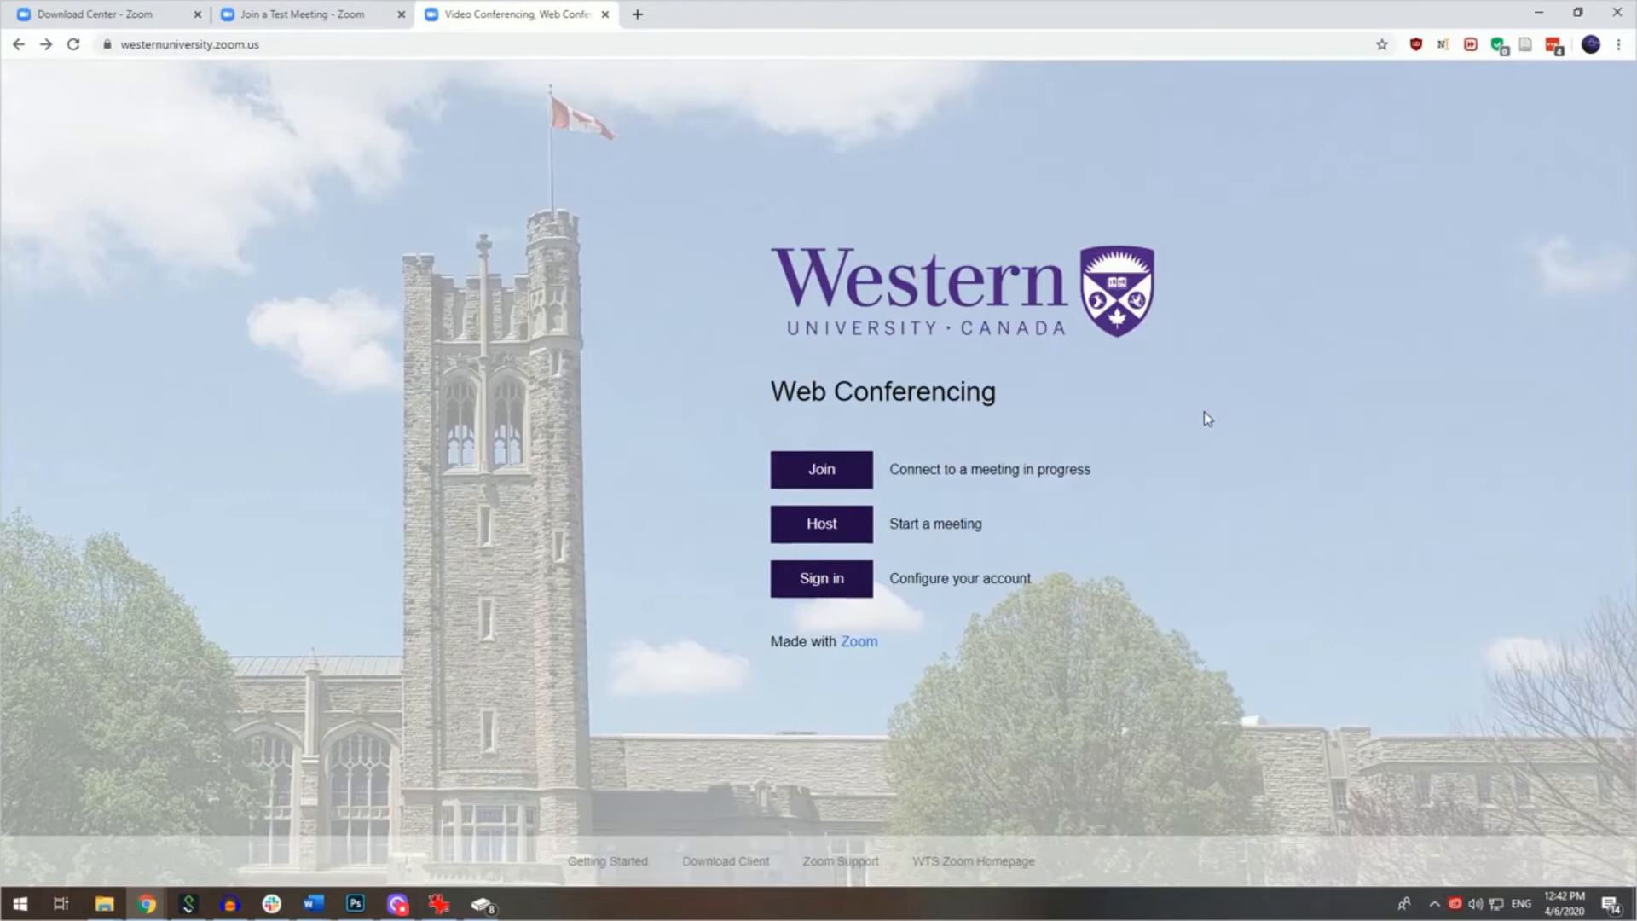
mouse_move(888, 585)
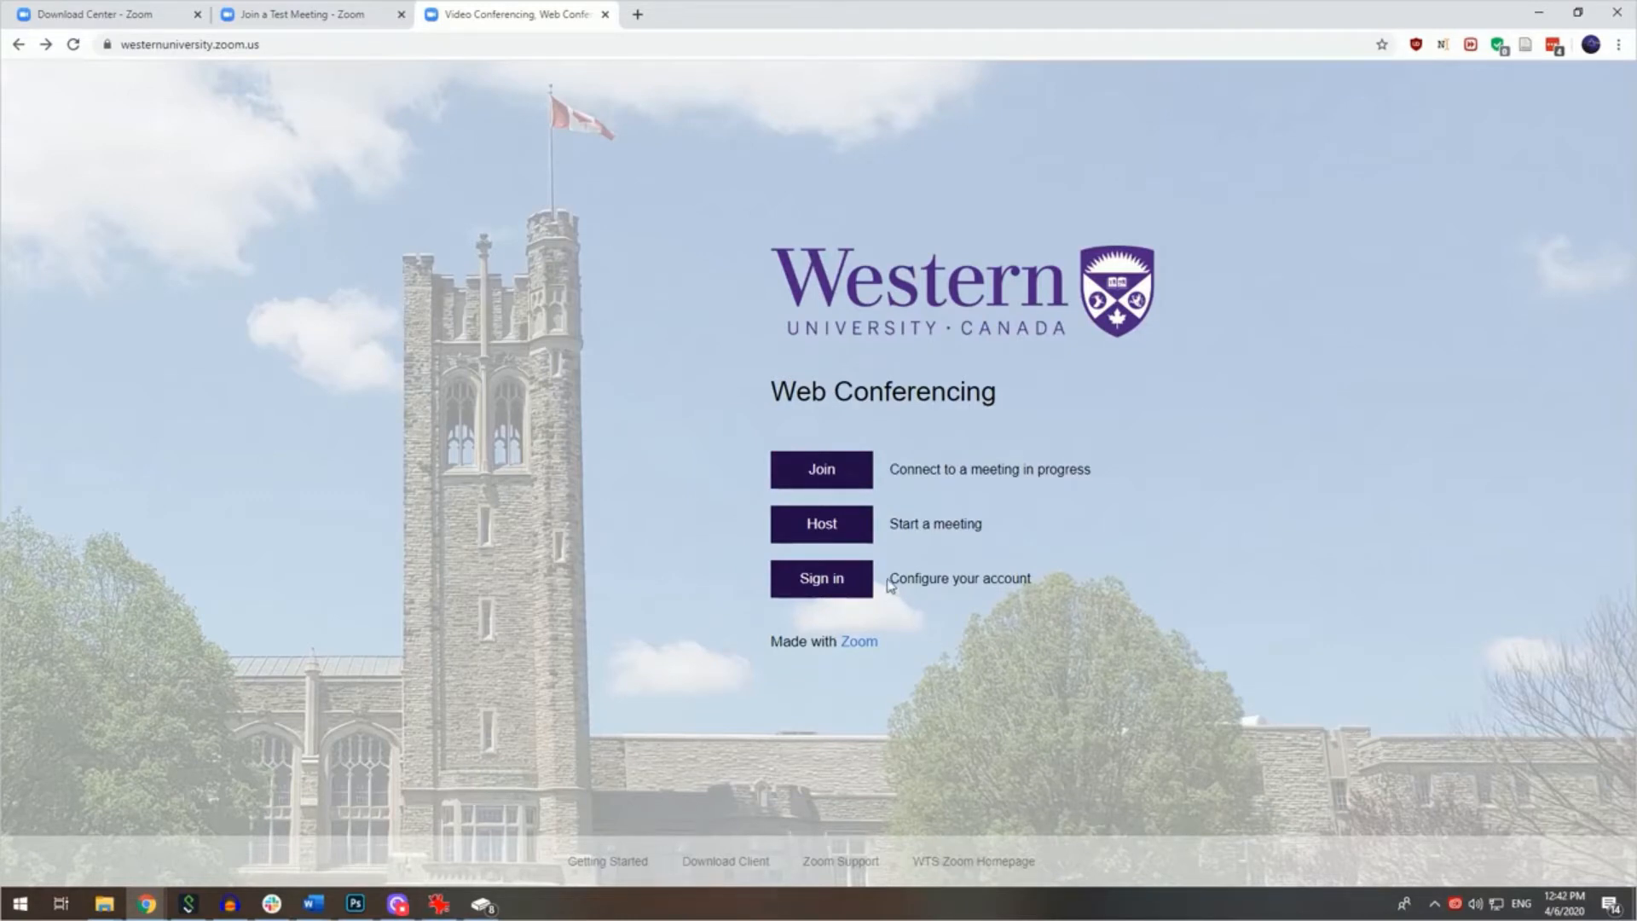
mouse_move(821, 579)
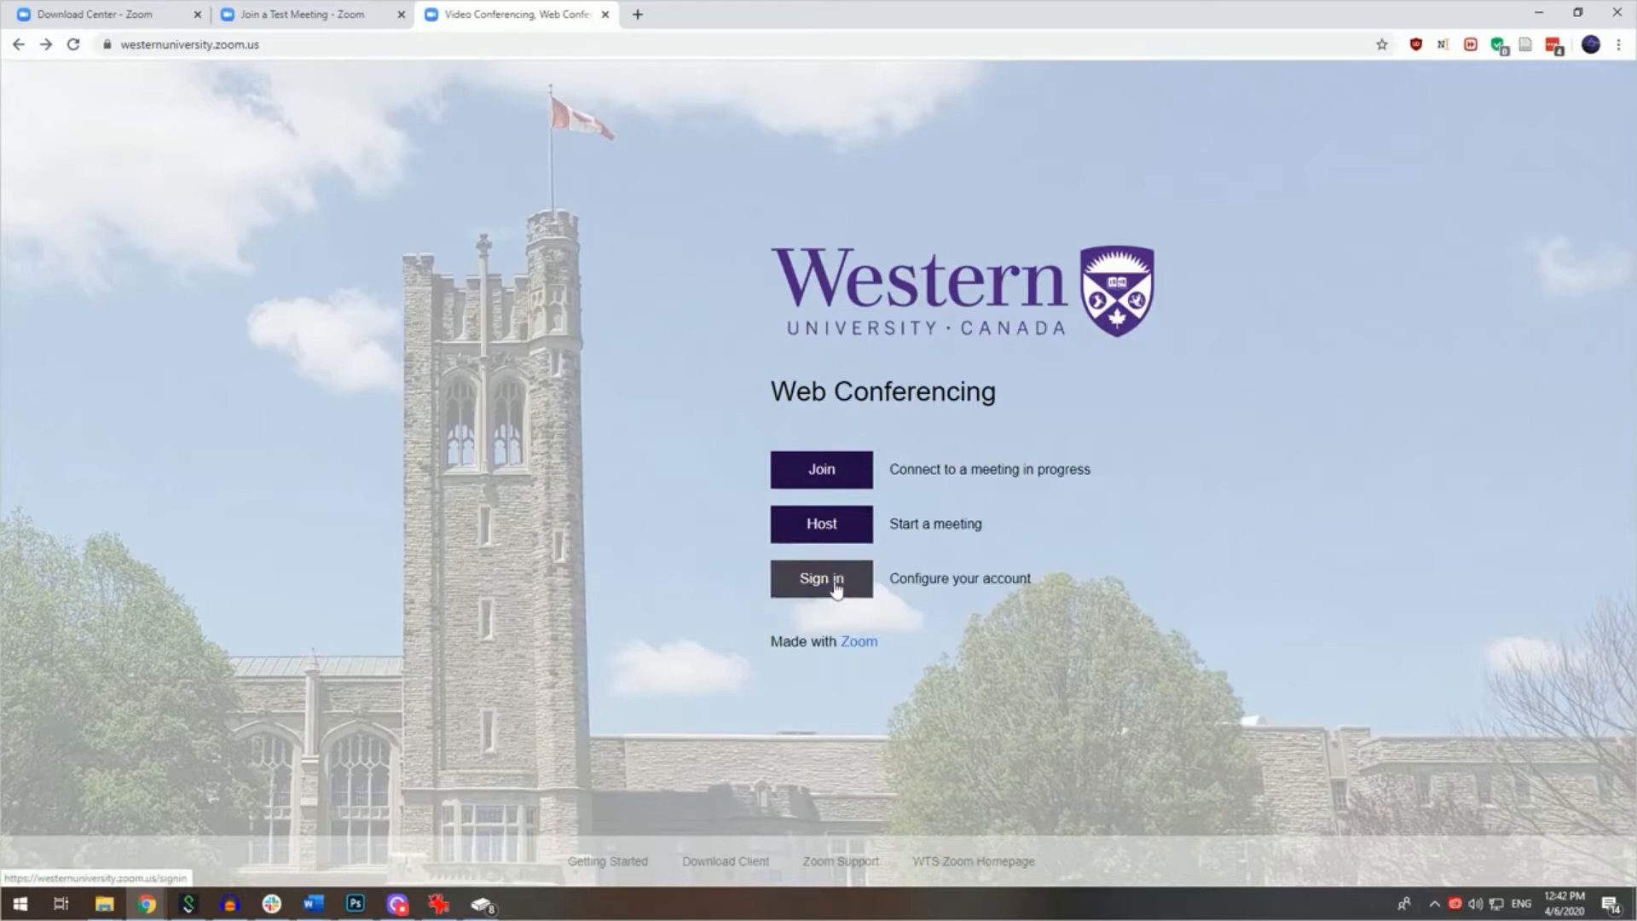
click(821, 578)
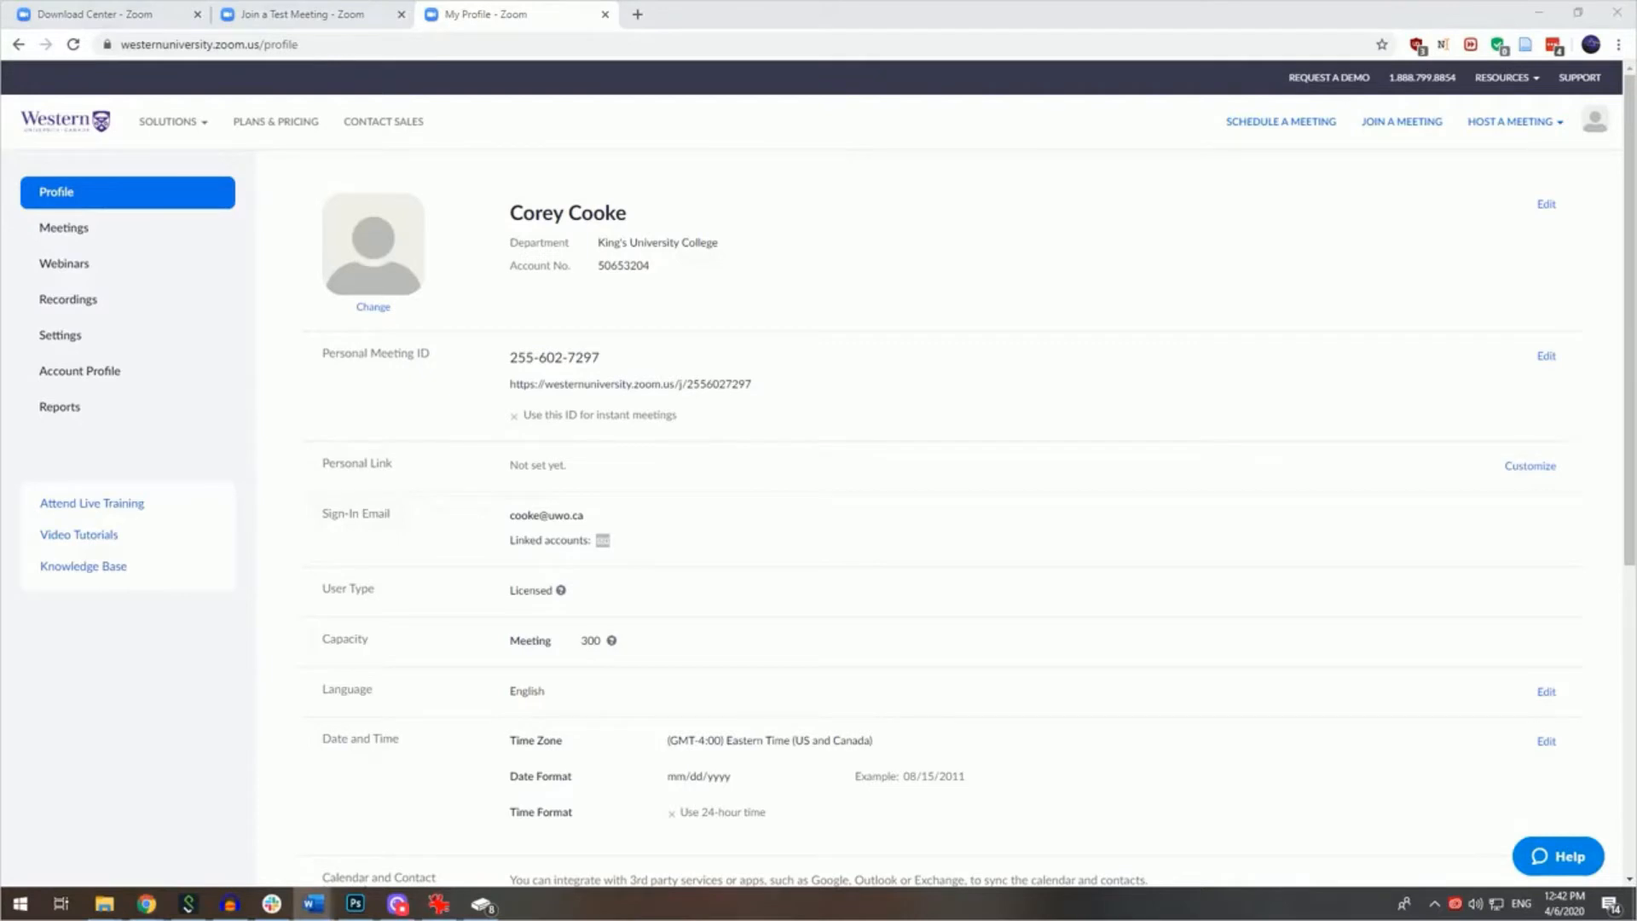
mouse_move(35, 213)
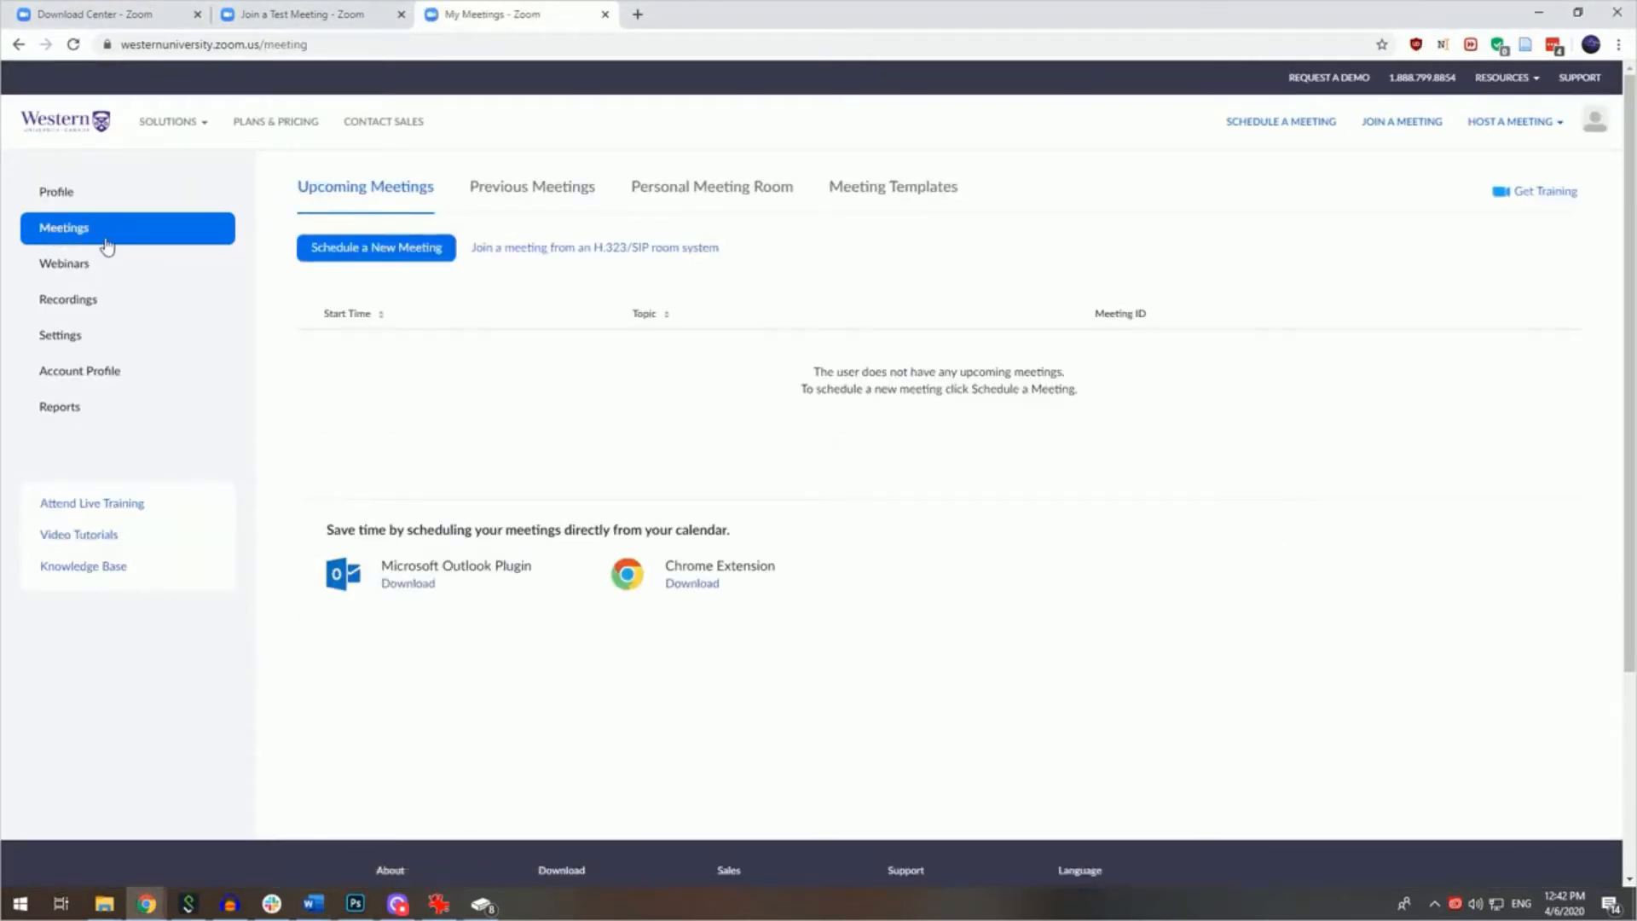
mouse_move(542, 360)
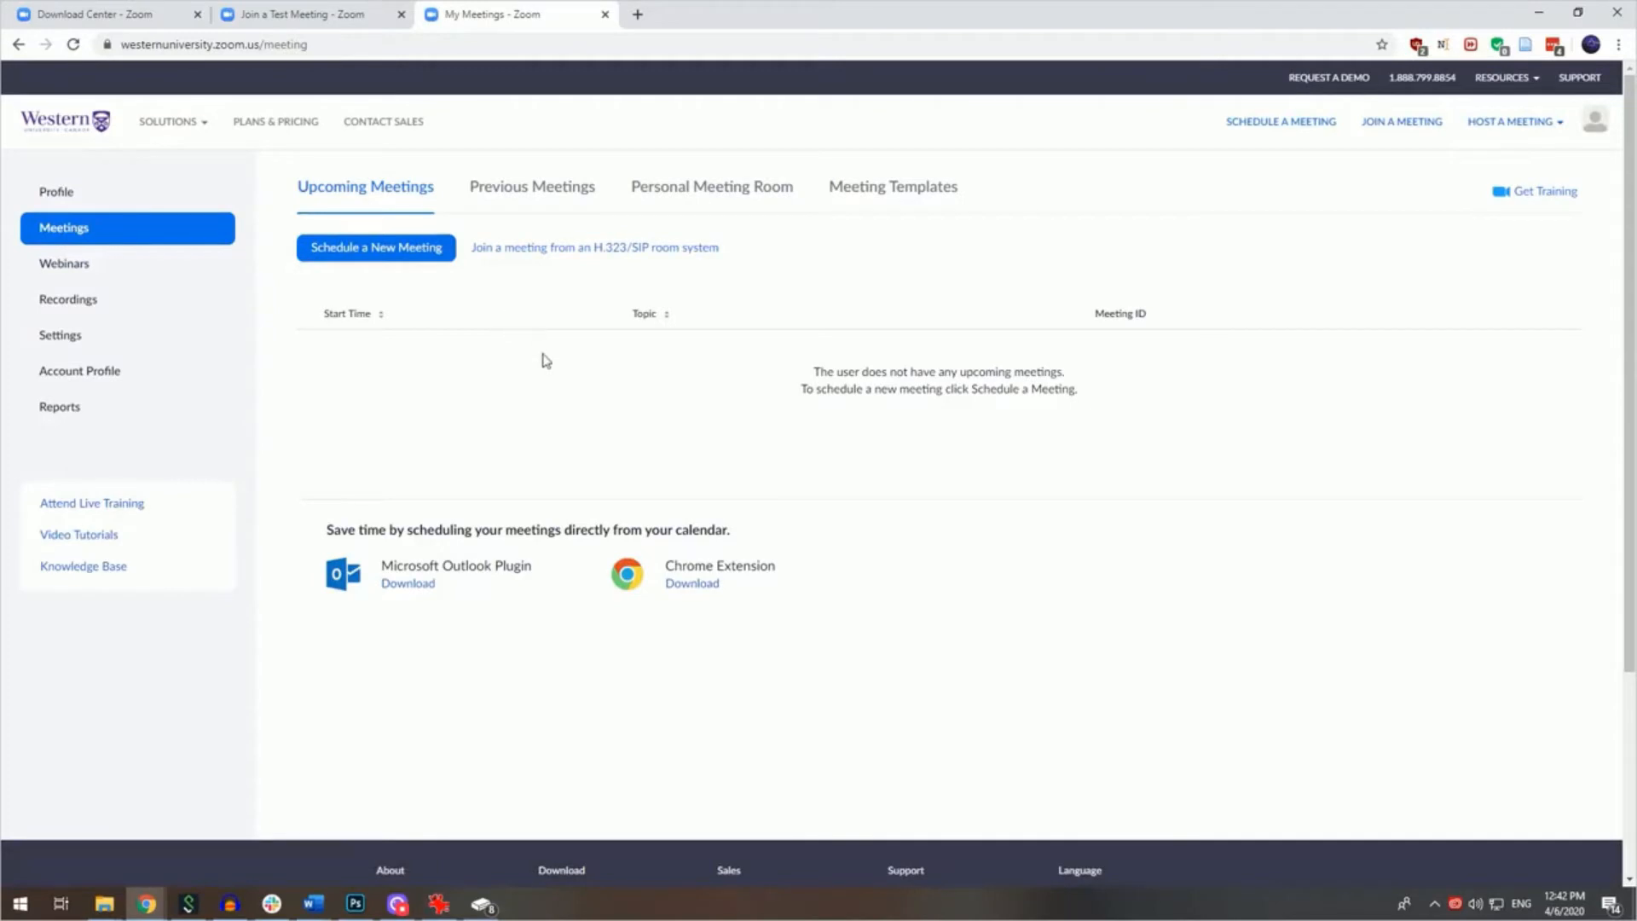
- Start scheduling a new meeting from the Meetings page
click(375, 248)
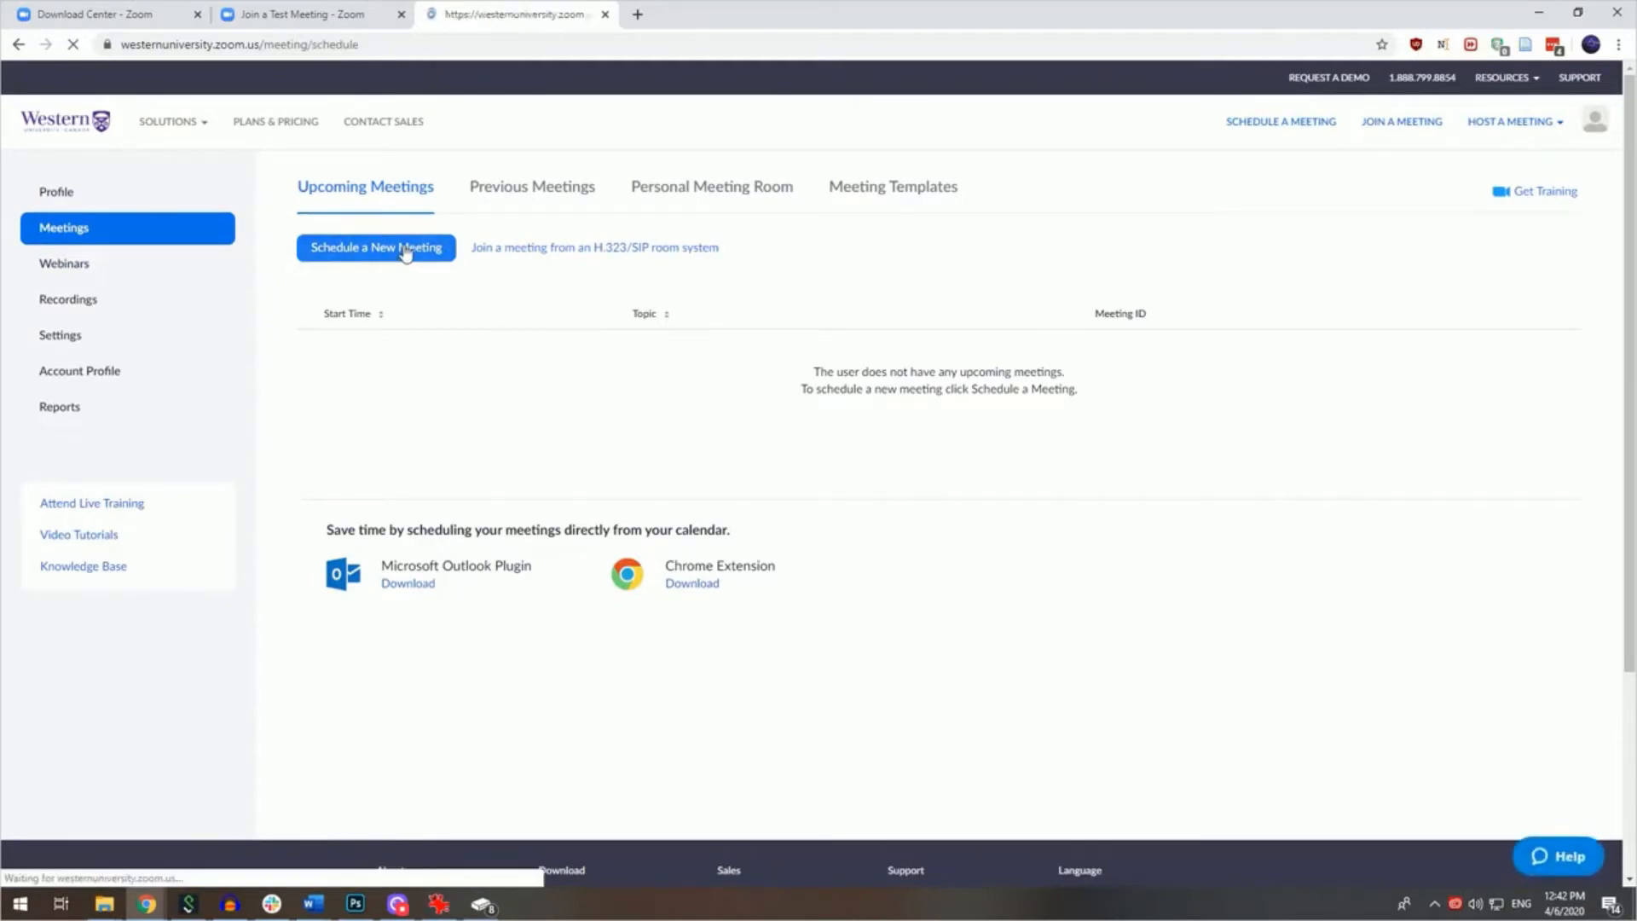
- Set the meeting time to 1:00 PM on 04/06/2020 on the Schedule a Meeting form
click(376, 247)
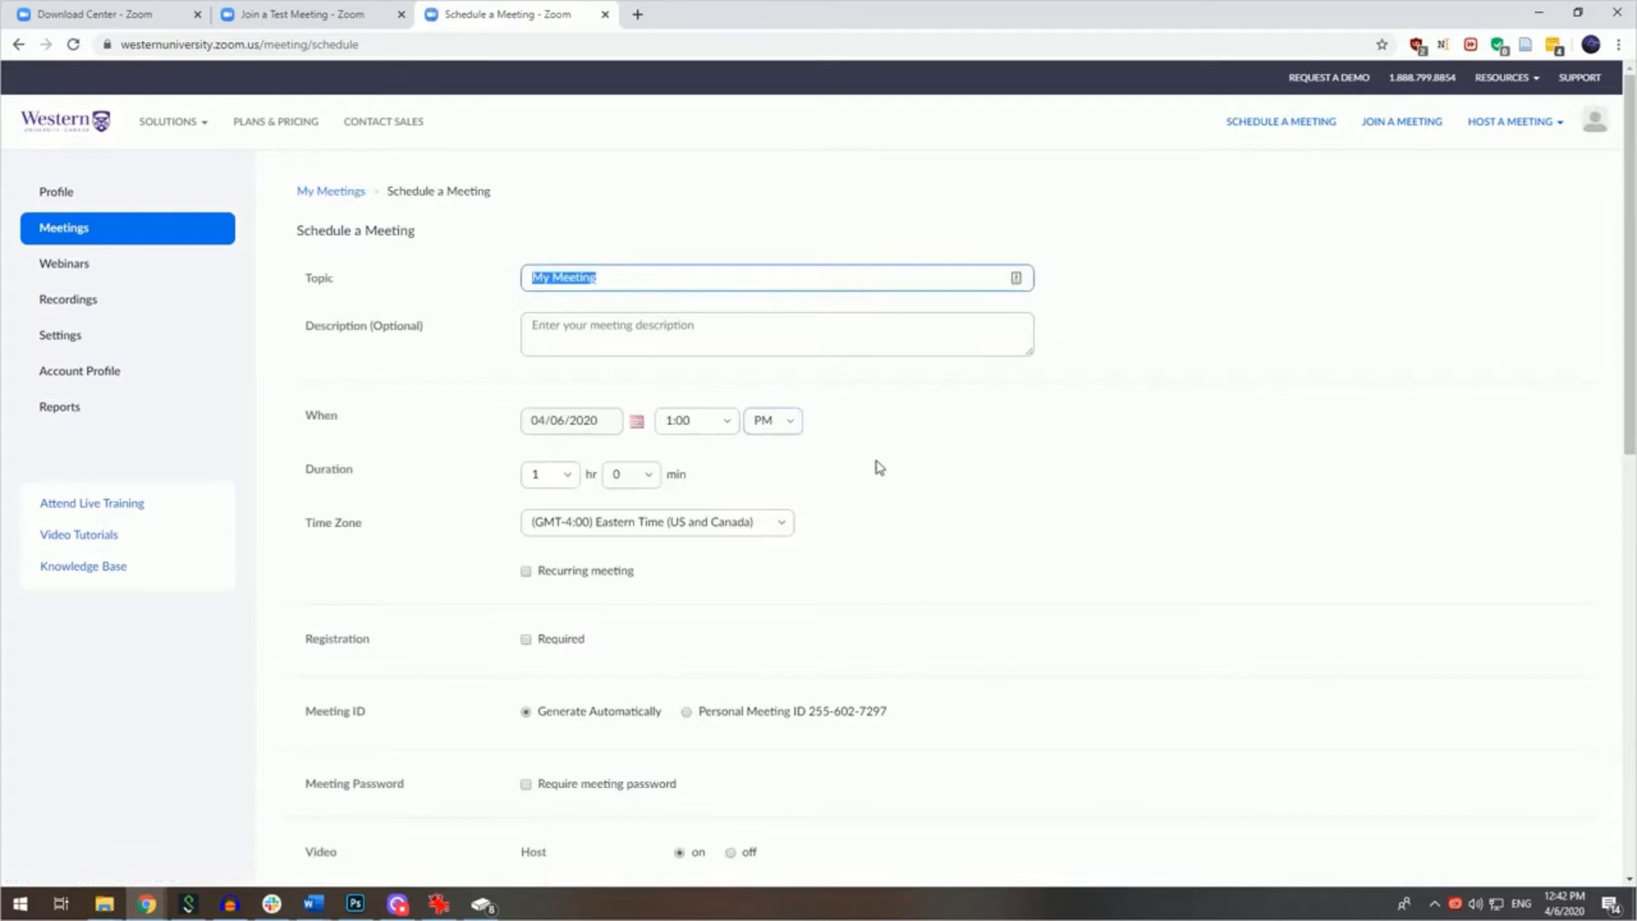
mouse_move(937, 529)
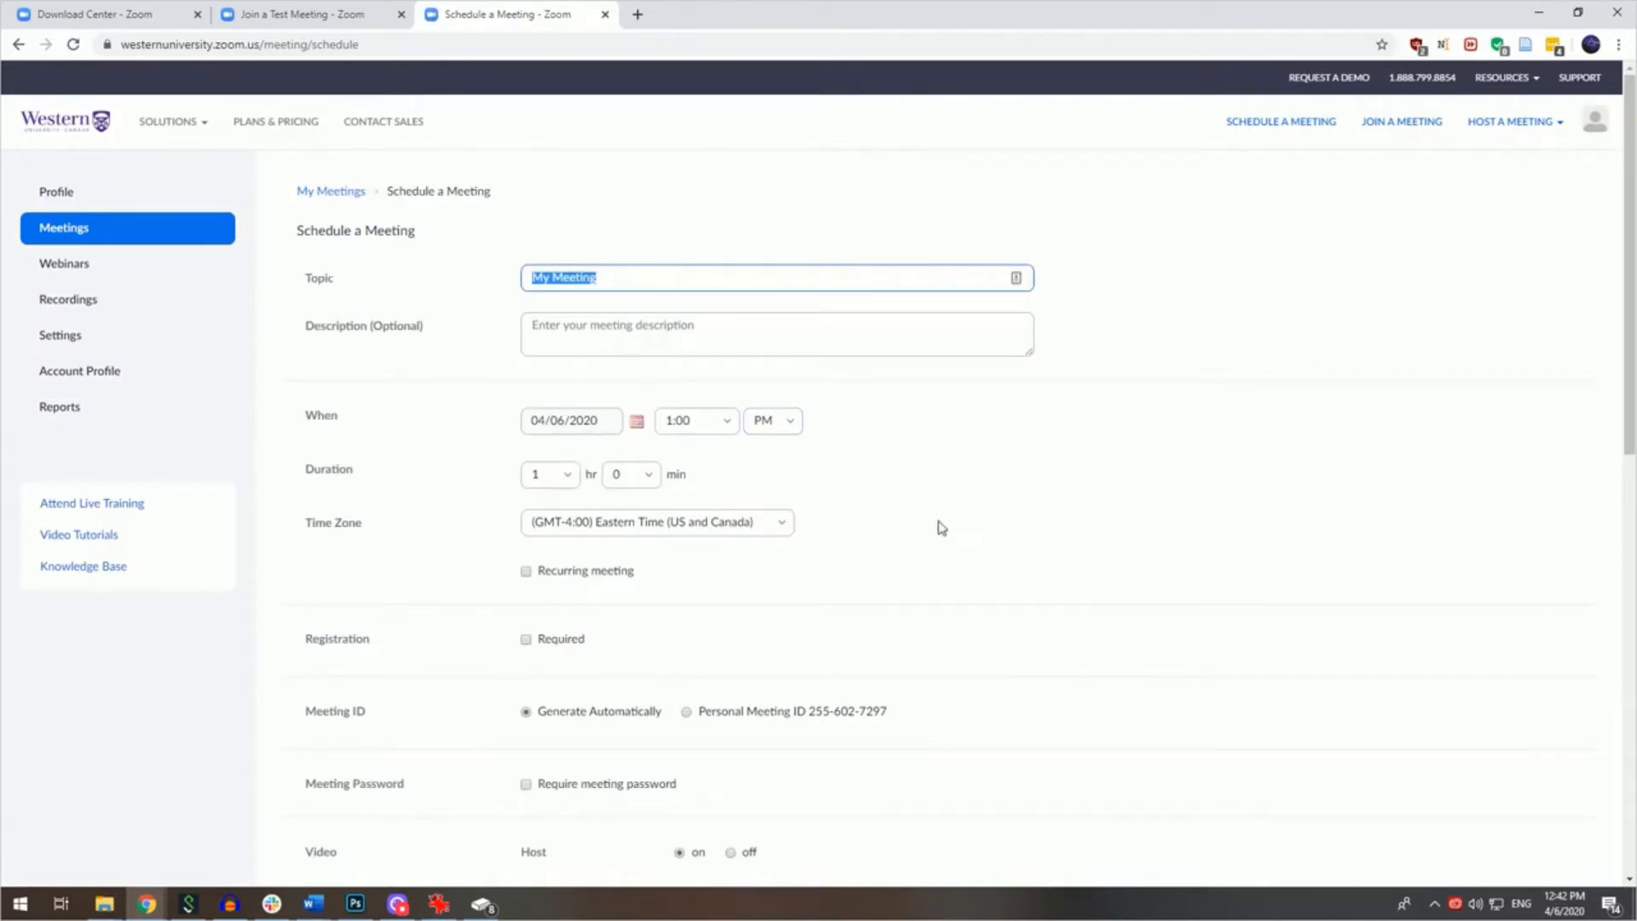
mouse_move(720, 284)
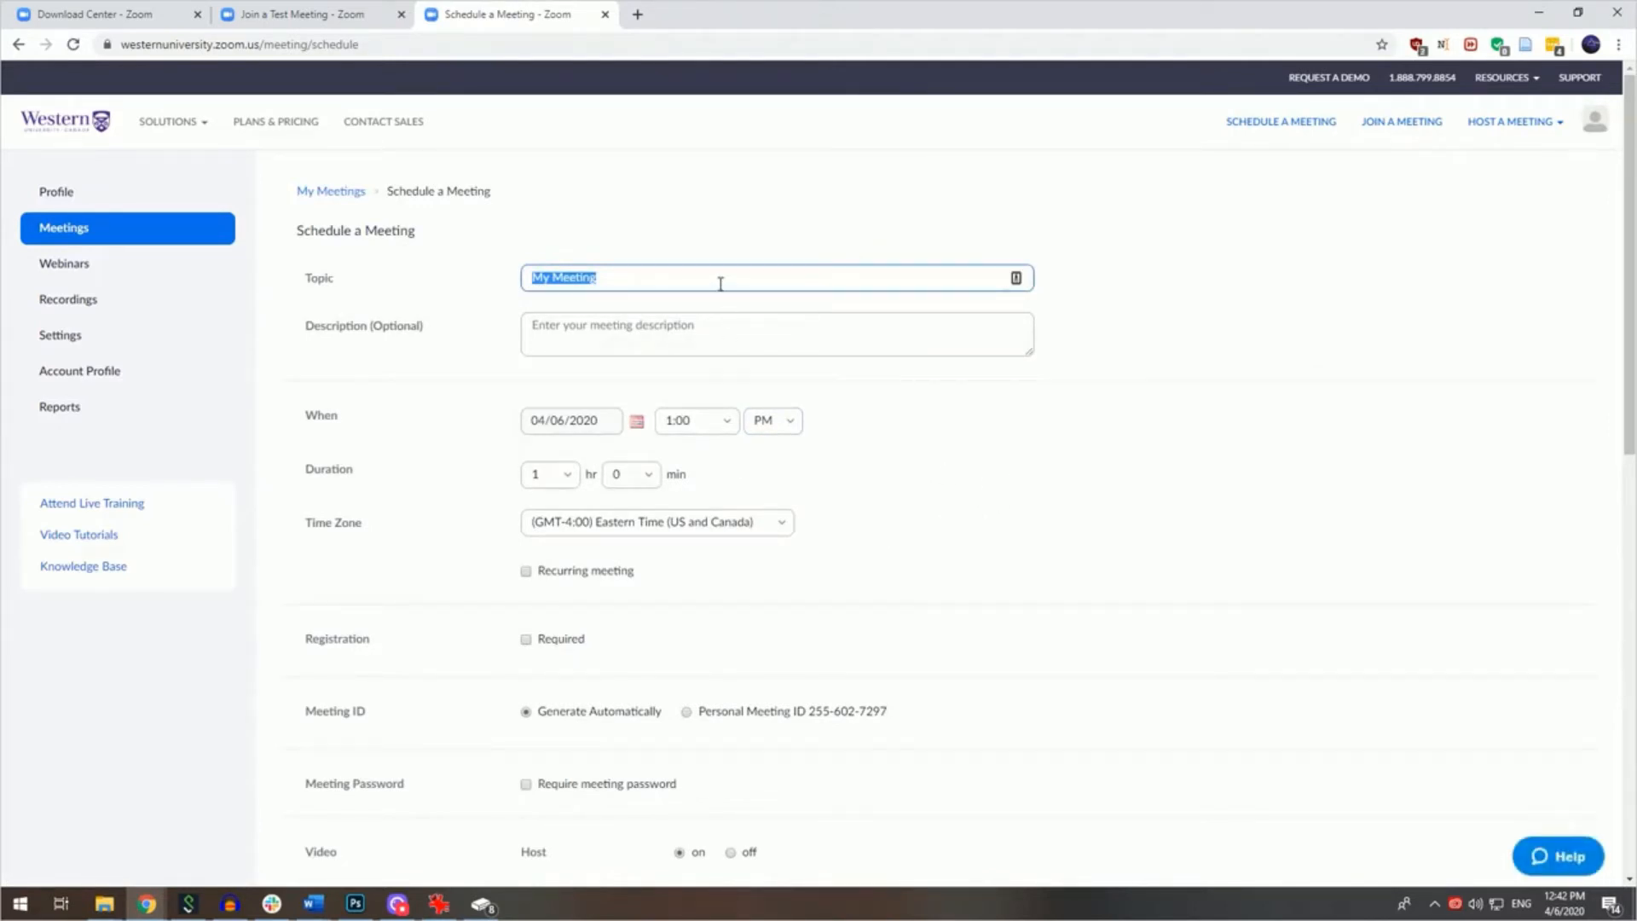
mouse_move(636, 420)
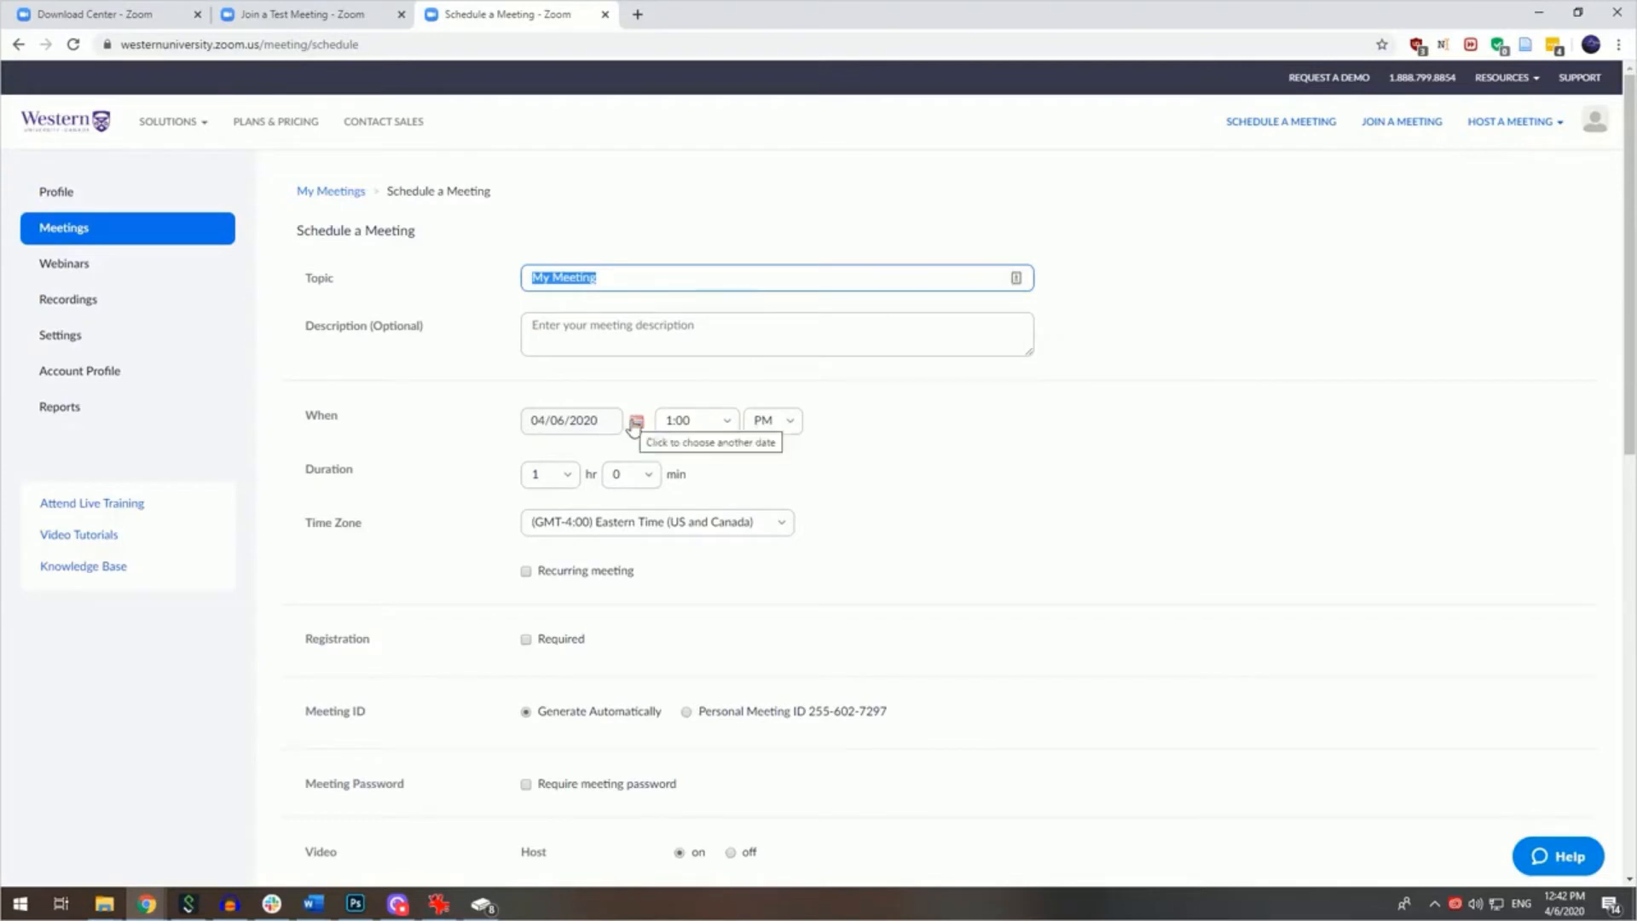
mouse_move(696, 420)
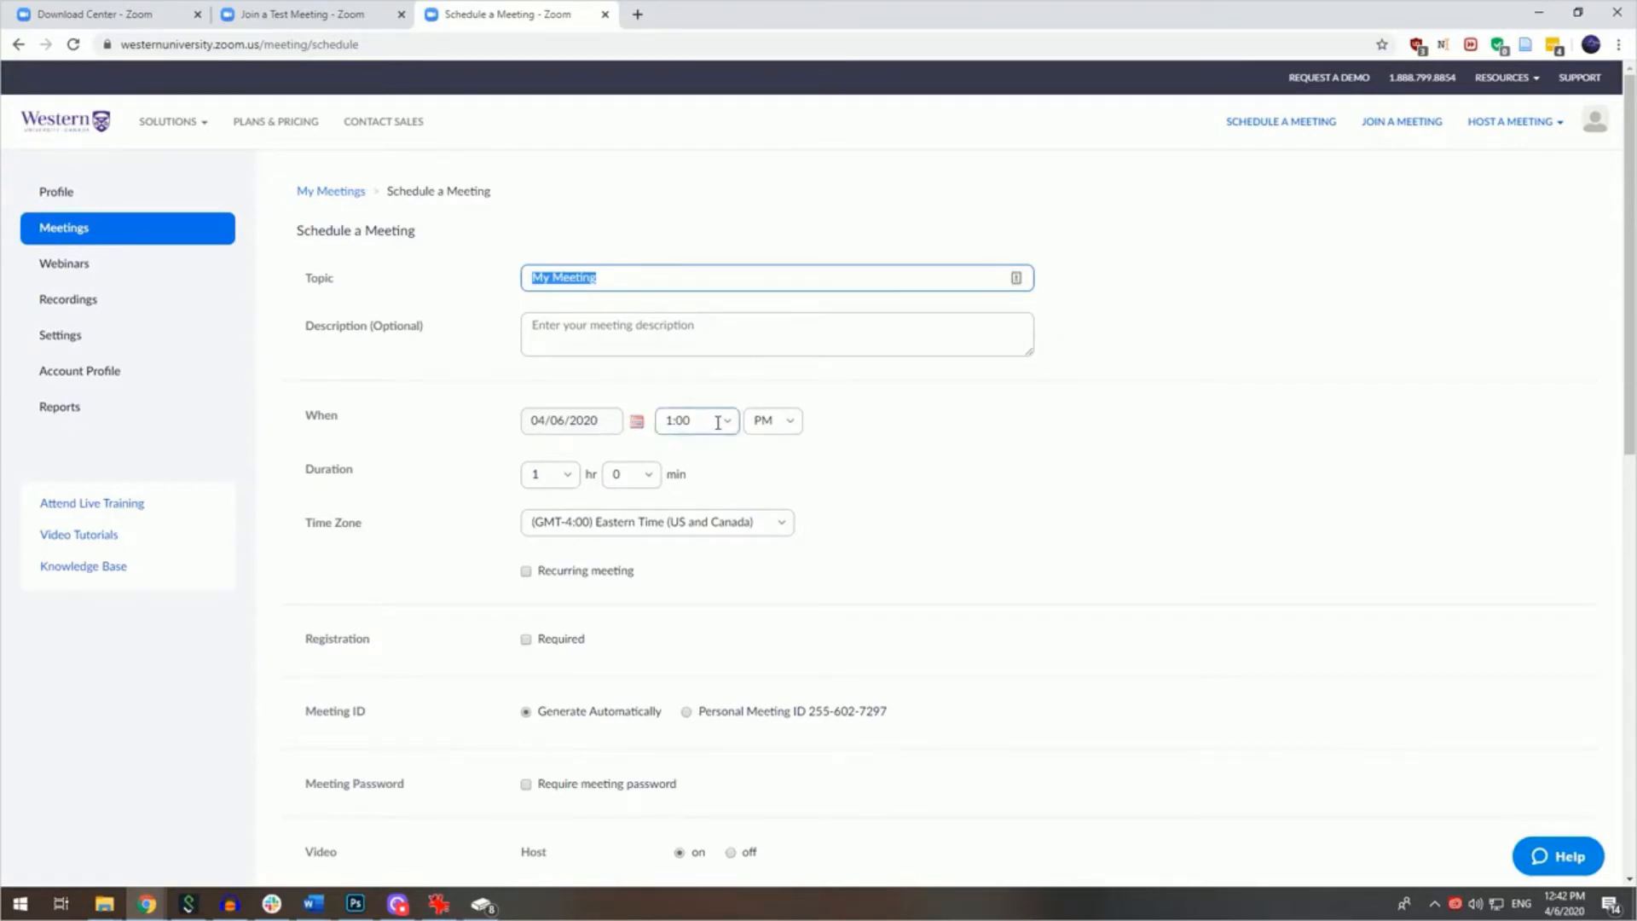
mouse_move(585, 499)
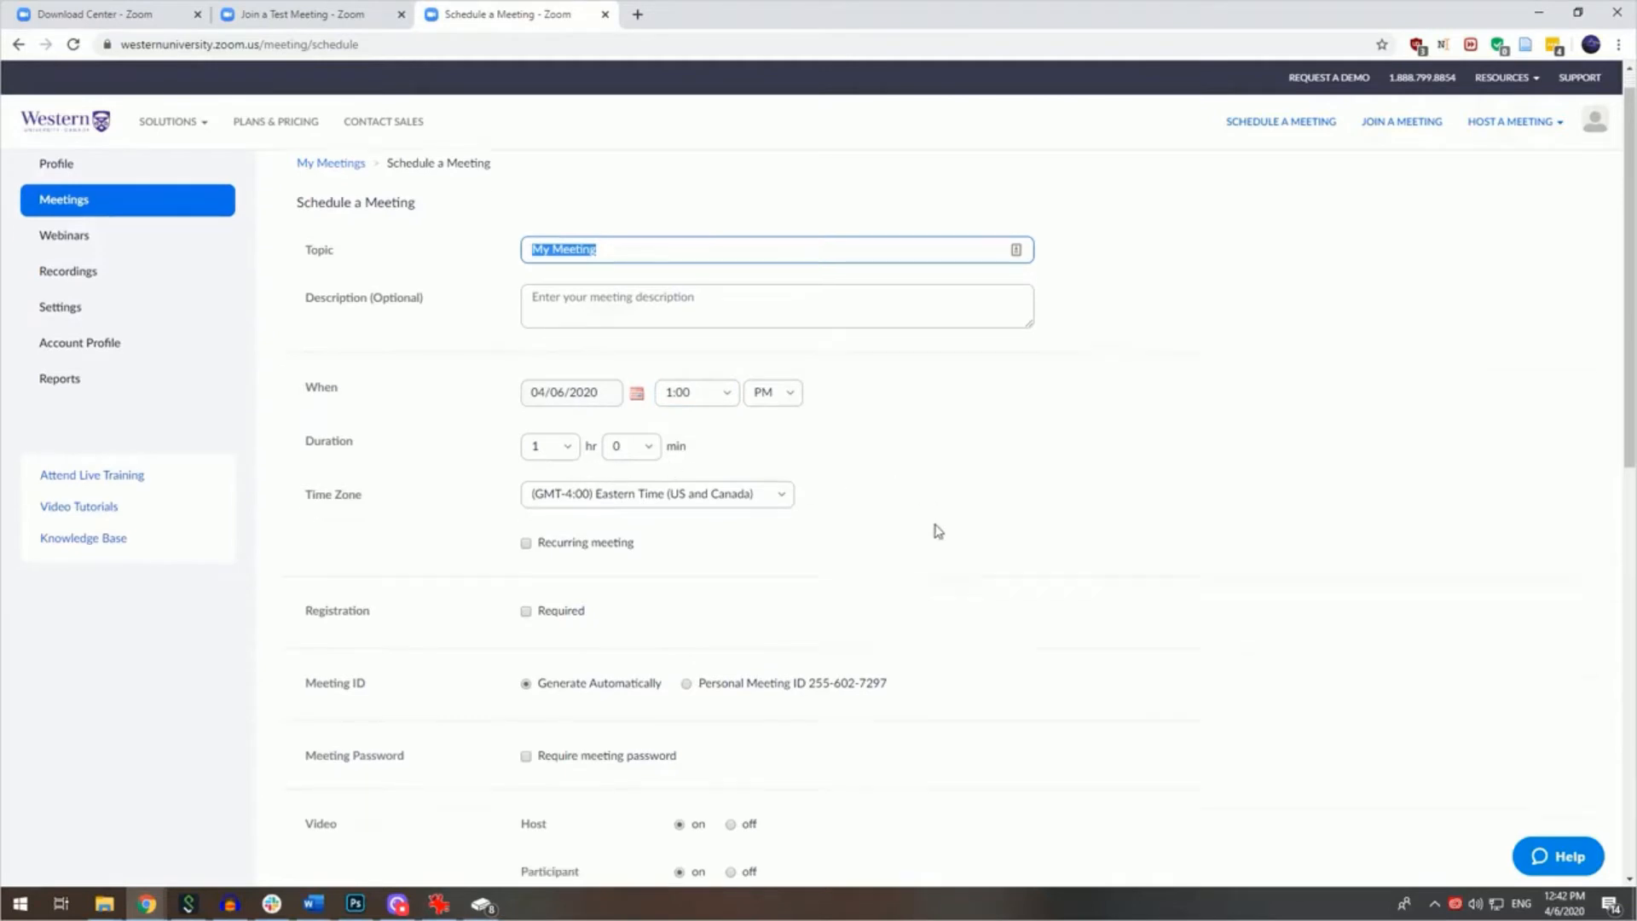
- Choose Computer Audio under Audio and save 'My Meeting' for Apr 6, 2020, 1:00 PM
scroll(down, 3)
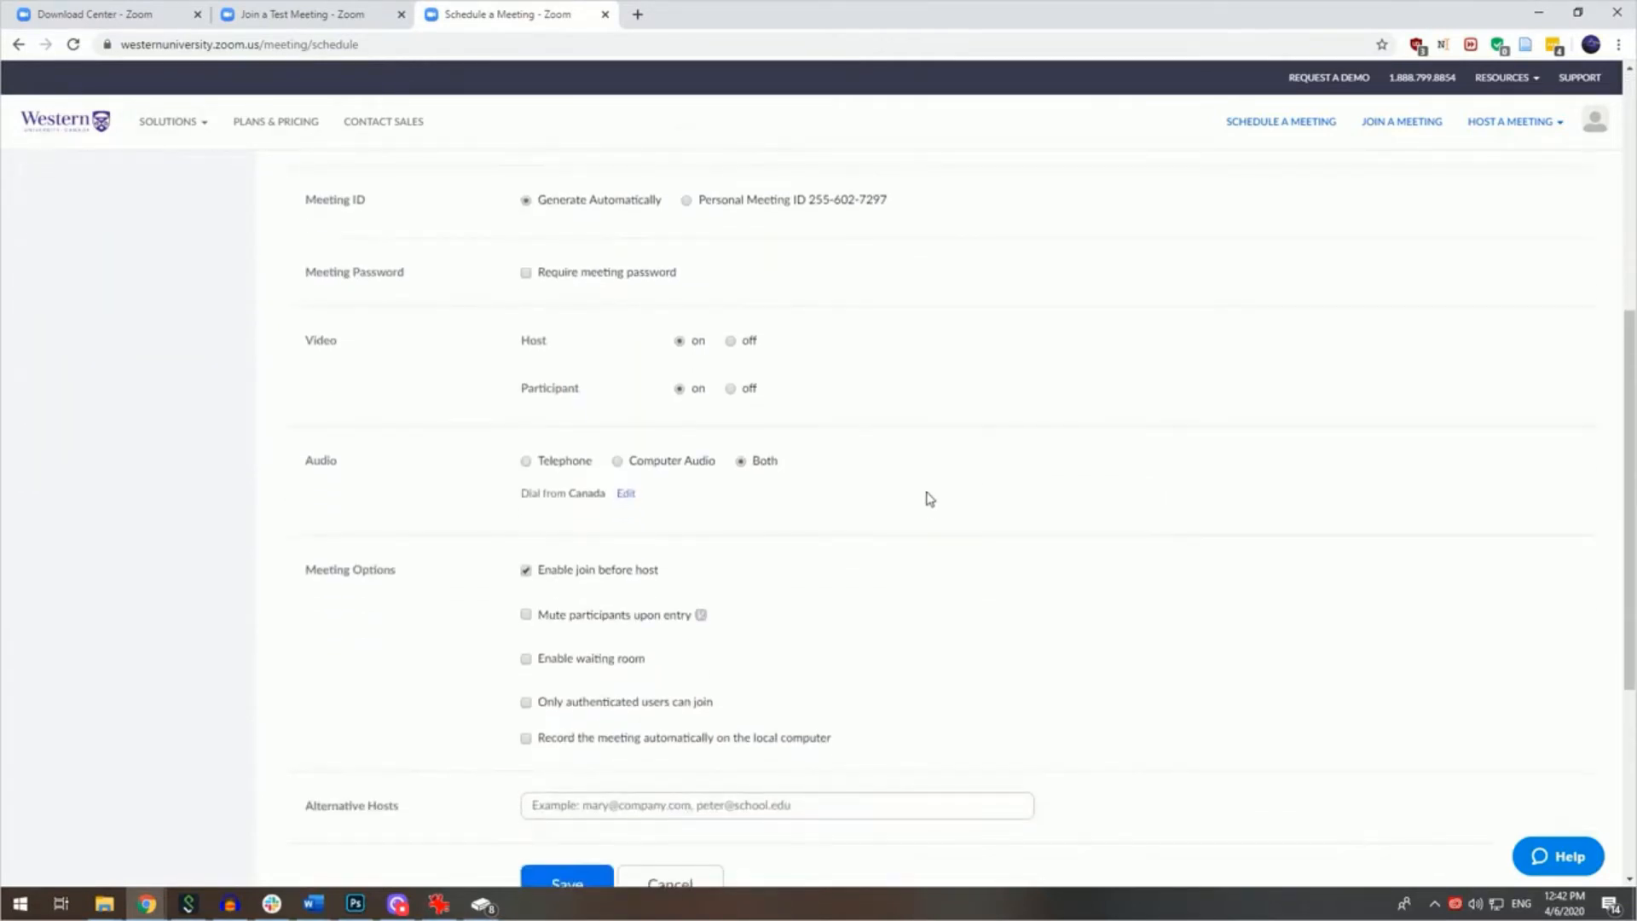
mouse_move(589, 346)
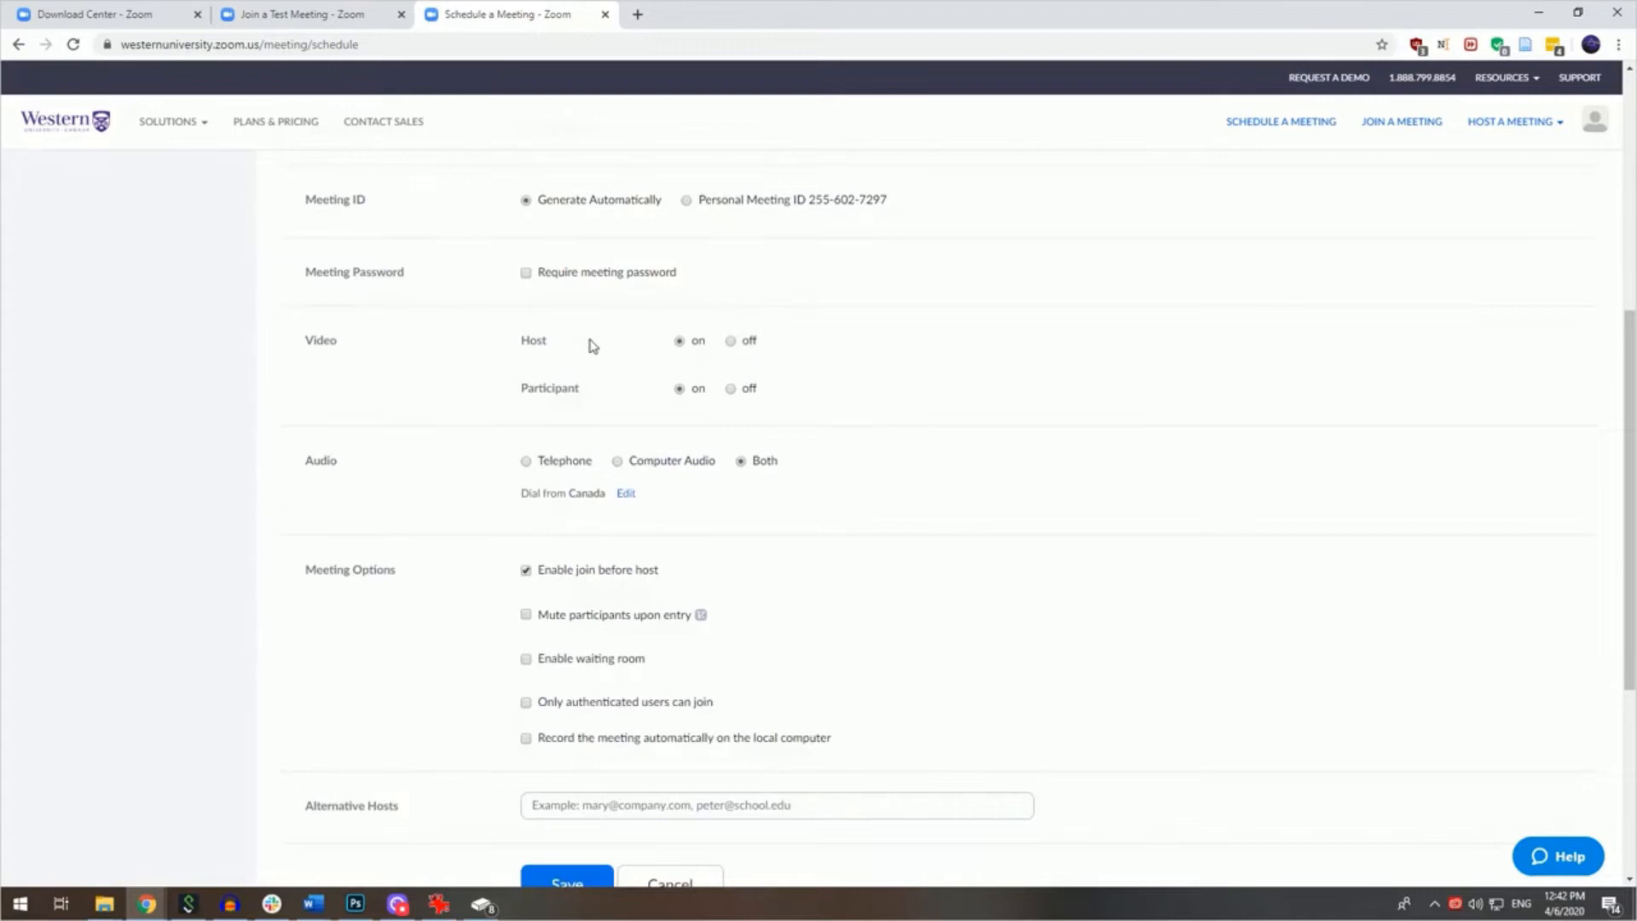
mouse_move(631, 411)
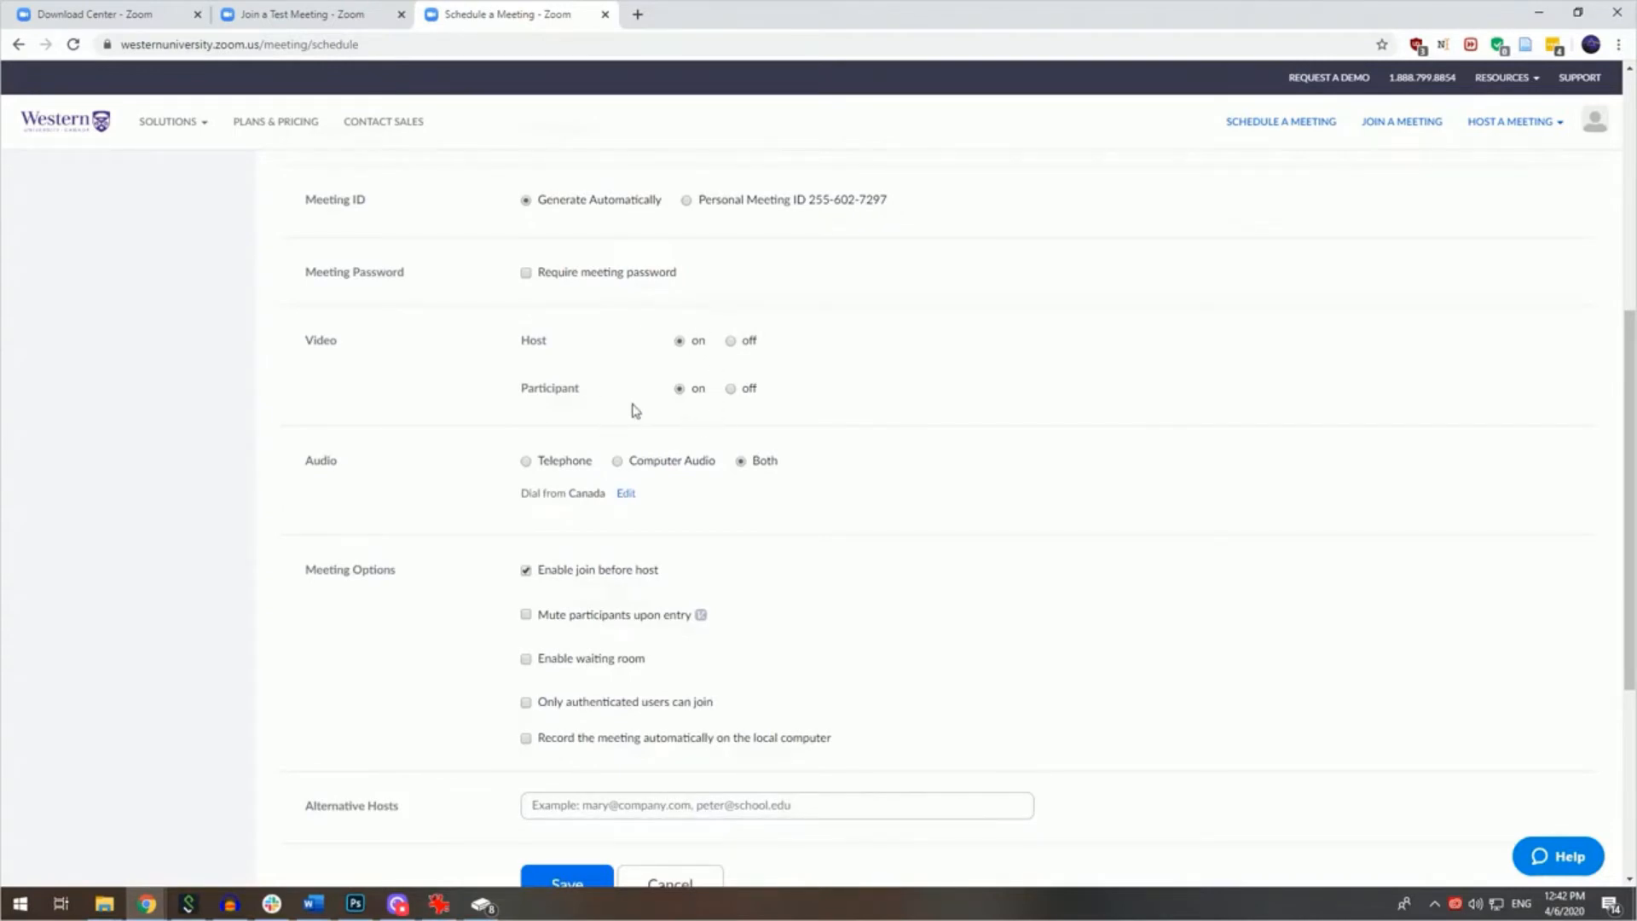
mouse_move(618, 471)
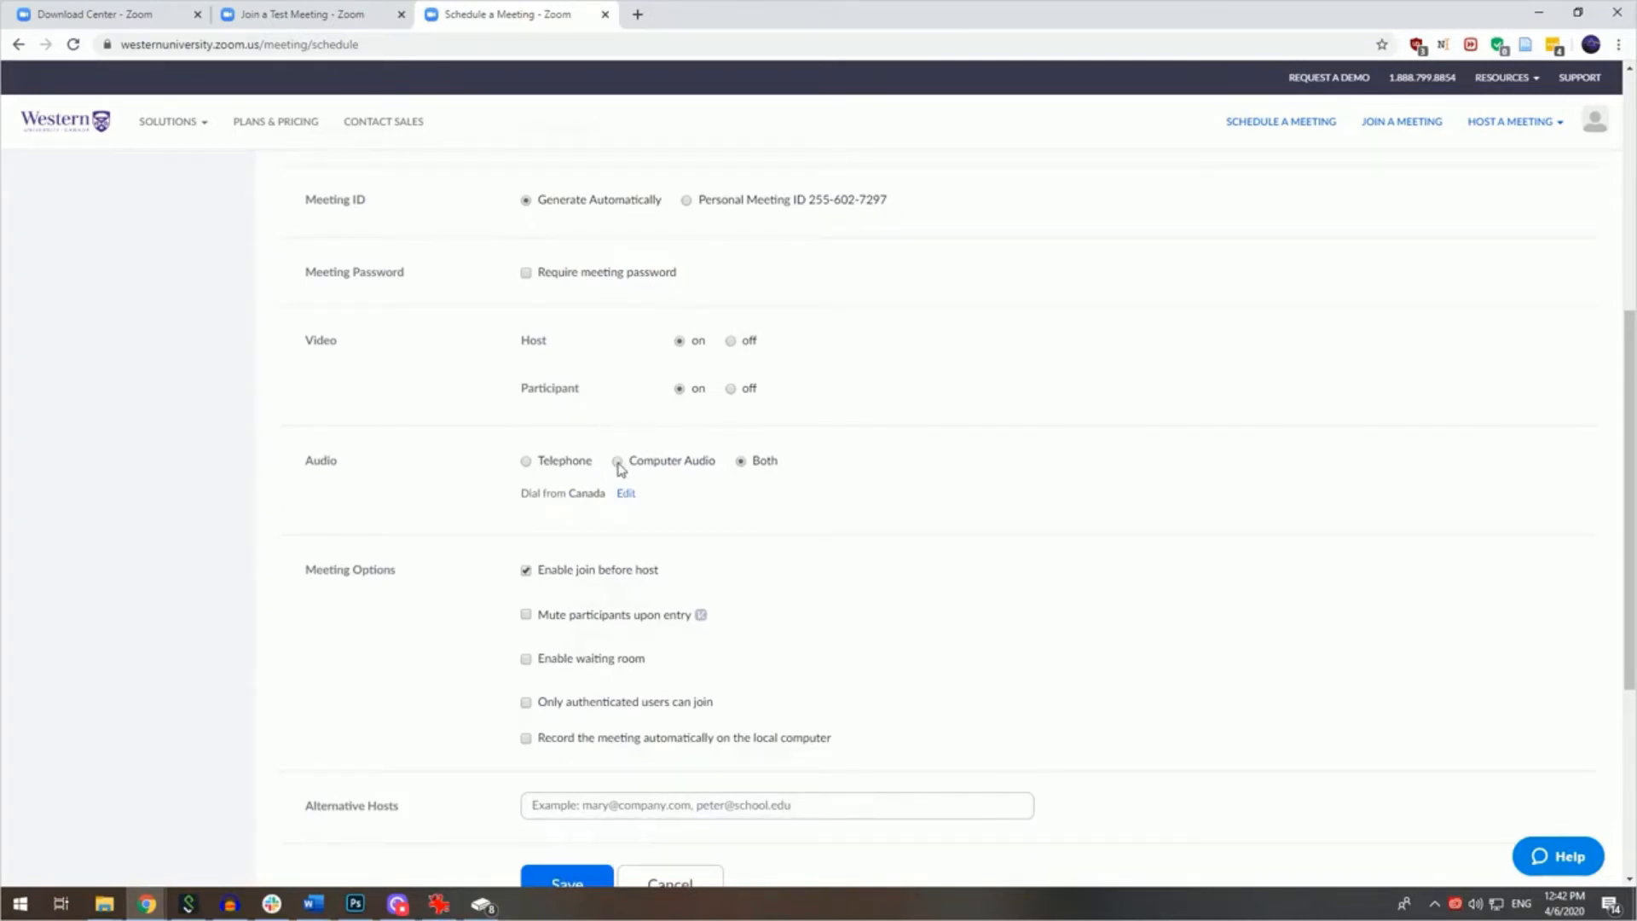
click(618, 461)
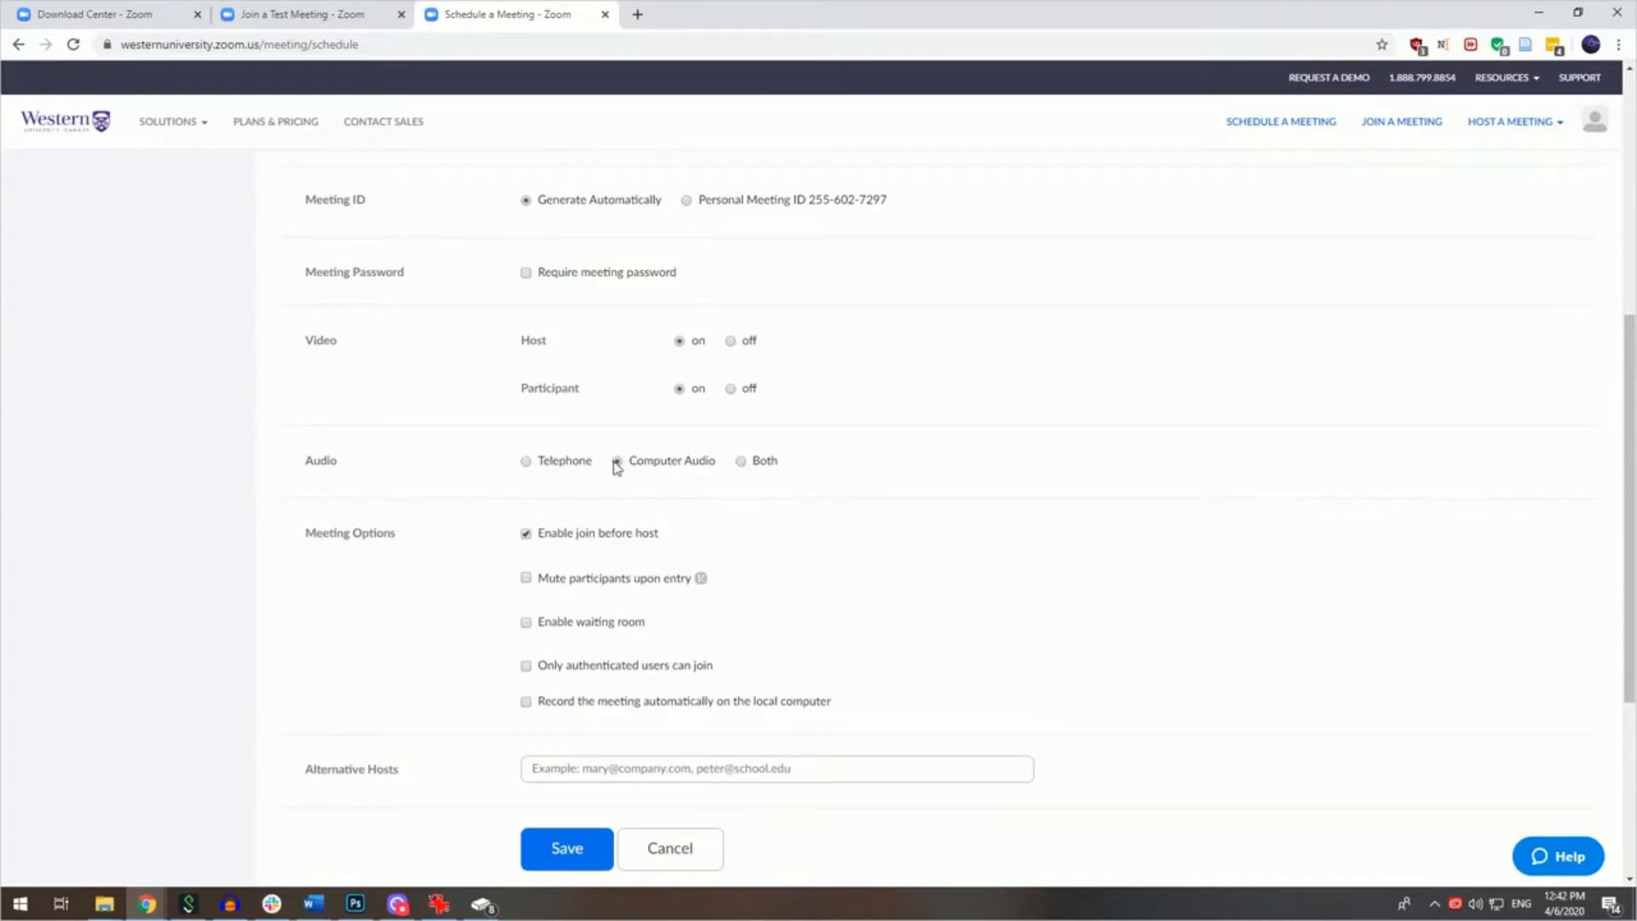
click(617, 461)
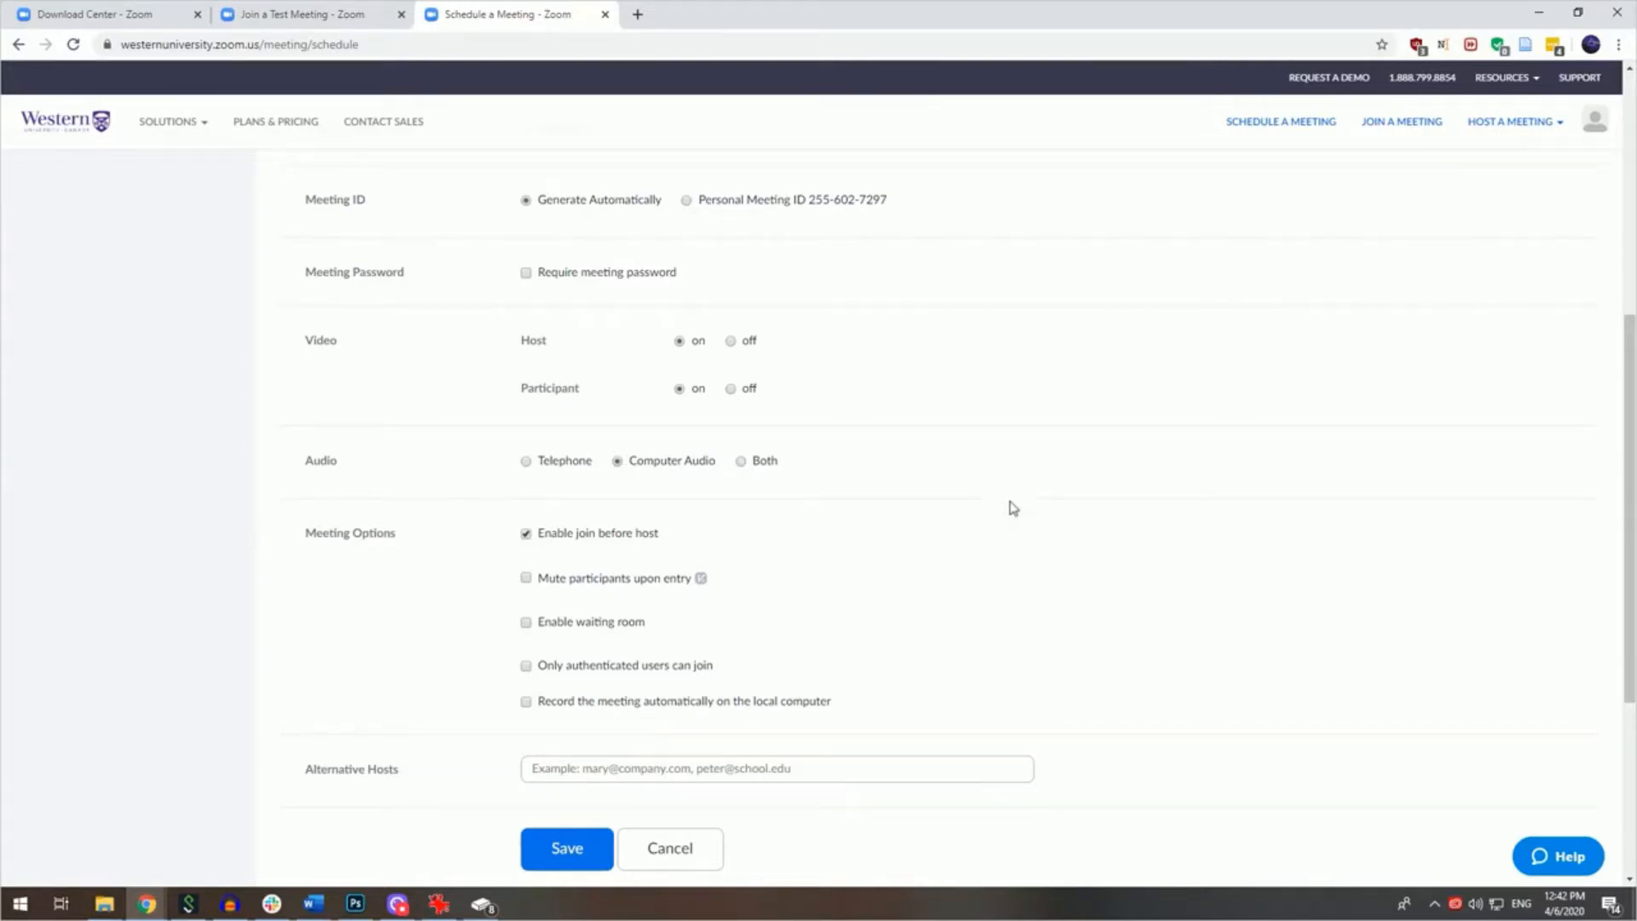
scroll(down, 3)
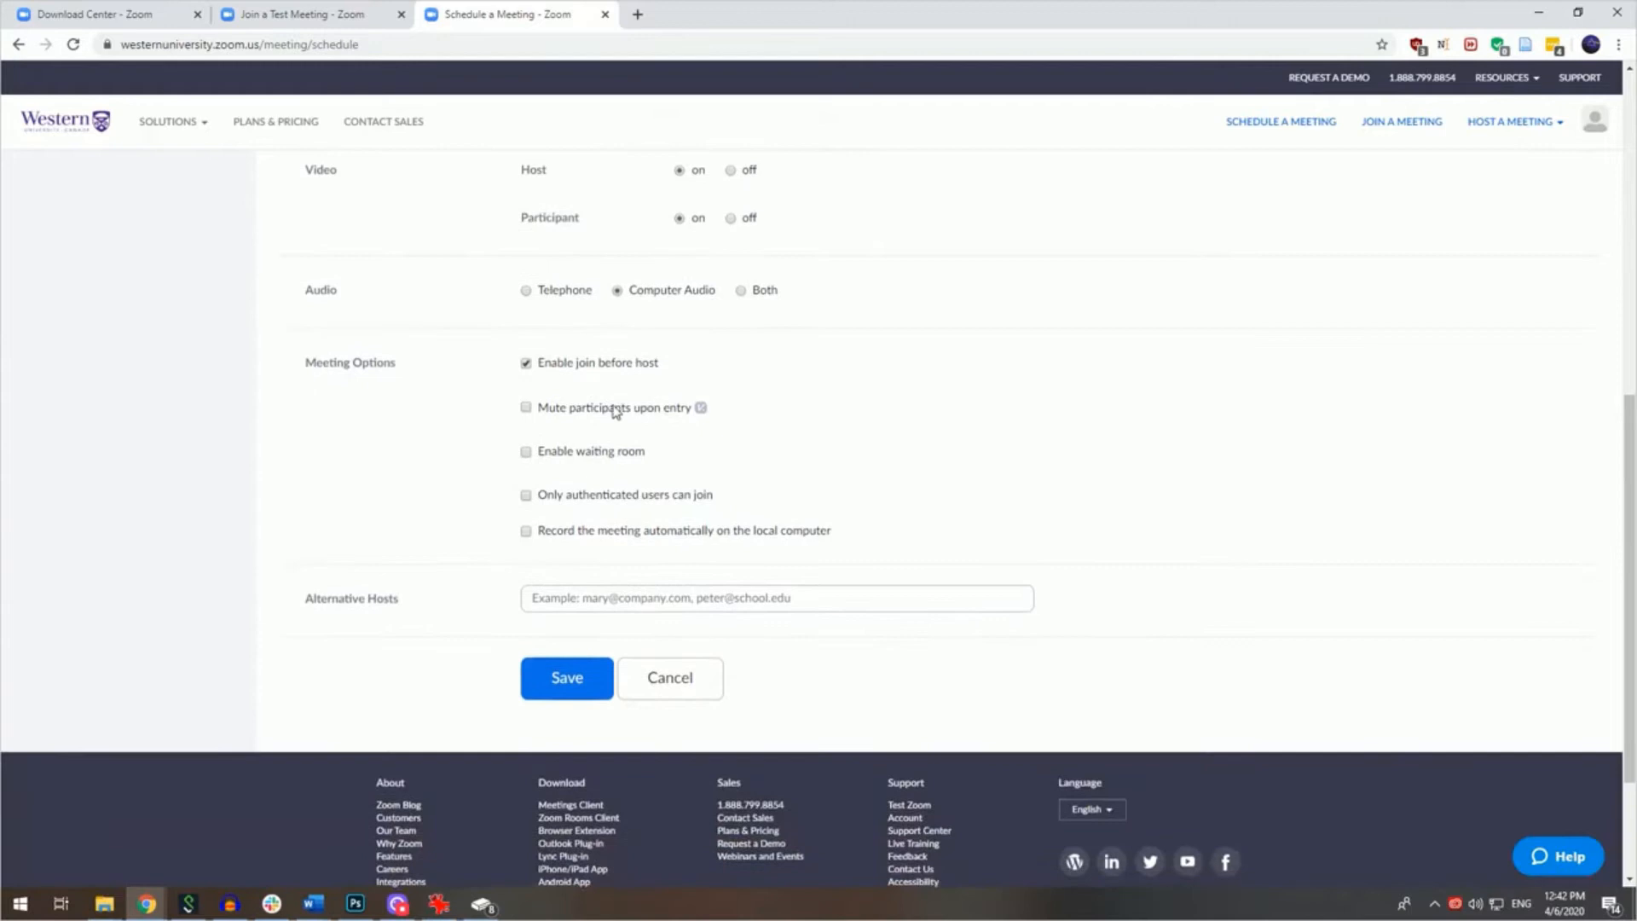
mouse_move(561, 426)
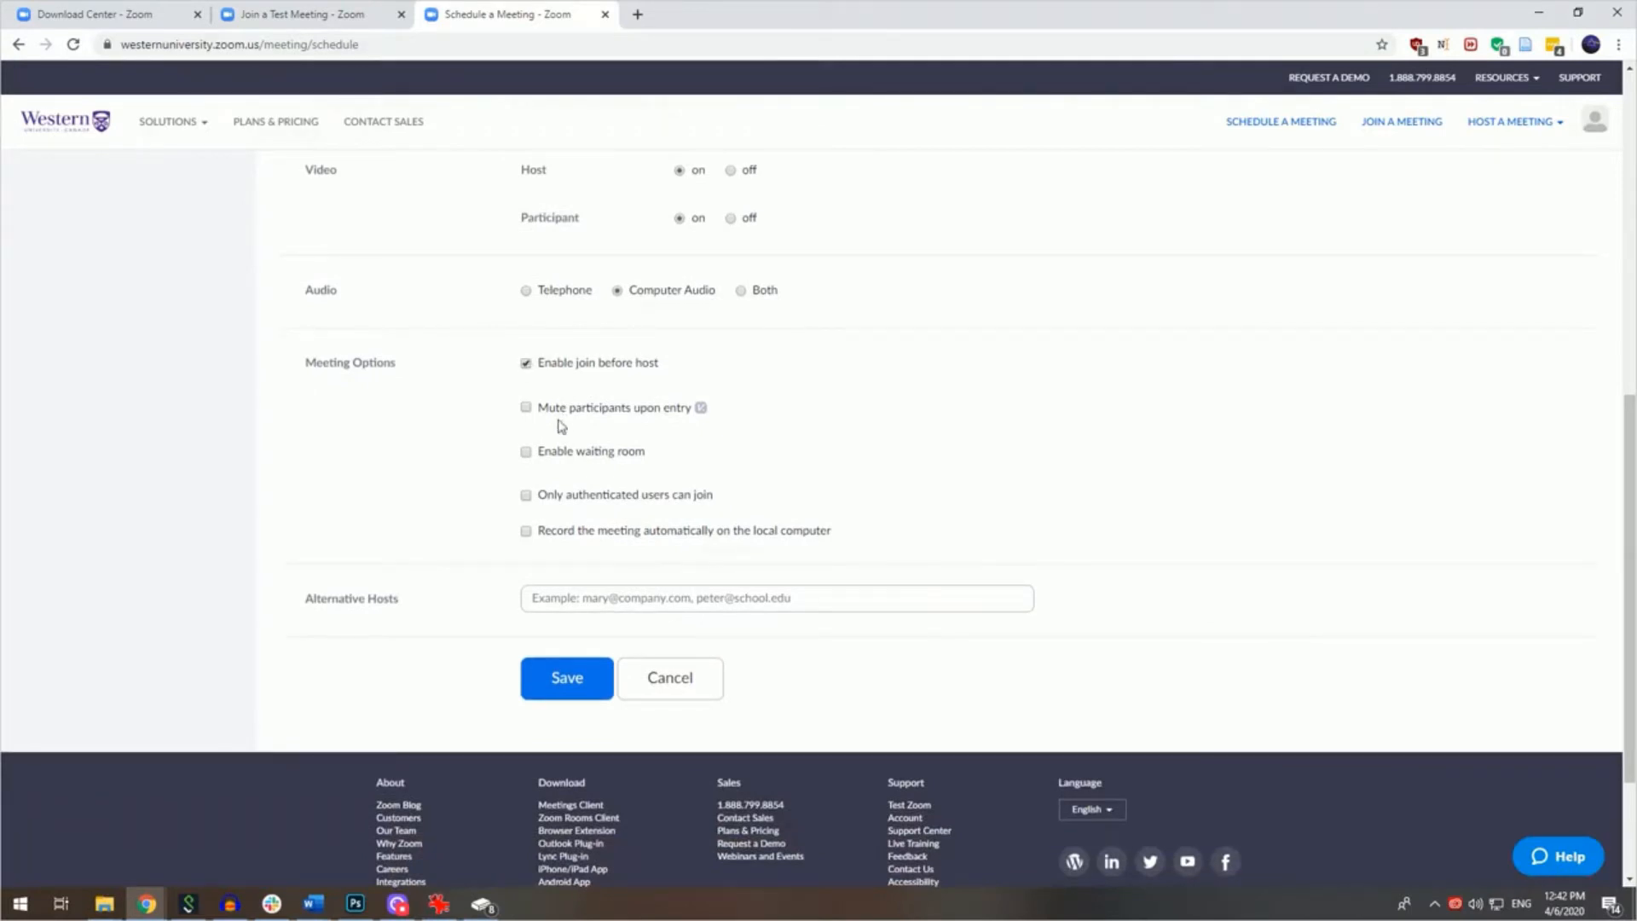
mouse_move(543, 445)
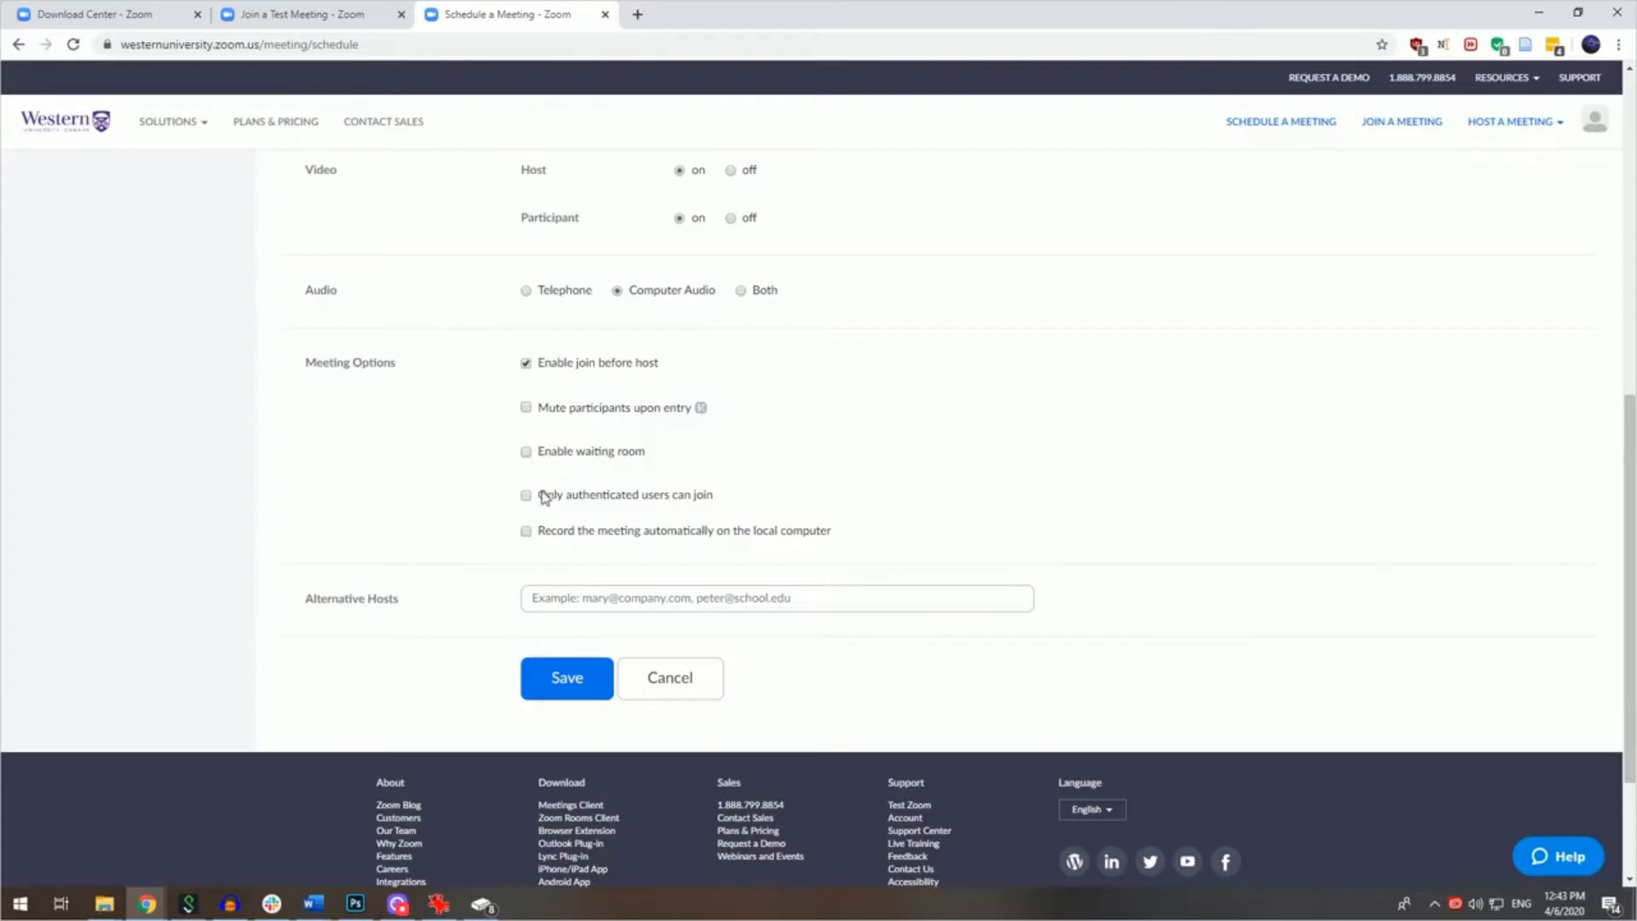
mouse_move(535, 505)
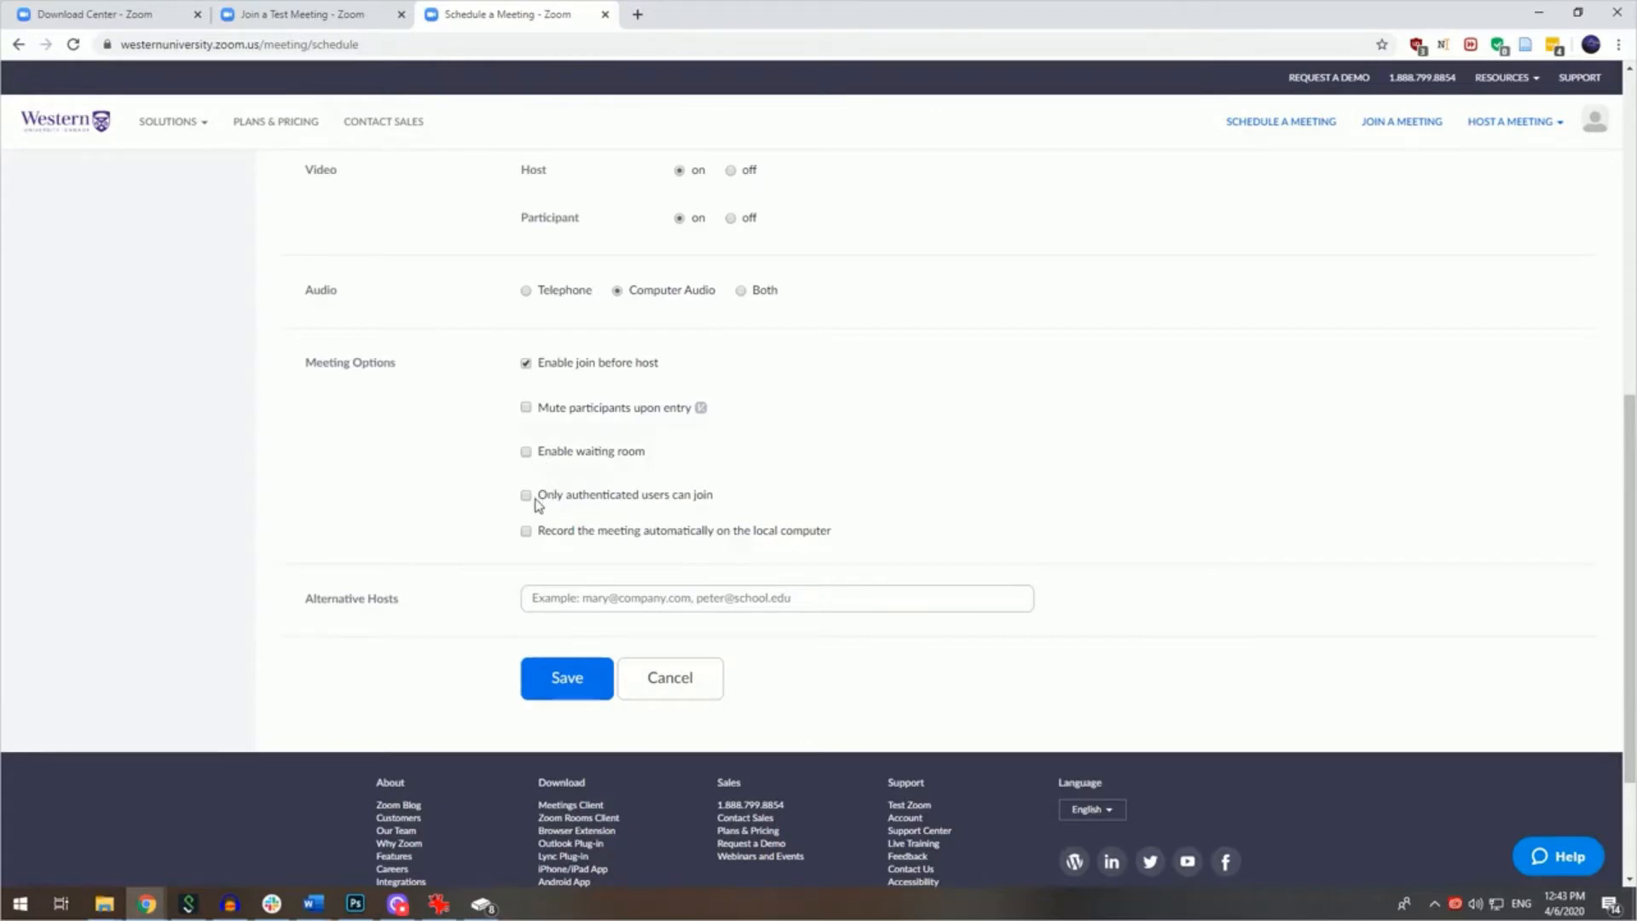
mouse_move(536, 535)
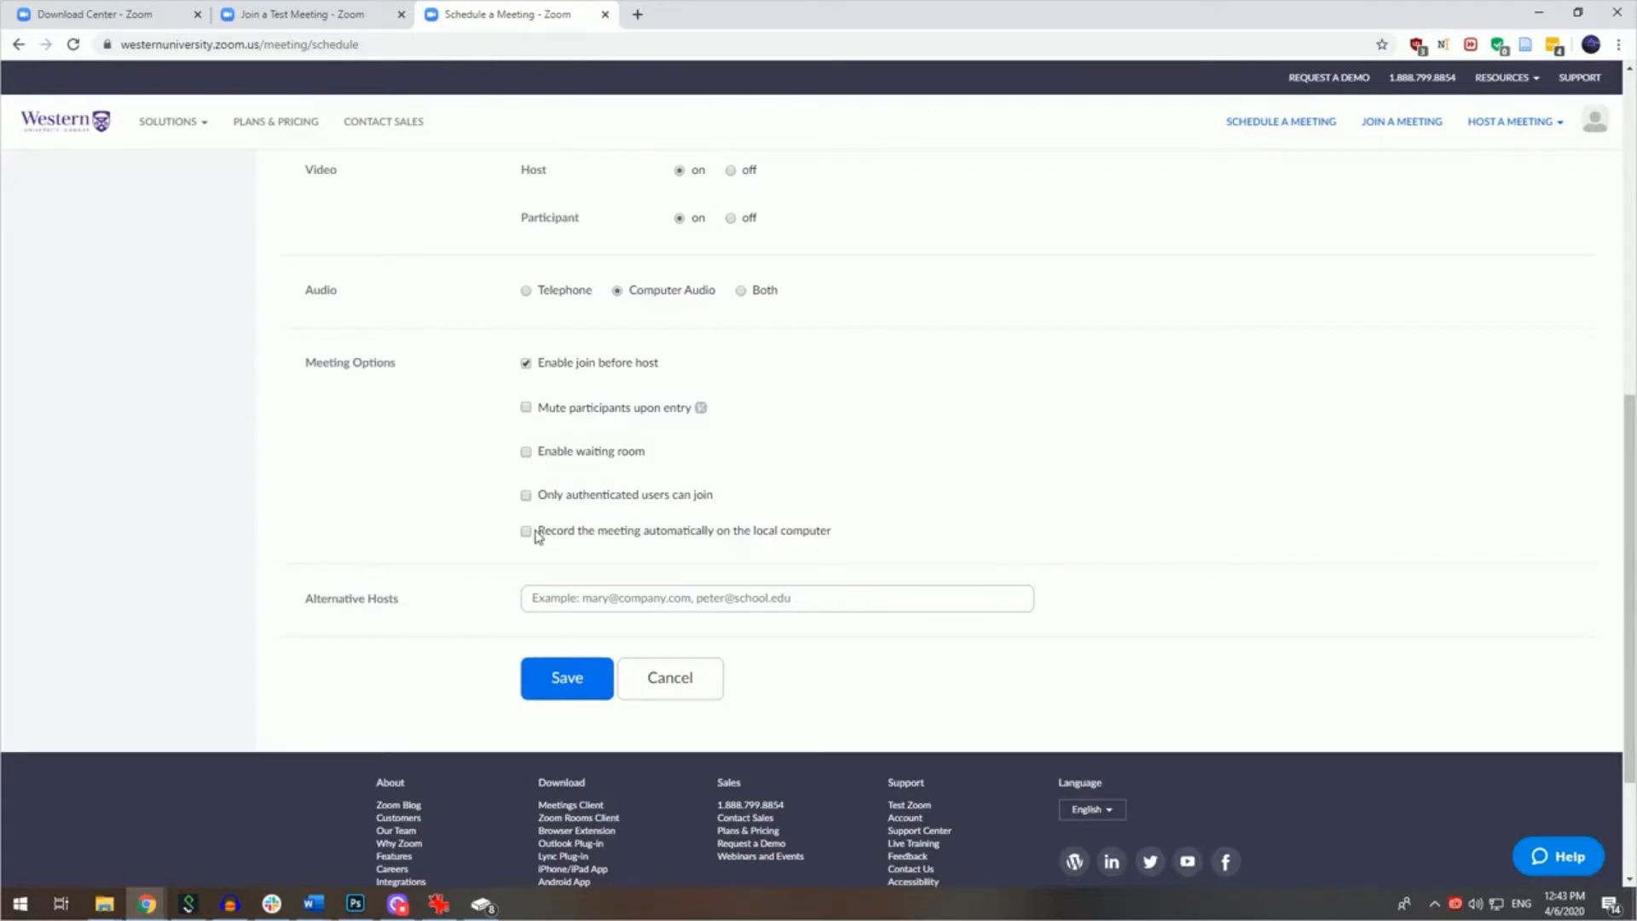
scroll(up, 3)
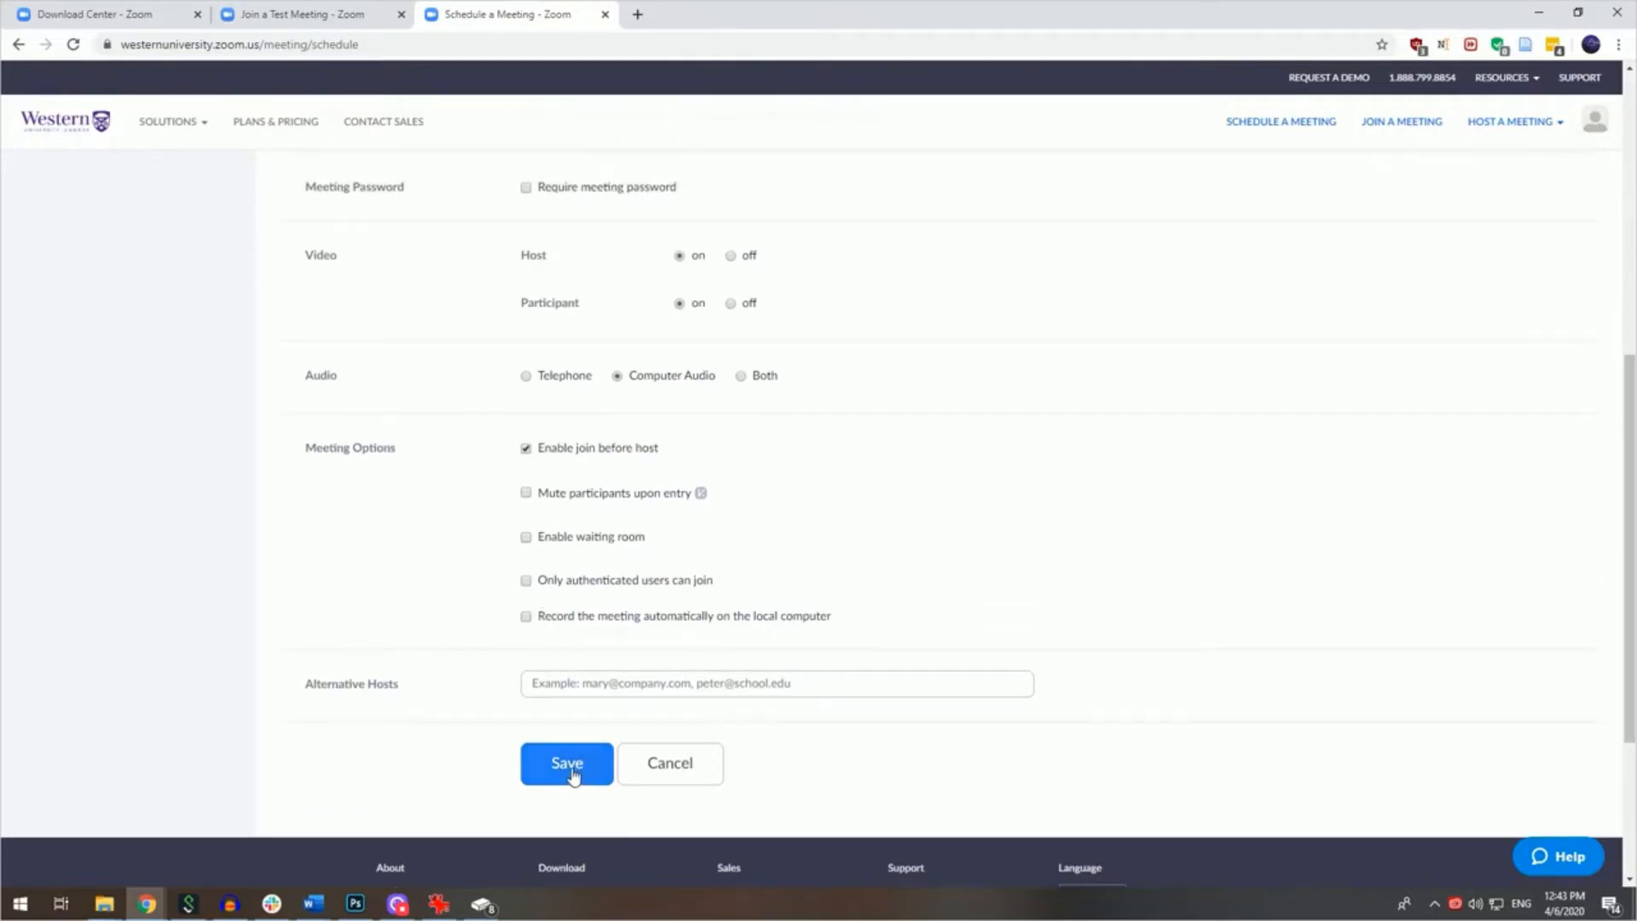
click(566, 762)
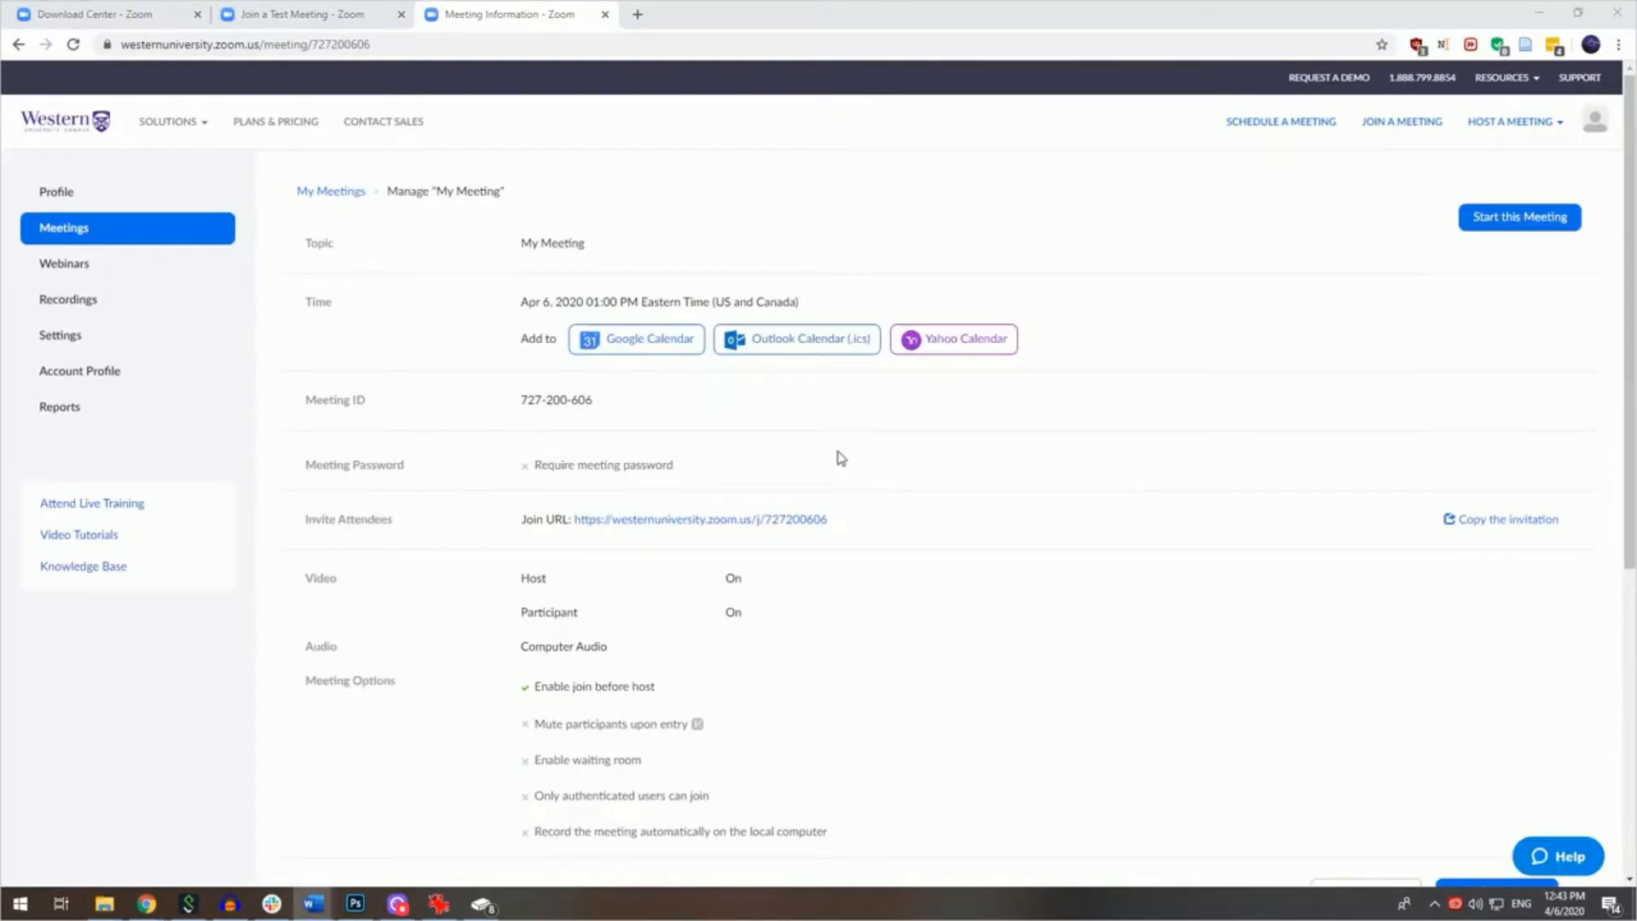
mouse_move(1475, 492)
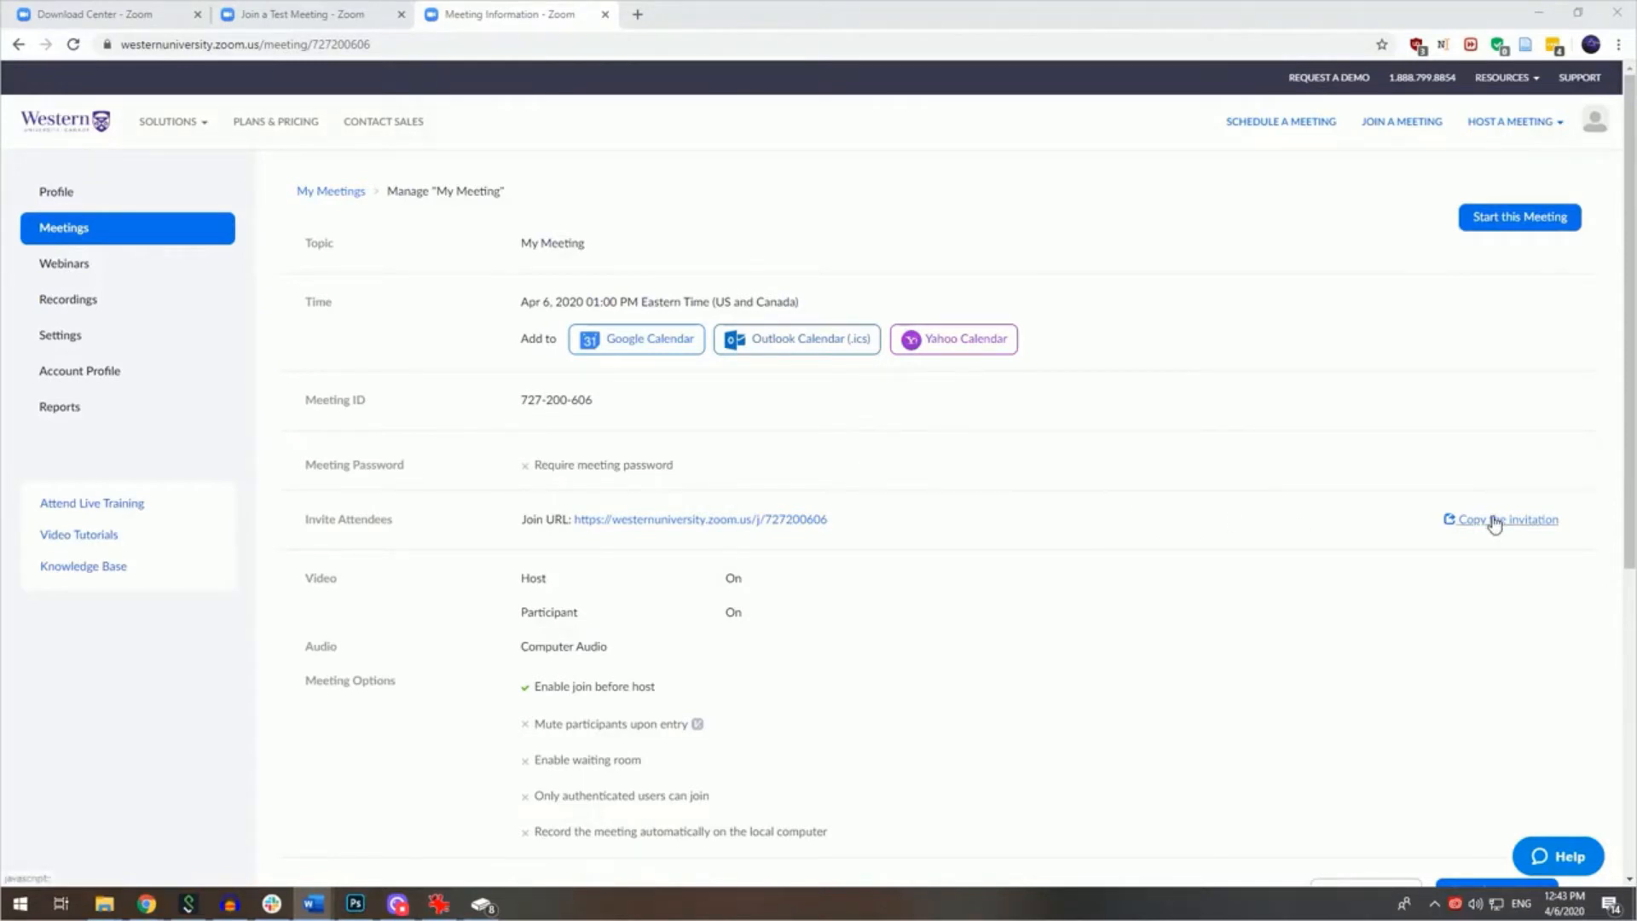
double_click(699, 518)
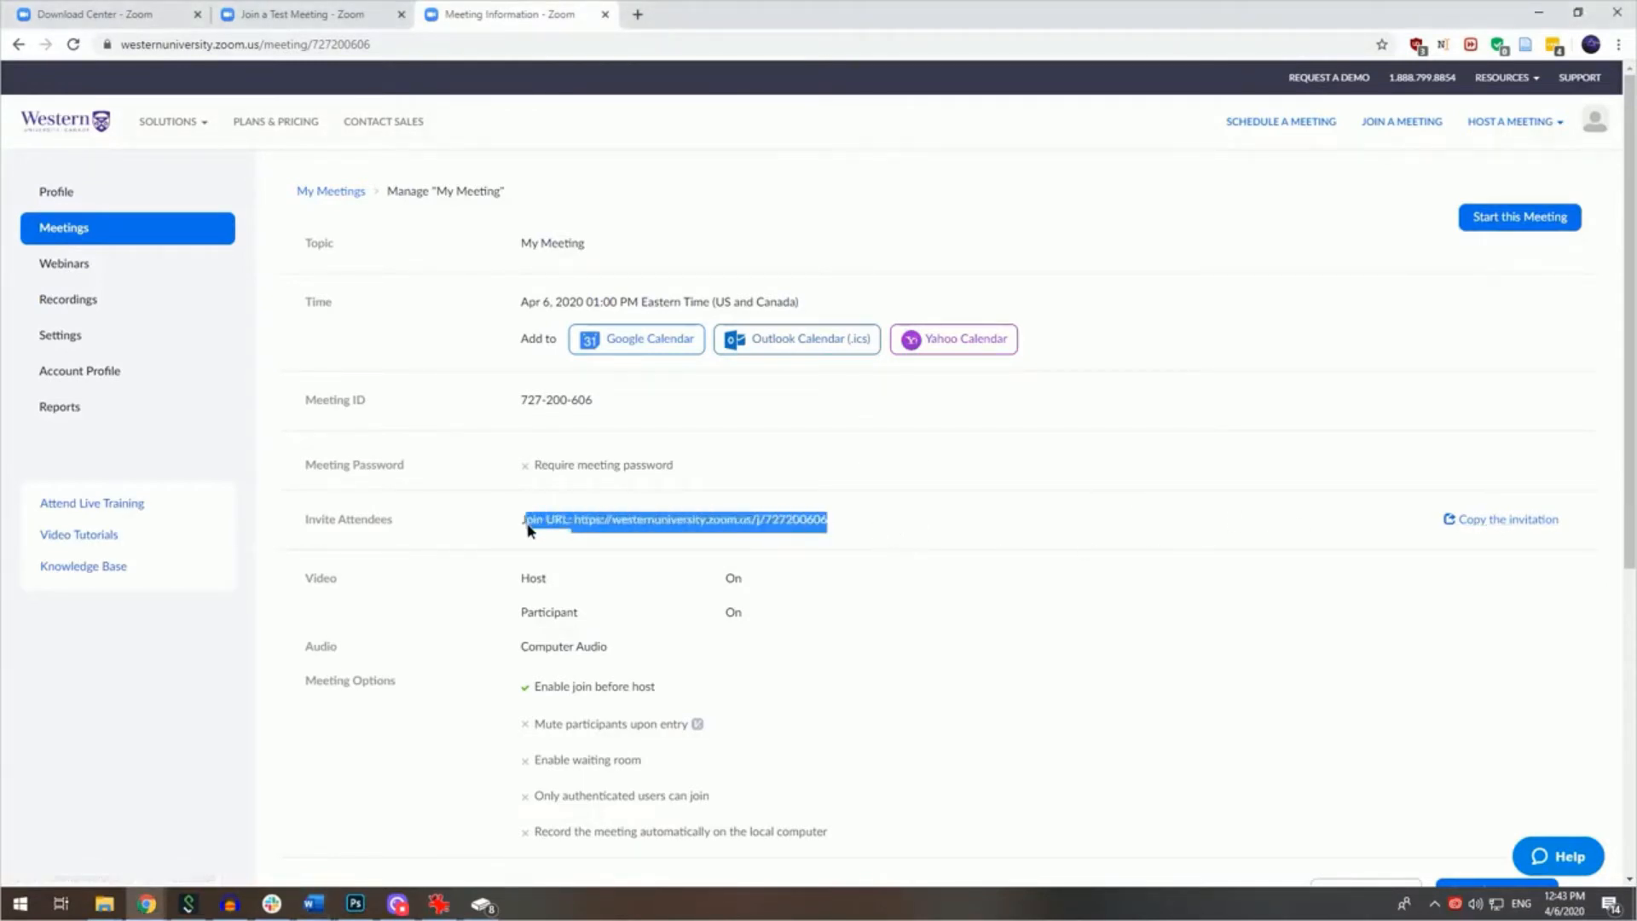
mouse_move(688, 526)
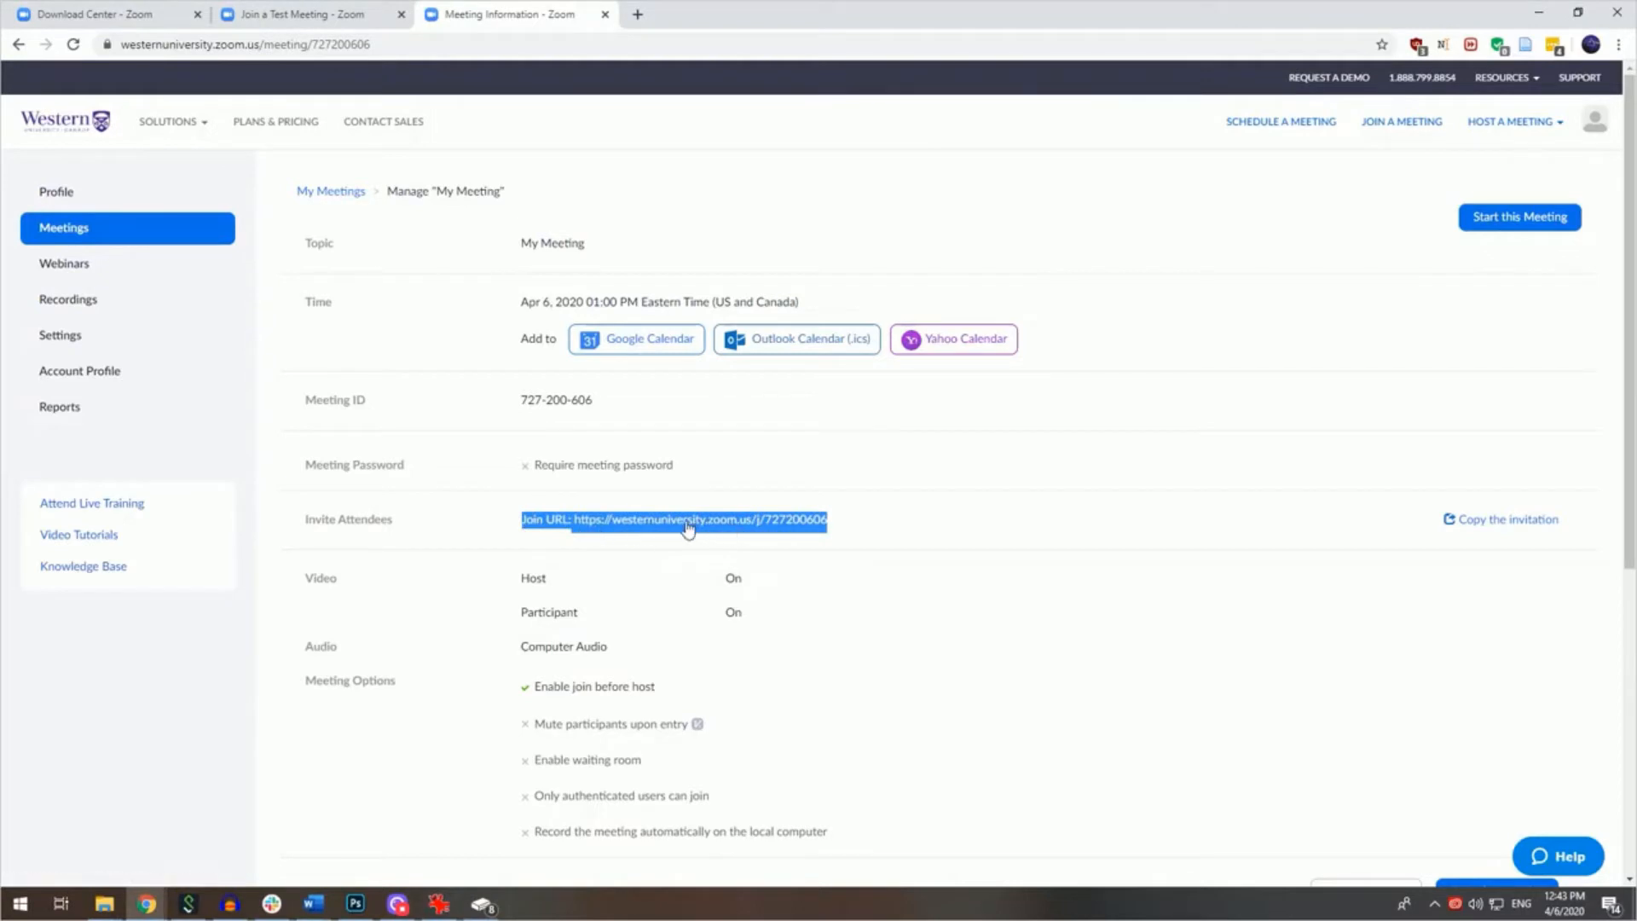
click(1220, 530)
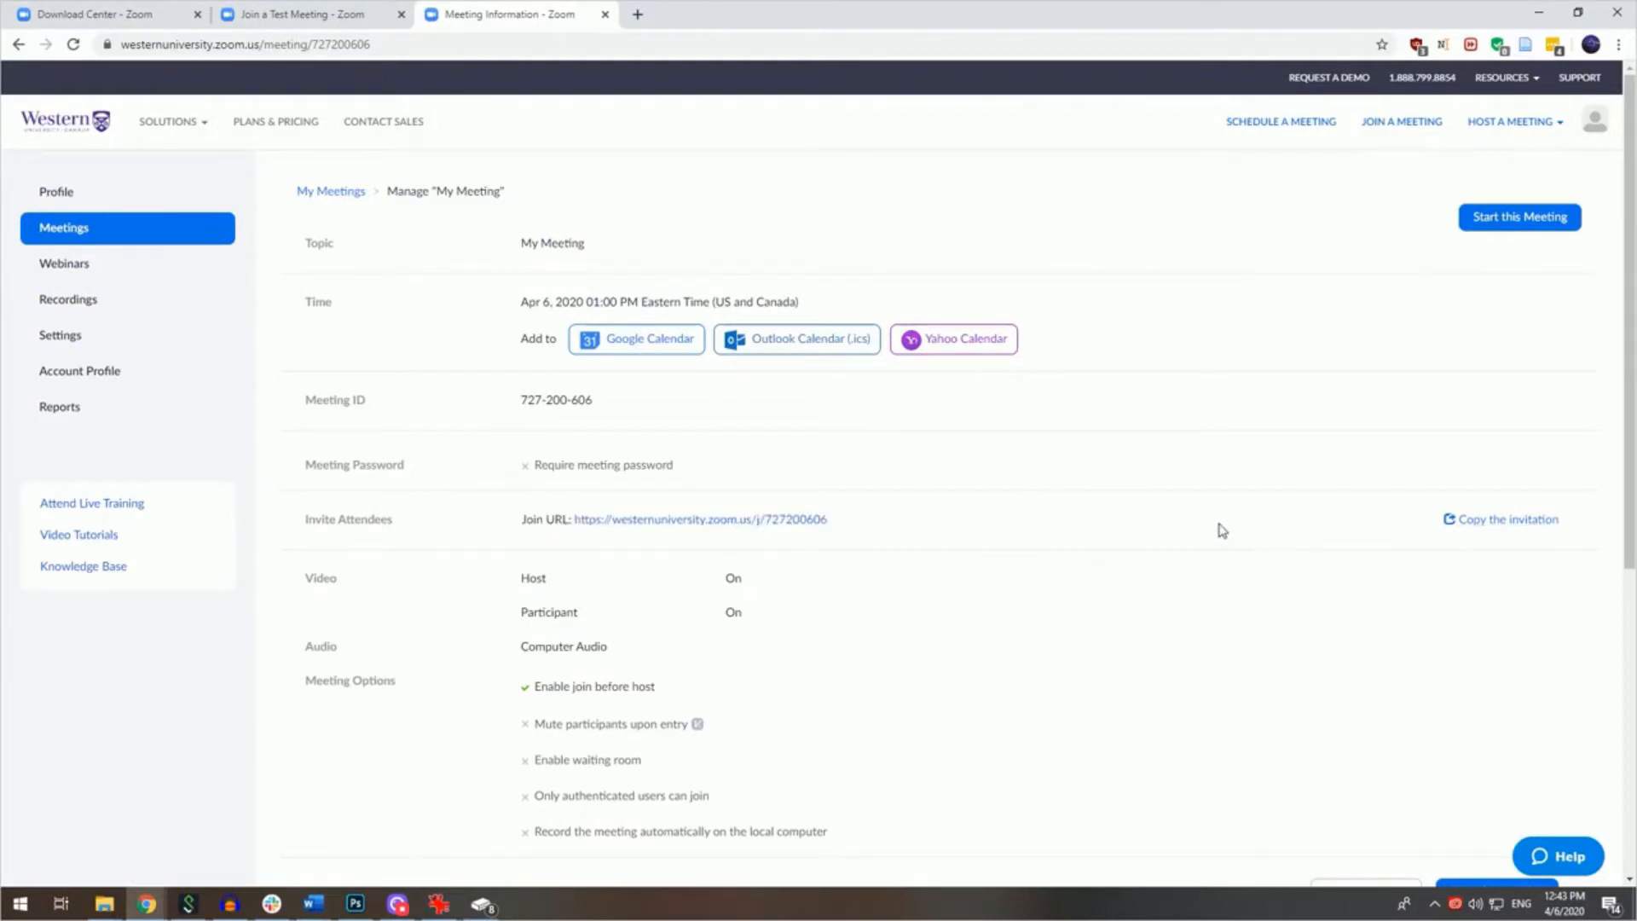
mouse_move(1229, 546)
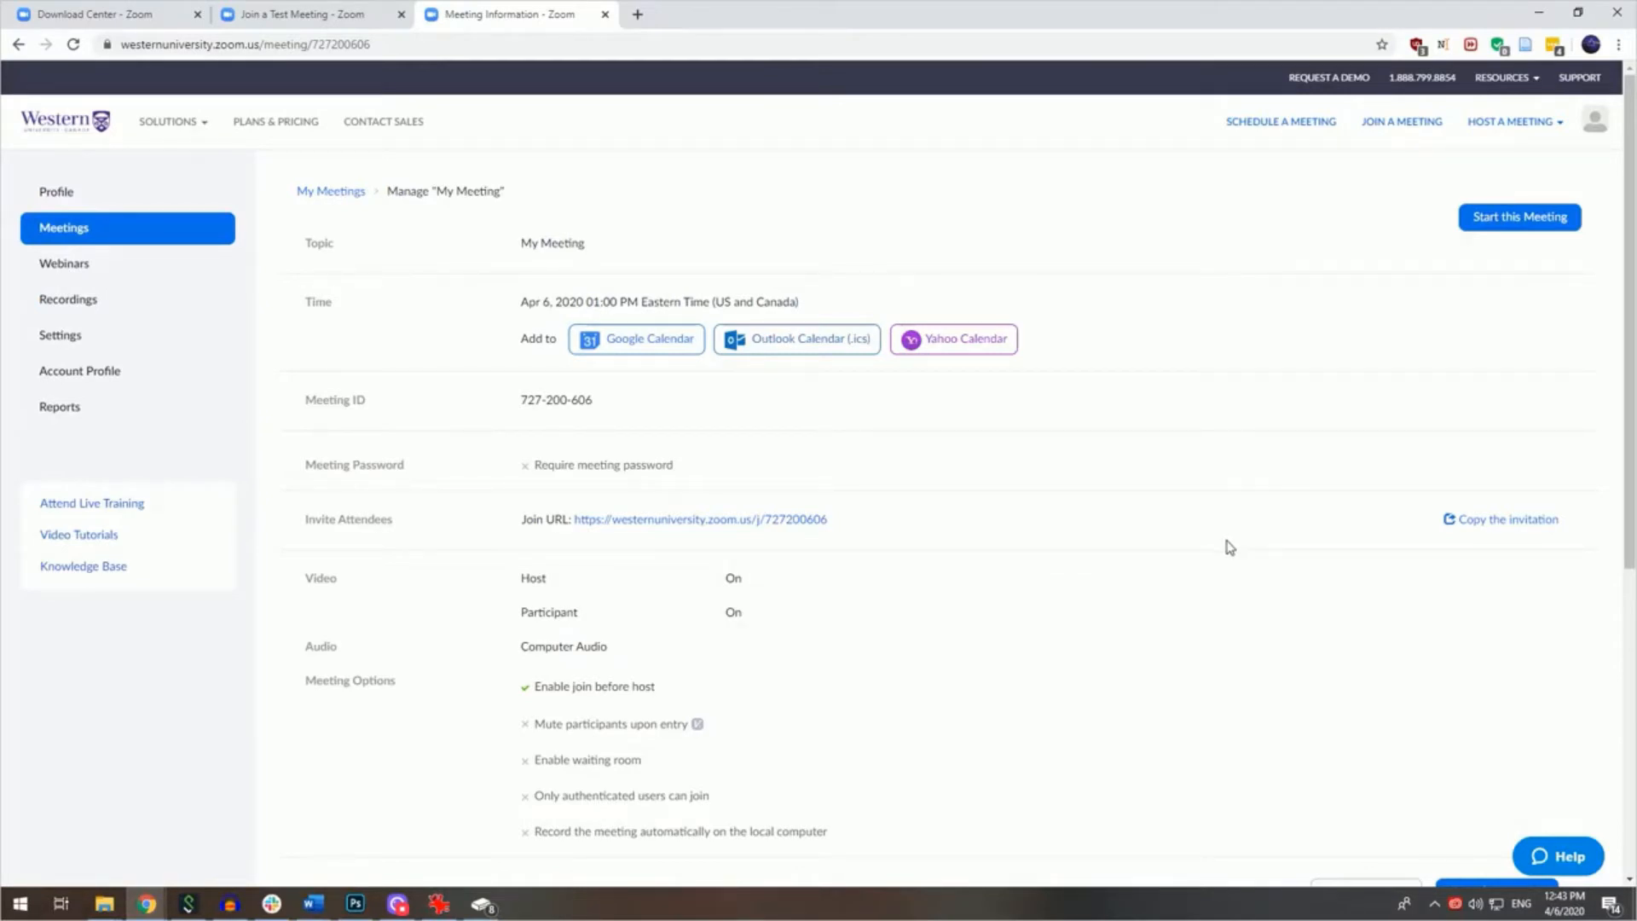
mouse_move(850, 460)
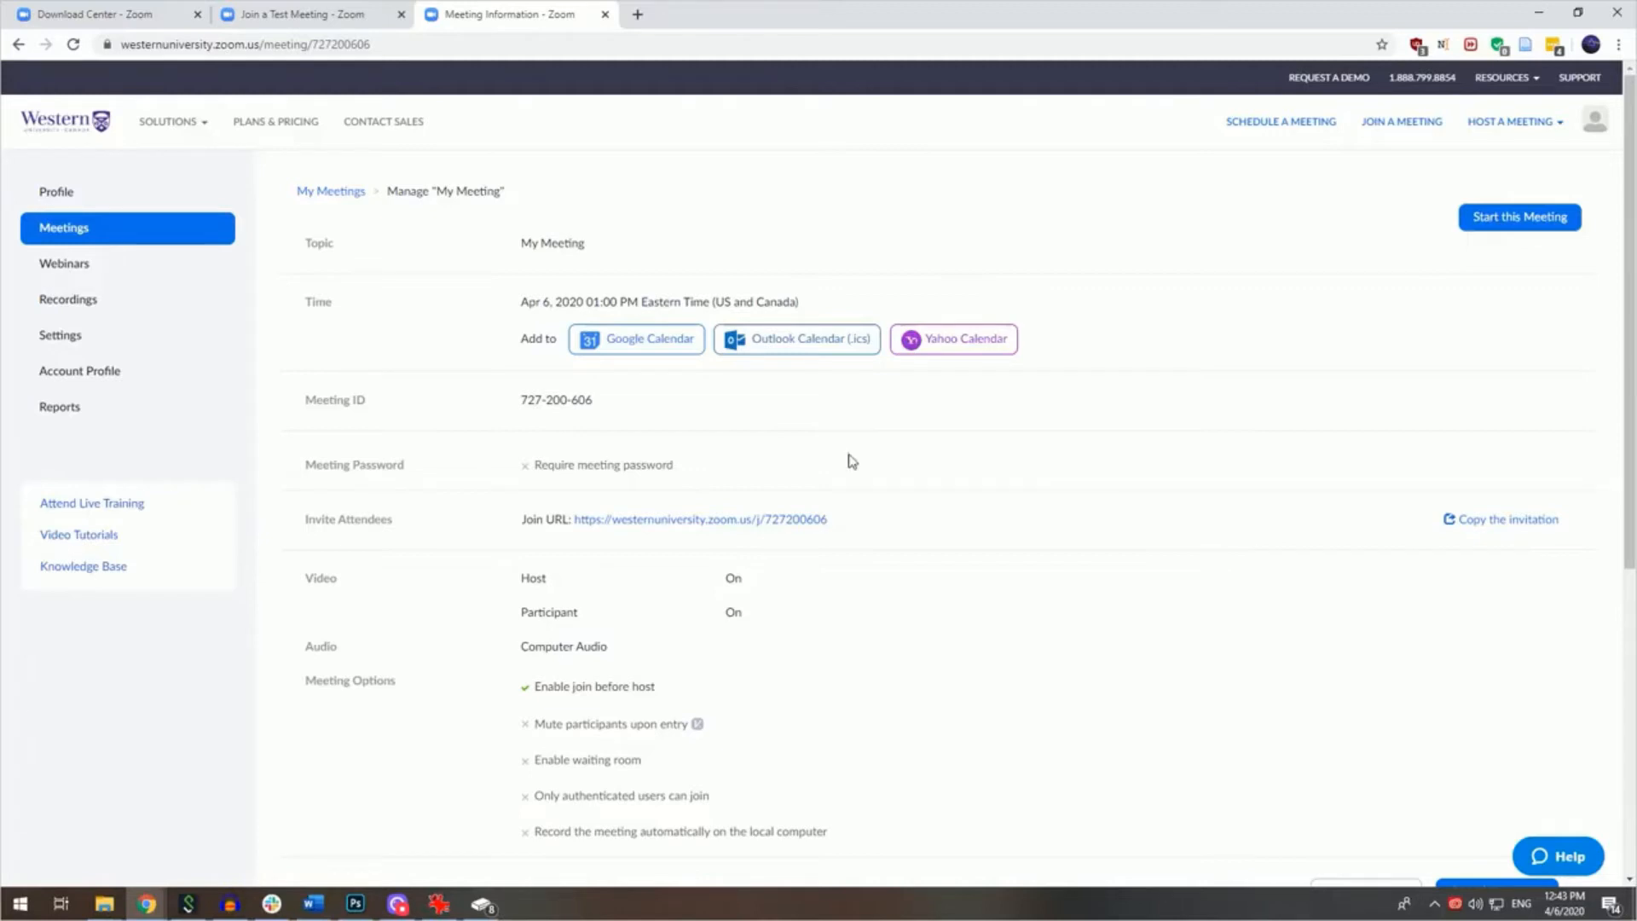
mouse_move(63, 227)
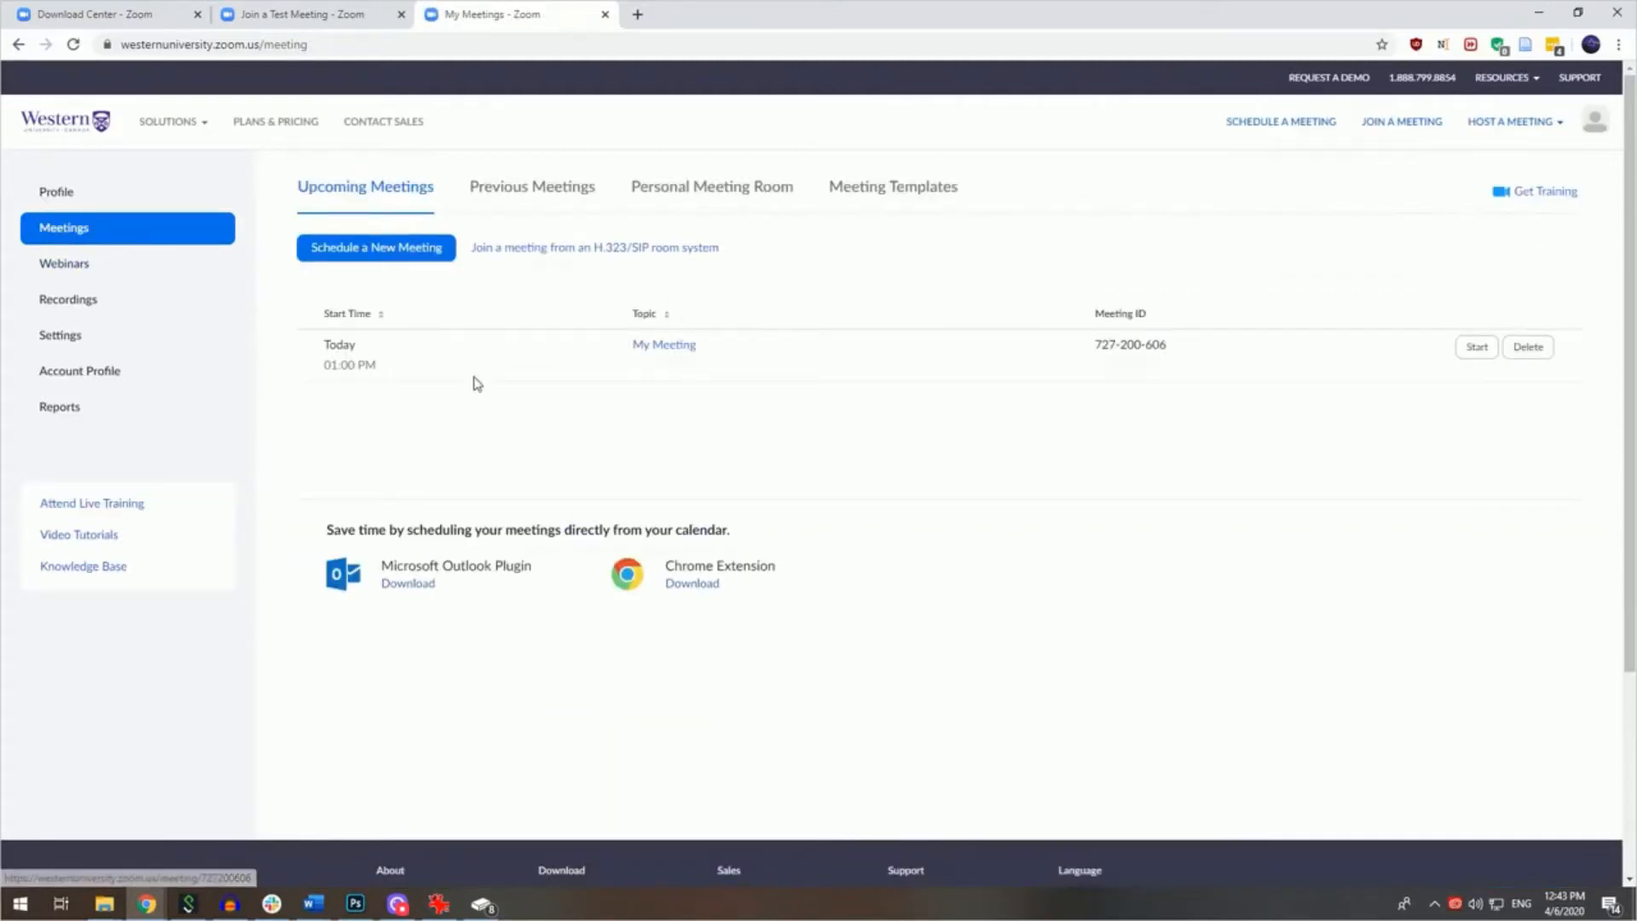
mouse_move(553, 482)
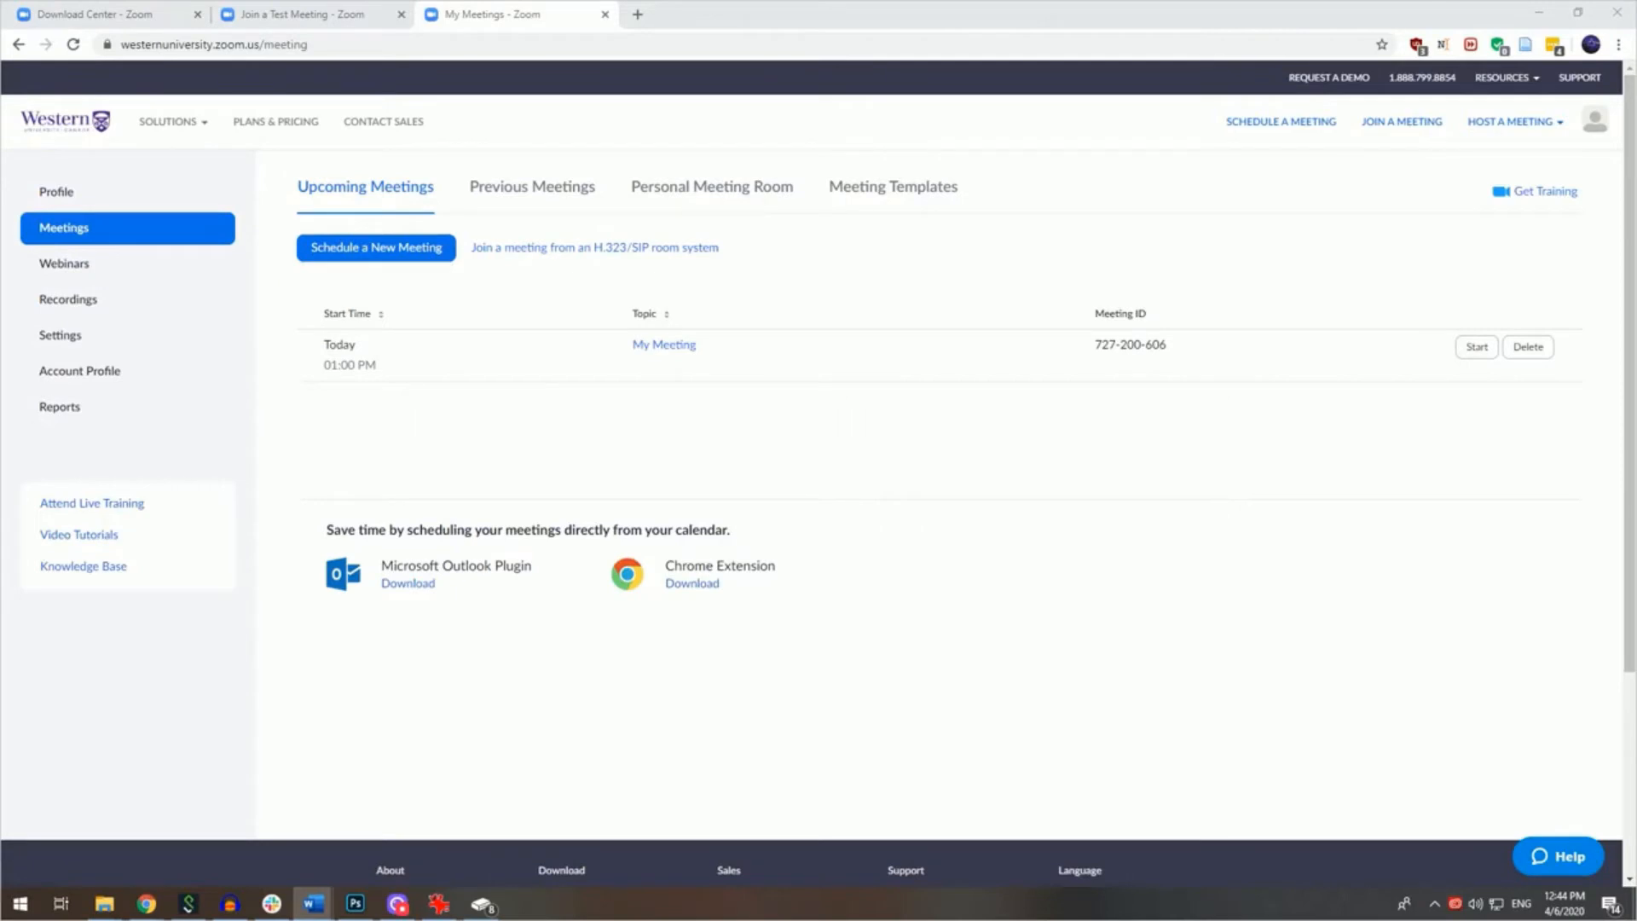
mouse_move(556, 383)
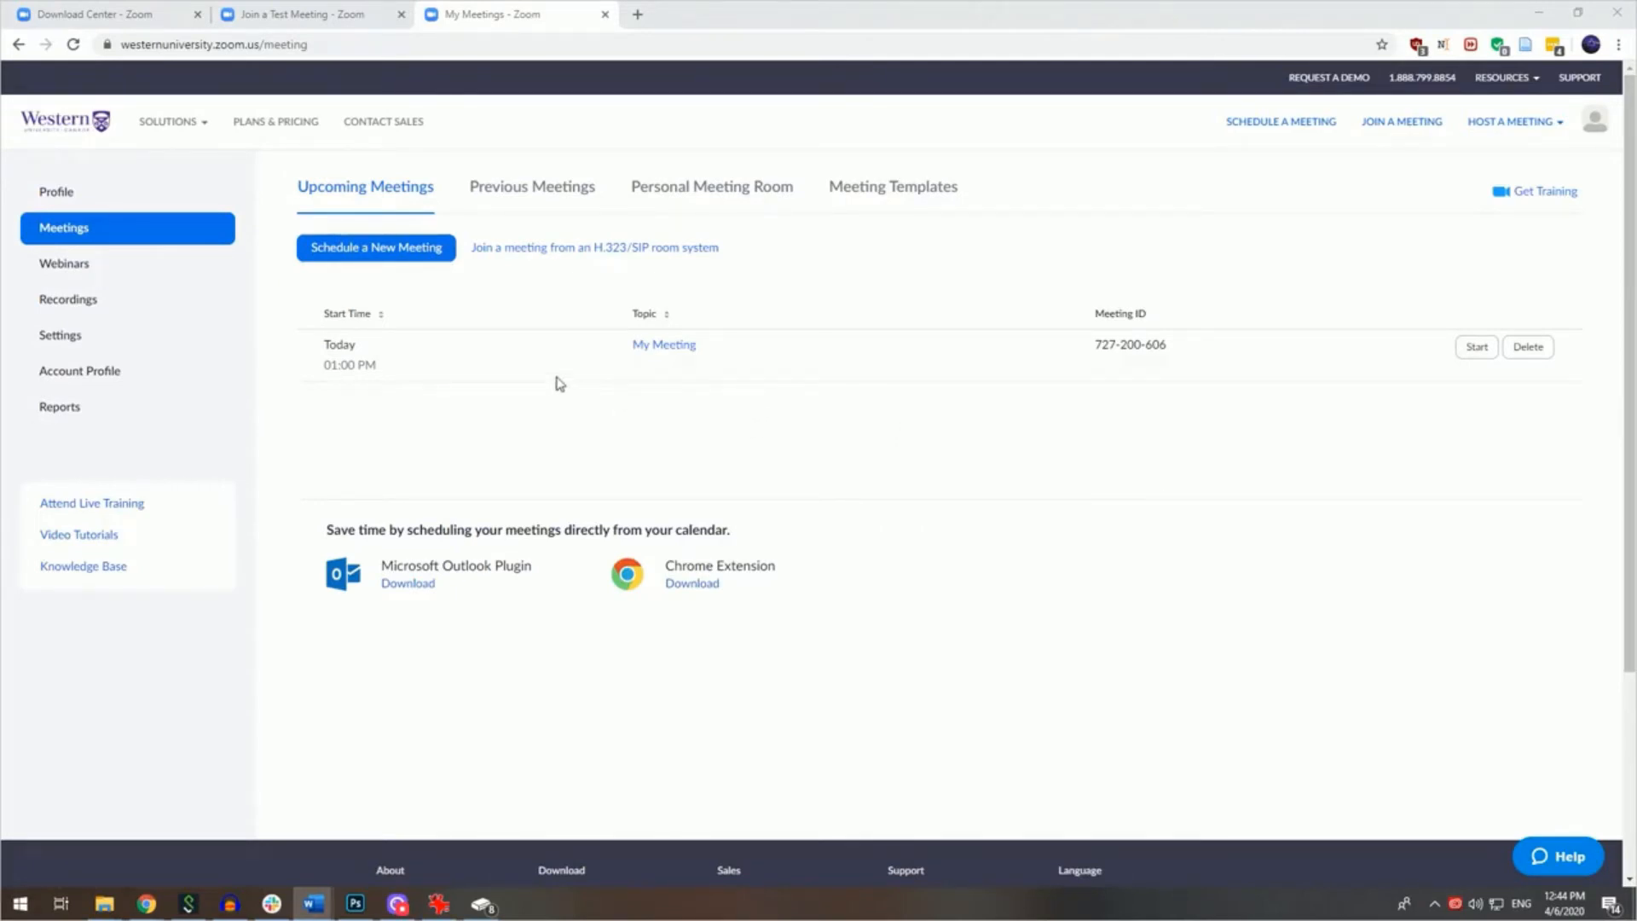
- Return to the Join Meeting Test tab with My Meeting listed under upcoming meetings
click(303, 14)
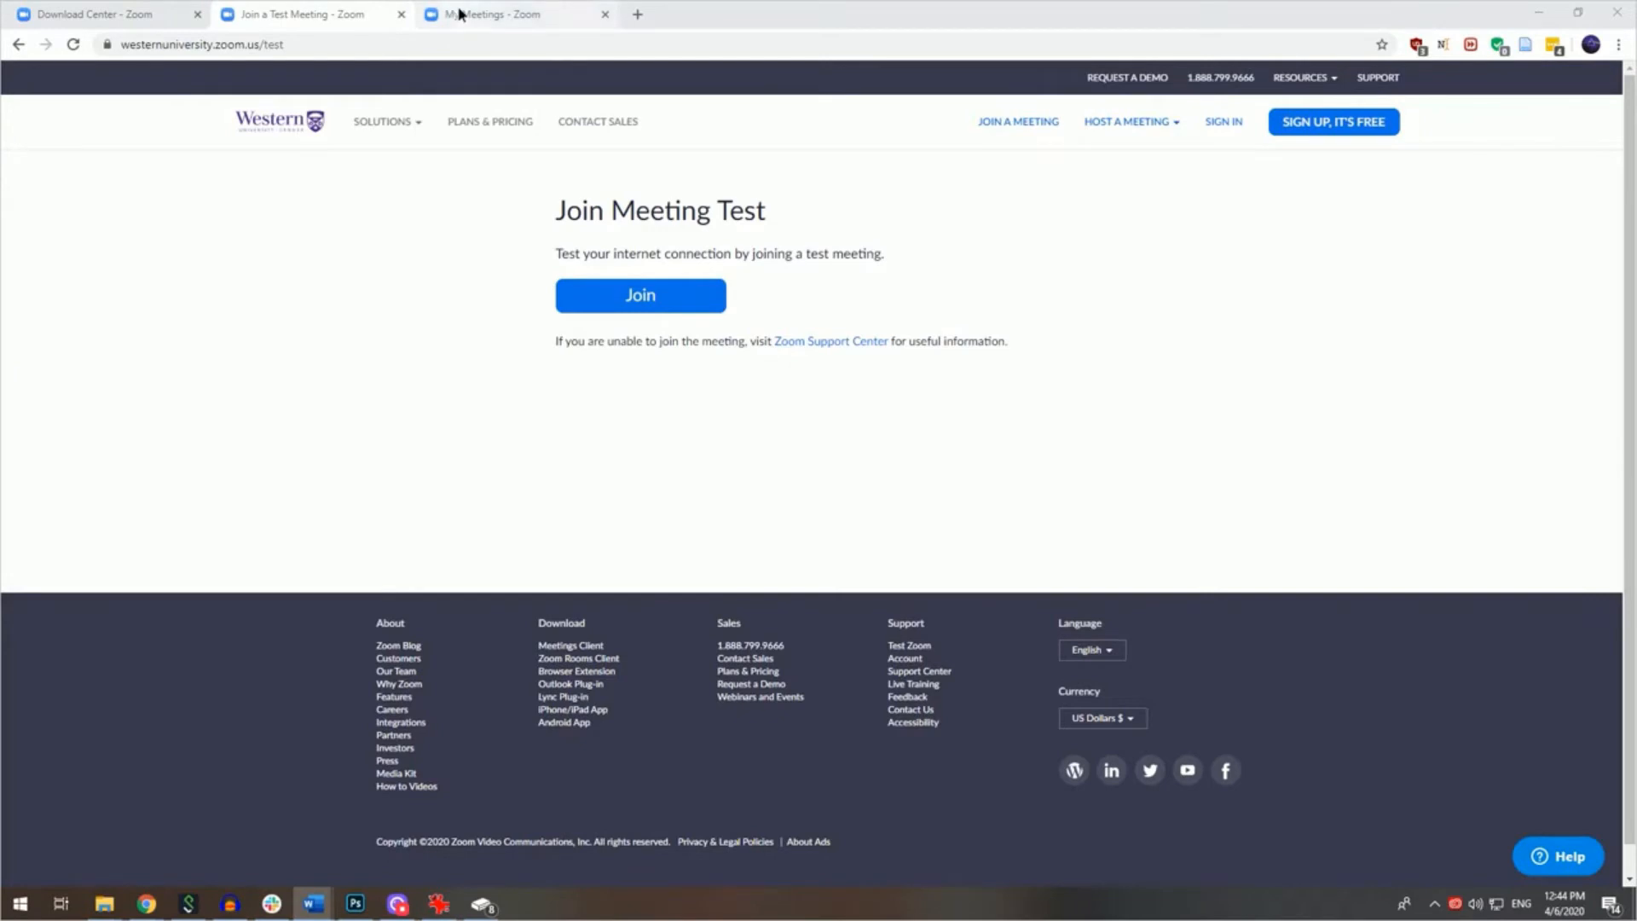
click(511, 14)
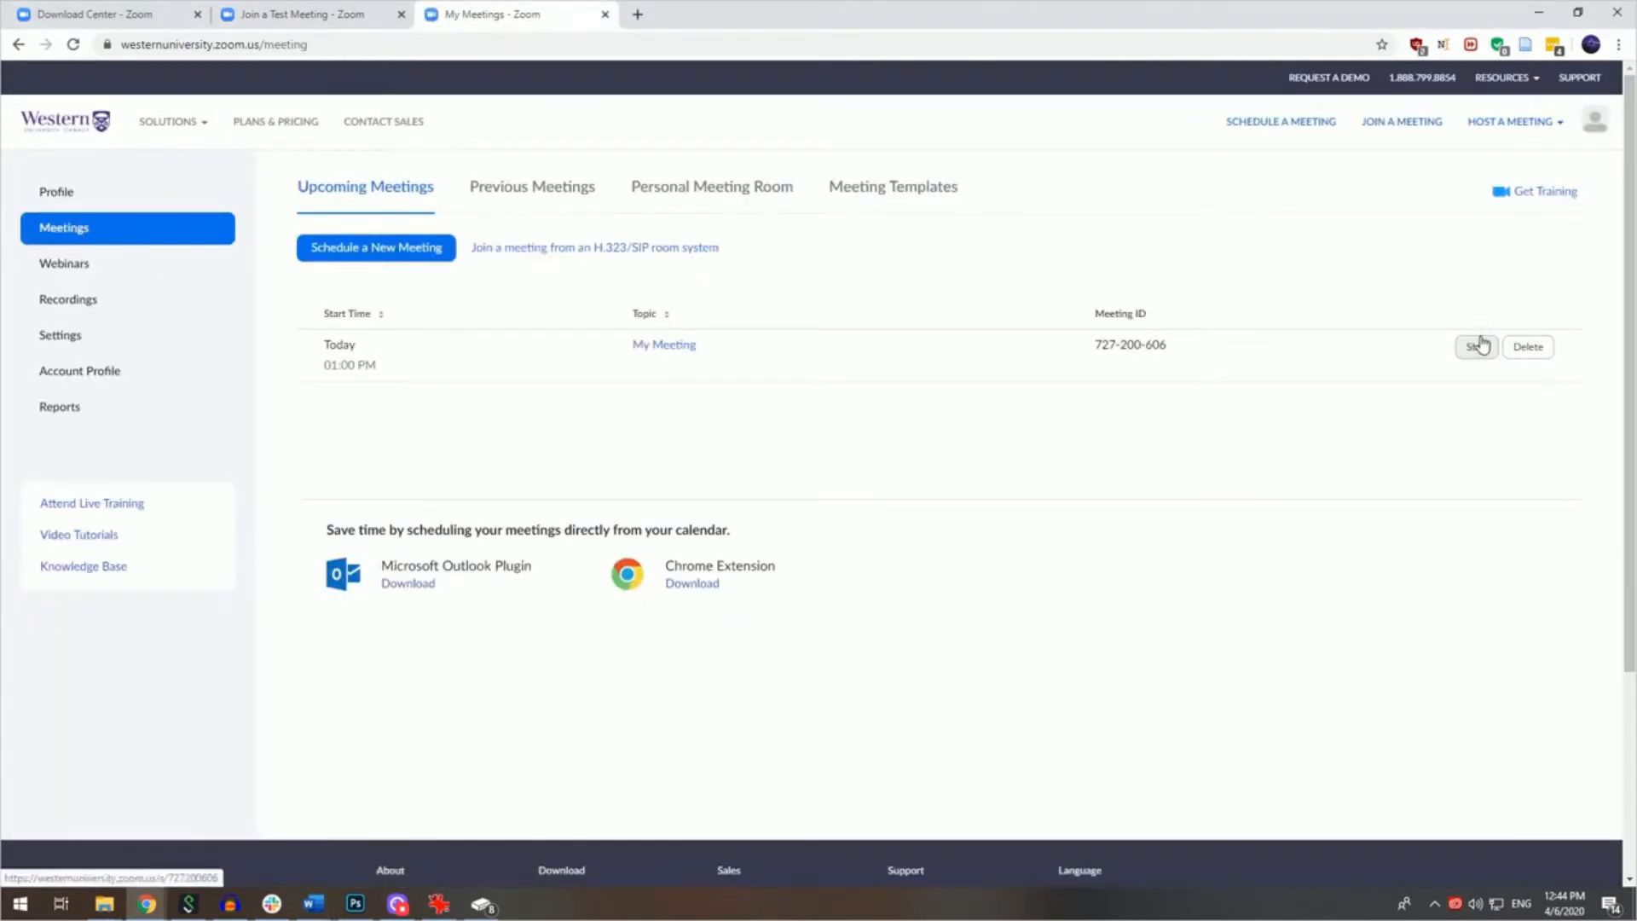
mouse_move(1468, 362)
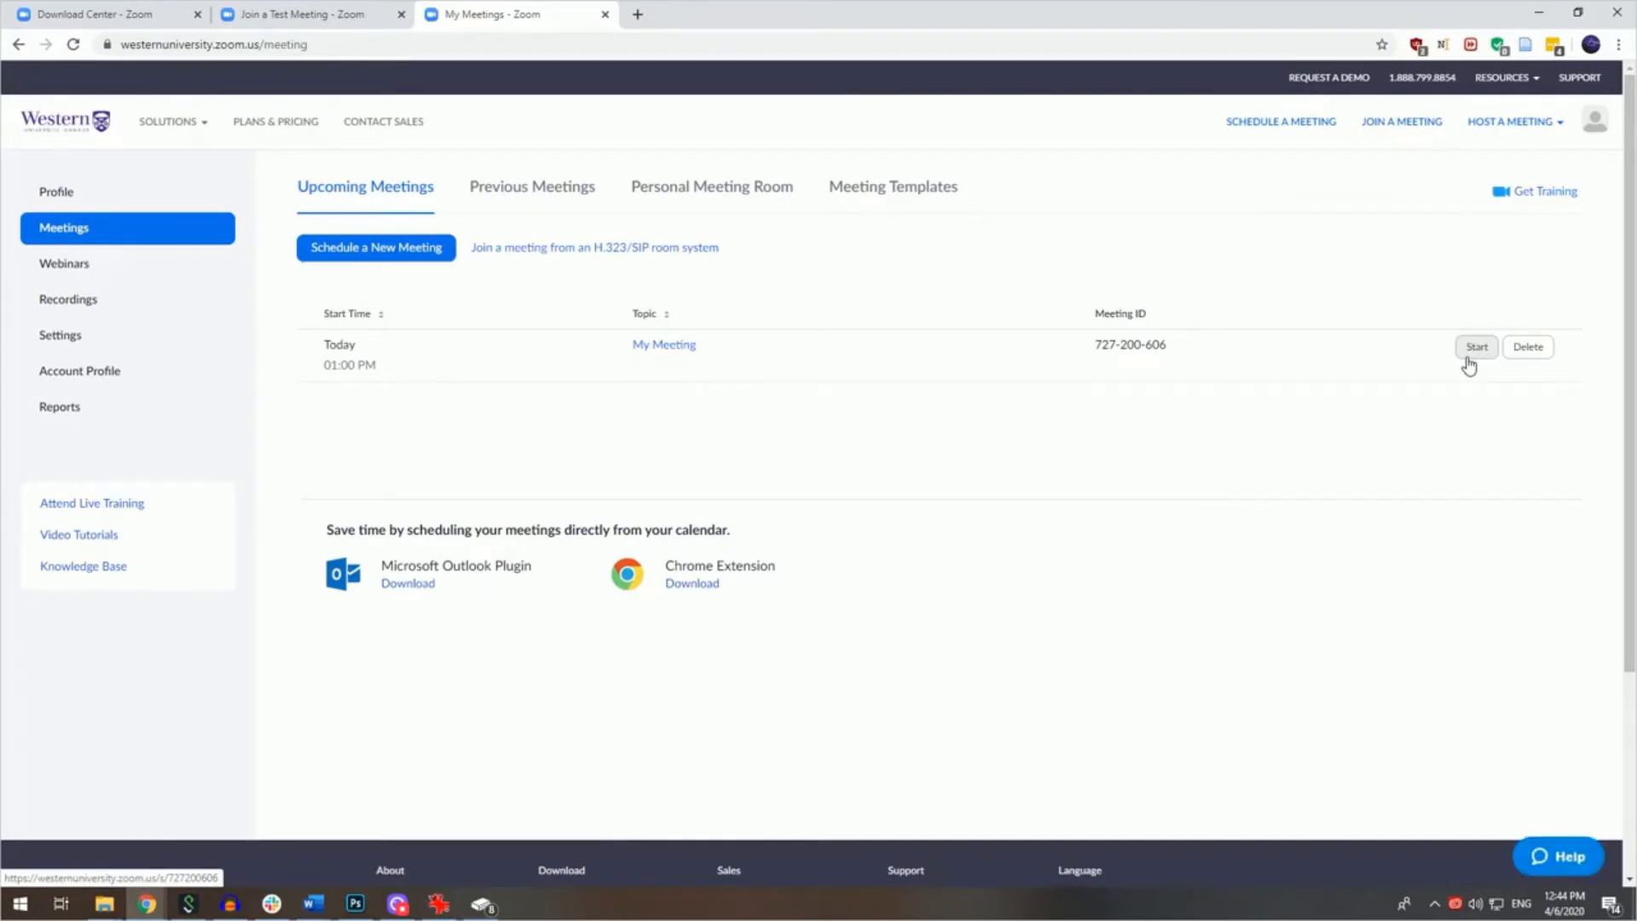
- Start My Meeting and let Chrome launch Zoom Meetings to run it
click(1475, 346)
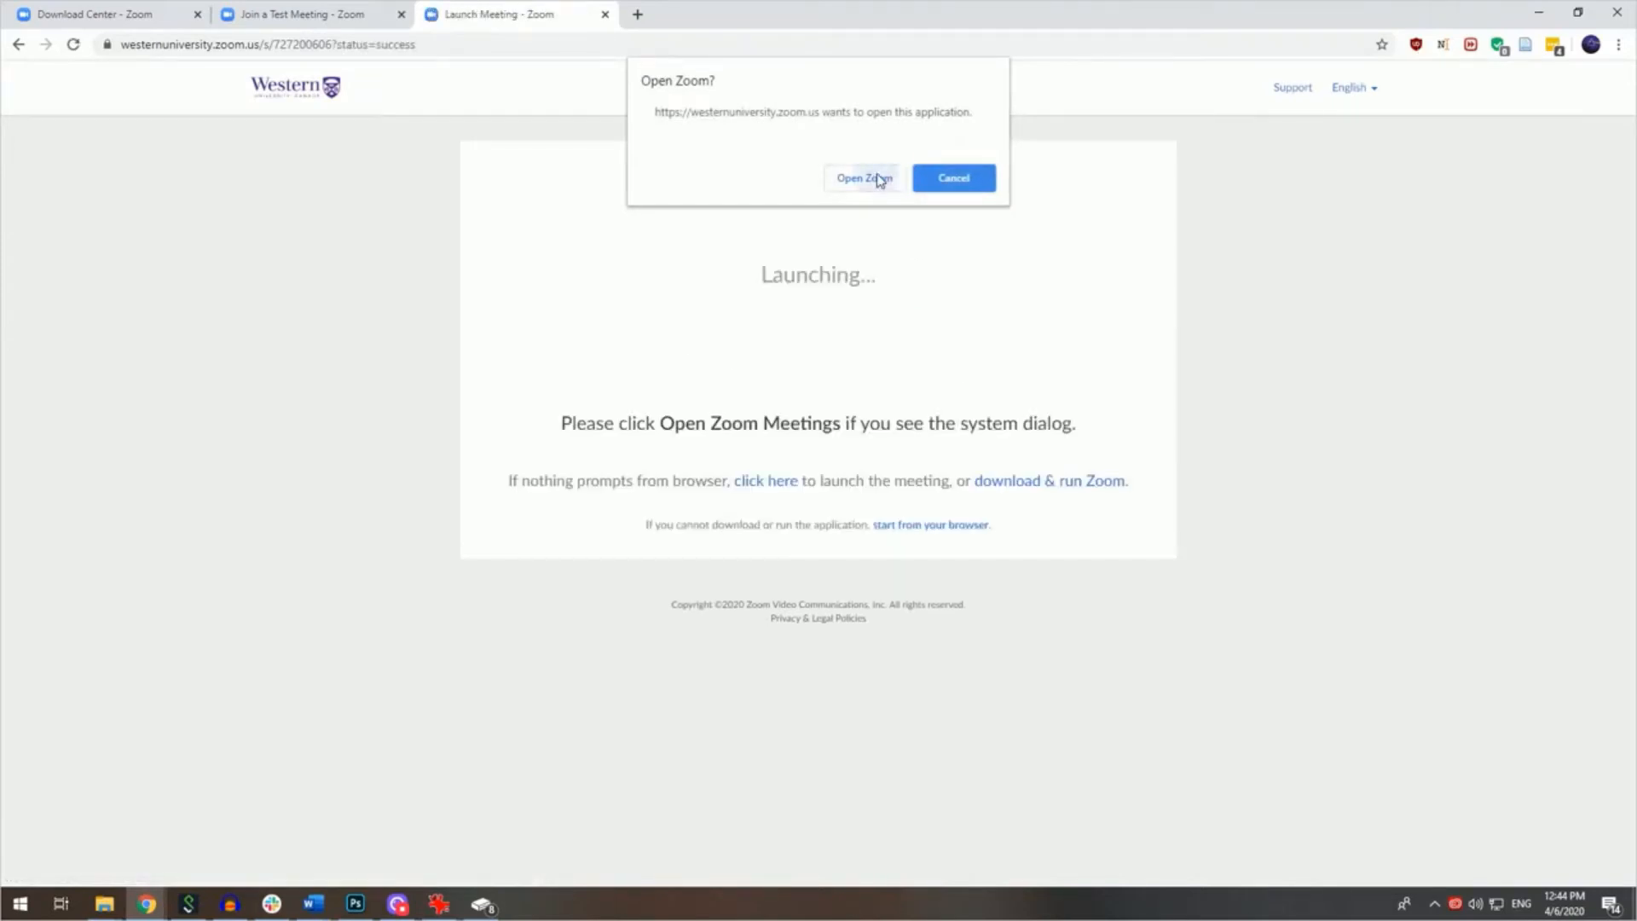
click(863, 178)
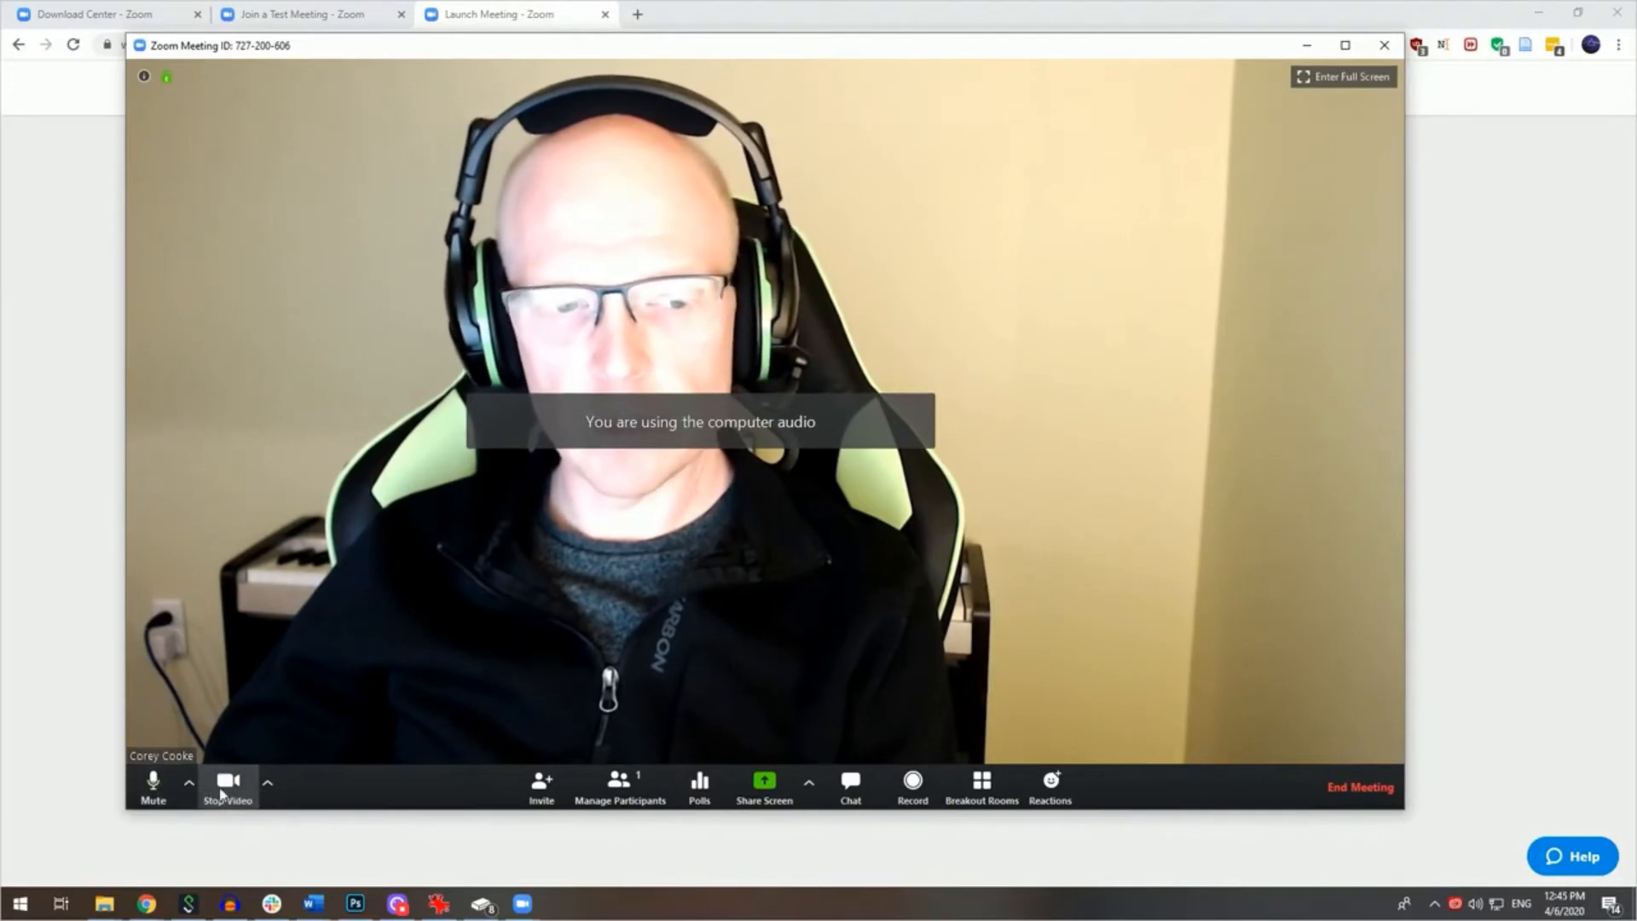
mouse_move(227, 782)
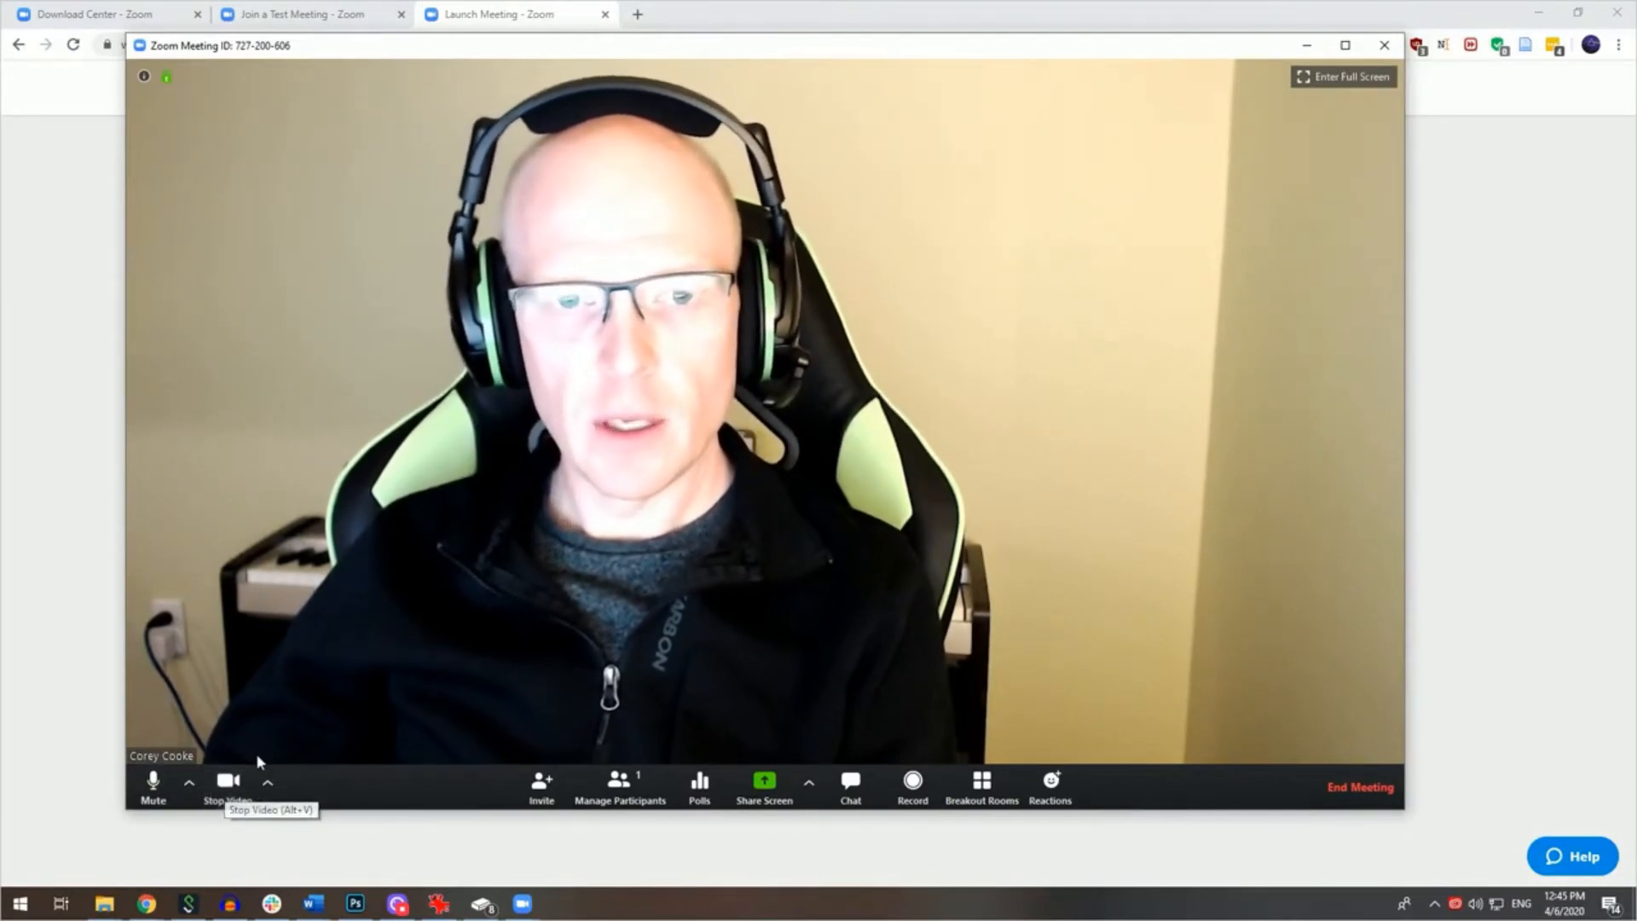
click(227, 783)
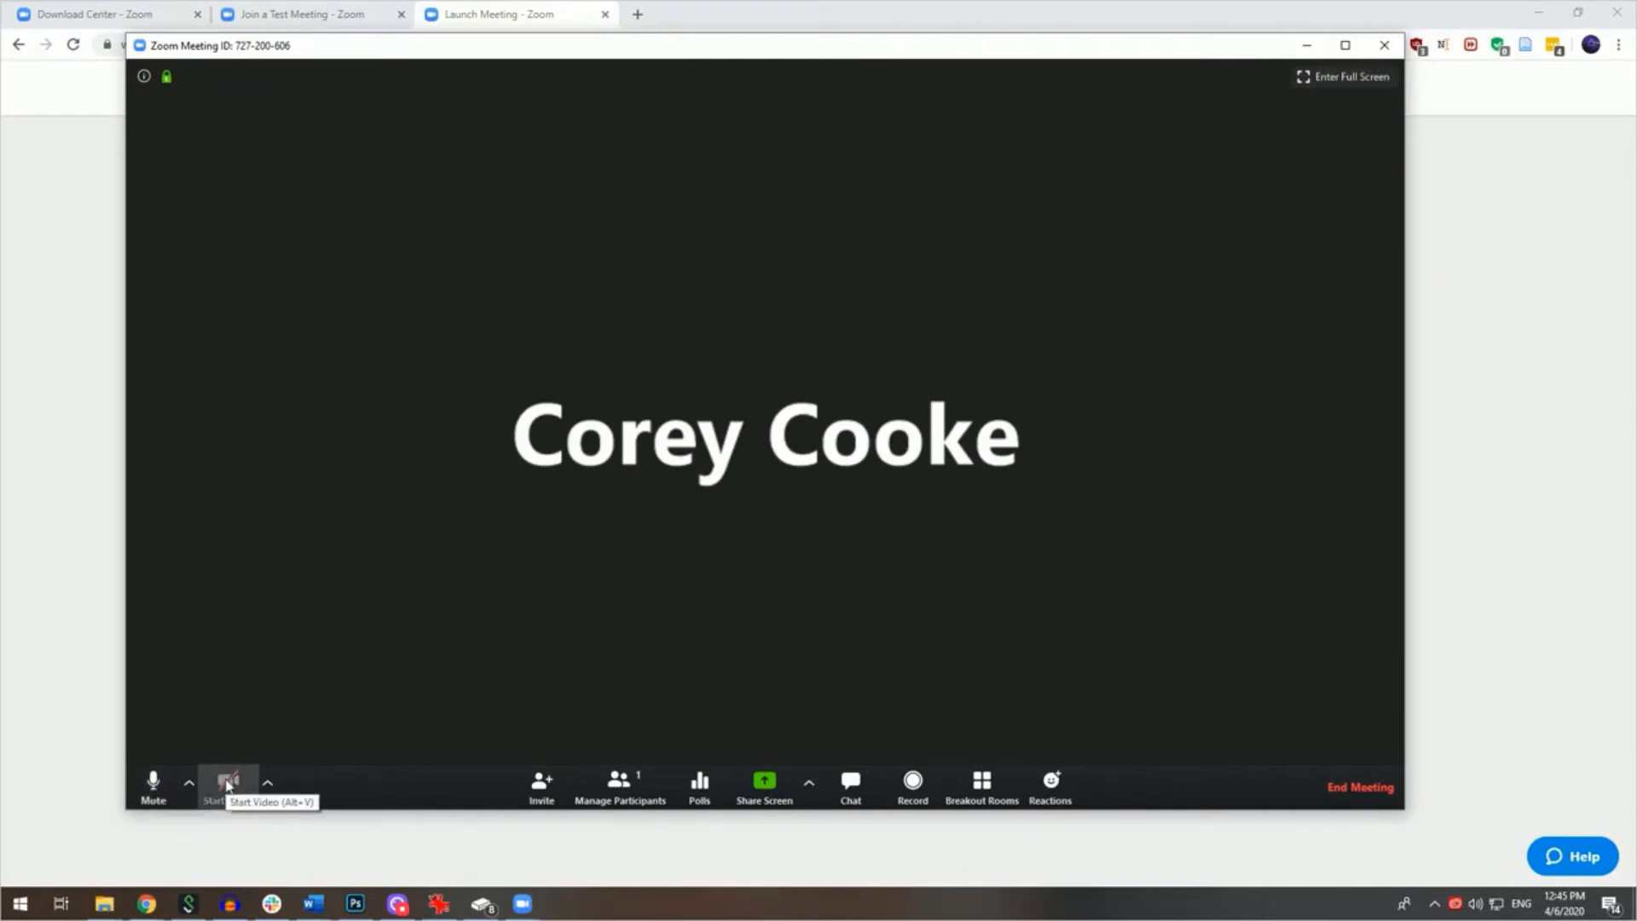
click(227, 782)
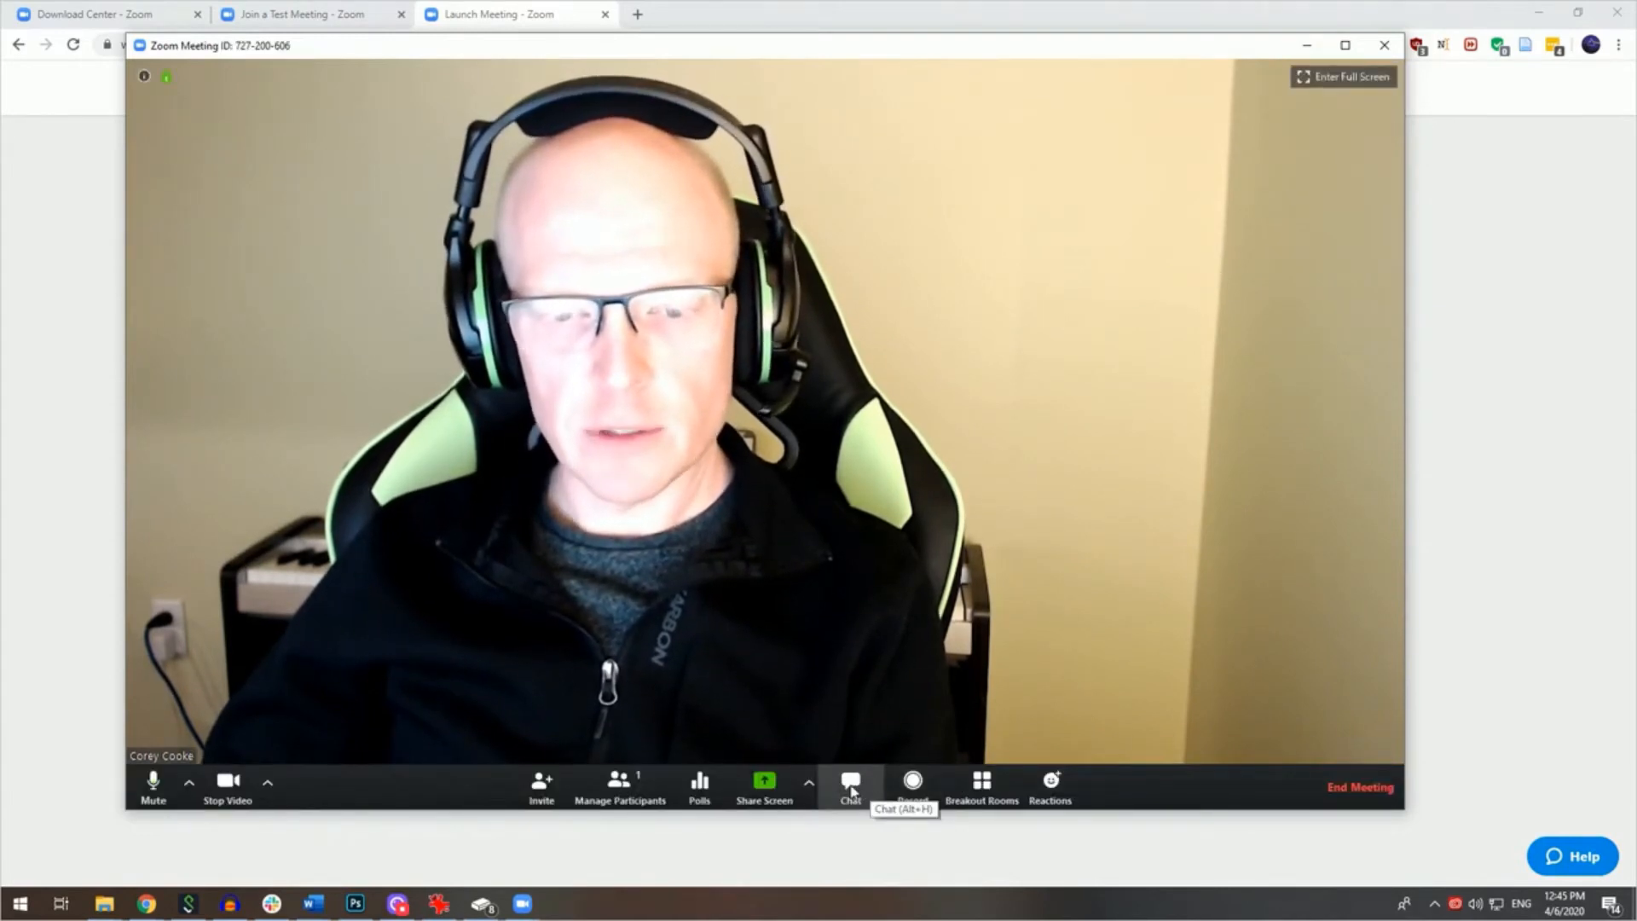
- Show the Participants list and the group chat panel beside the meeting video
click(619, 786)
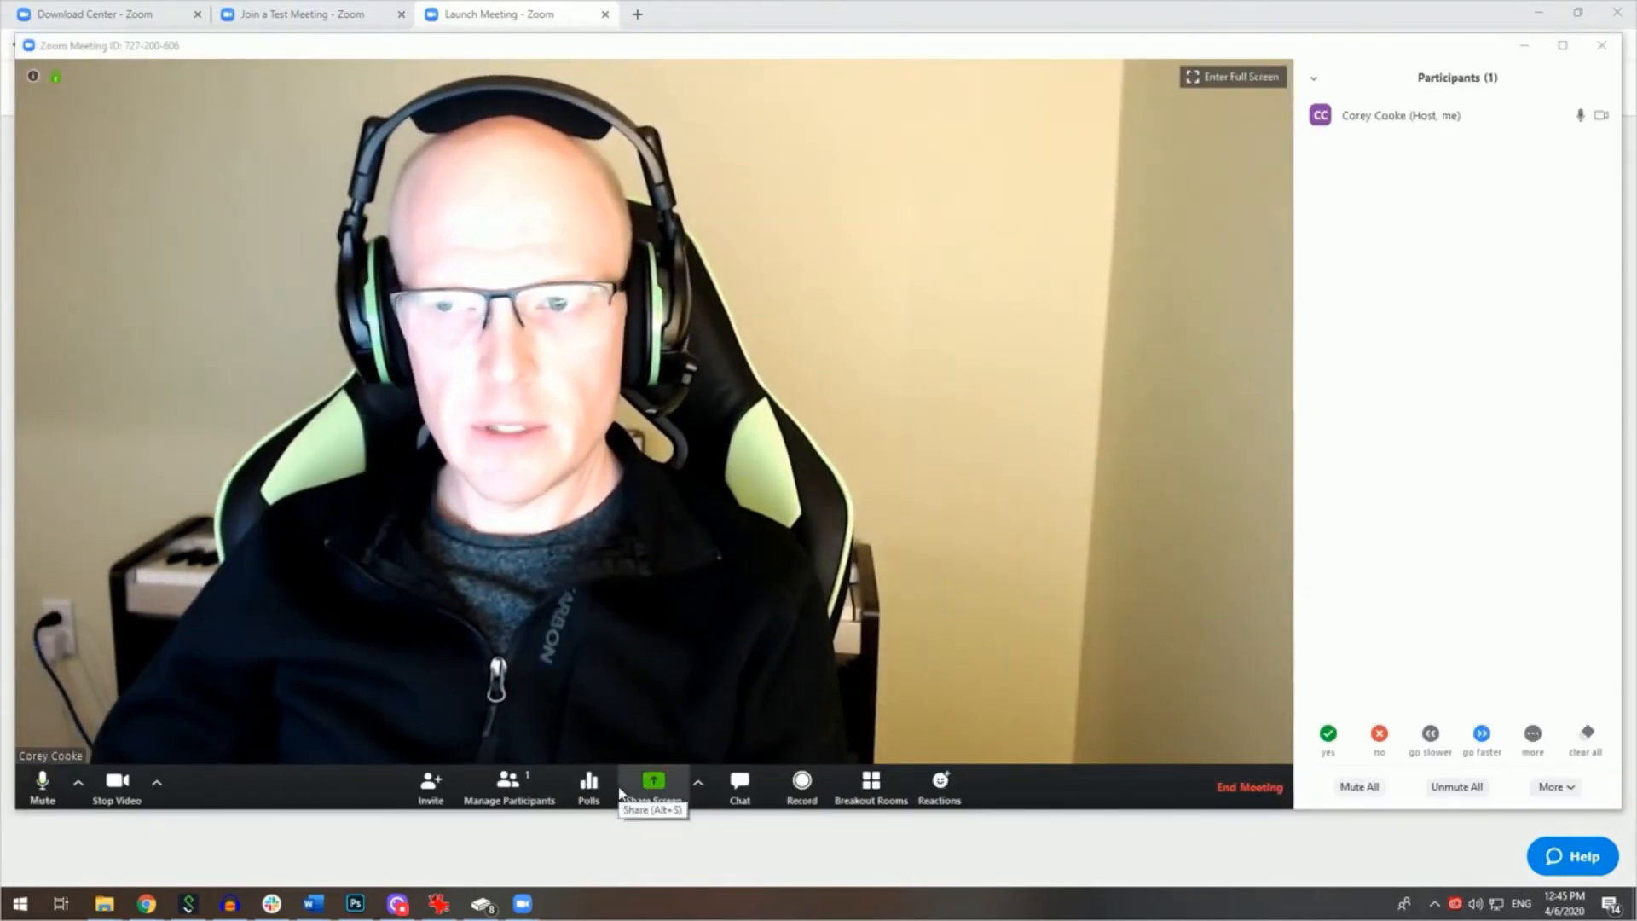
click(738, 781)
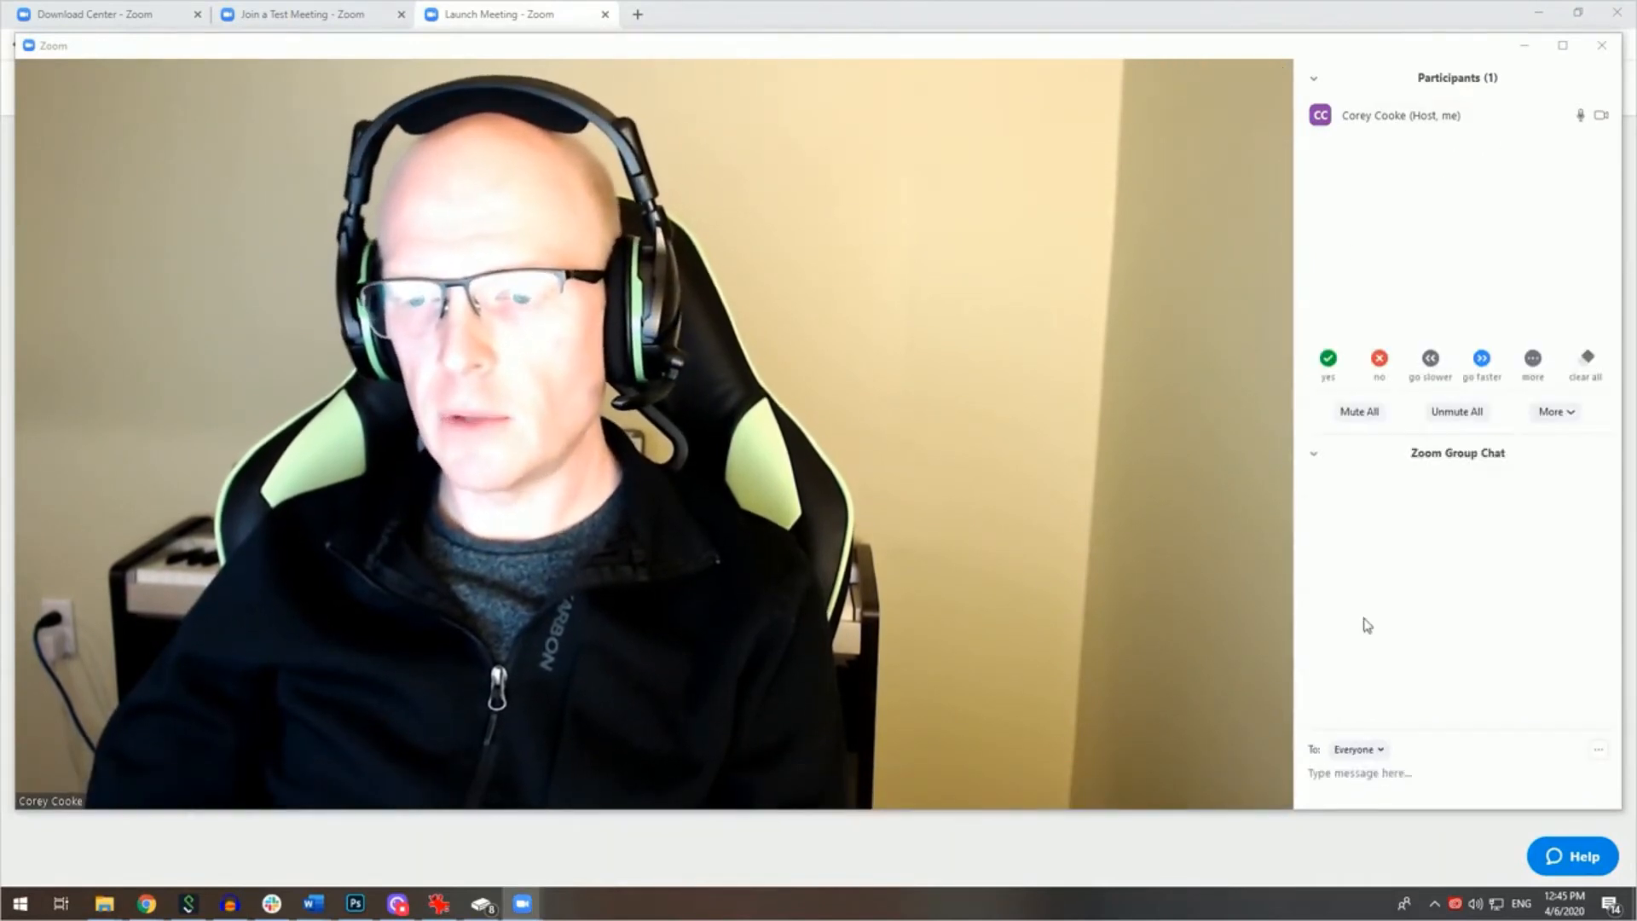
mouse_move(1499, 600)
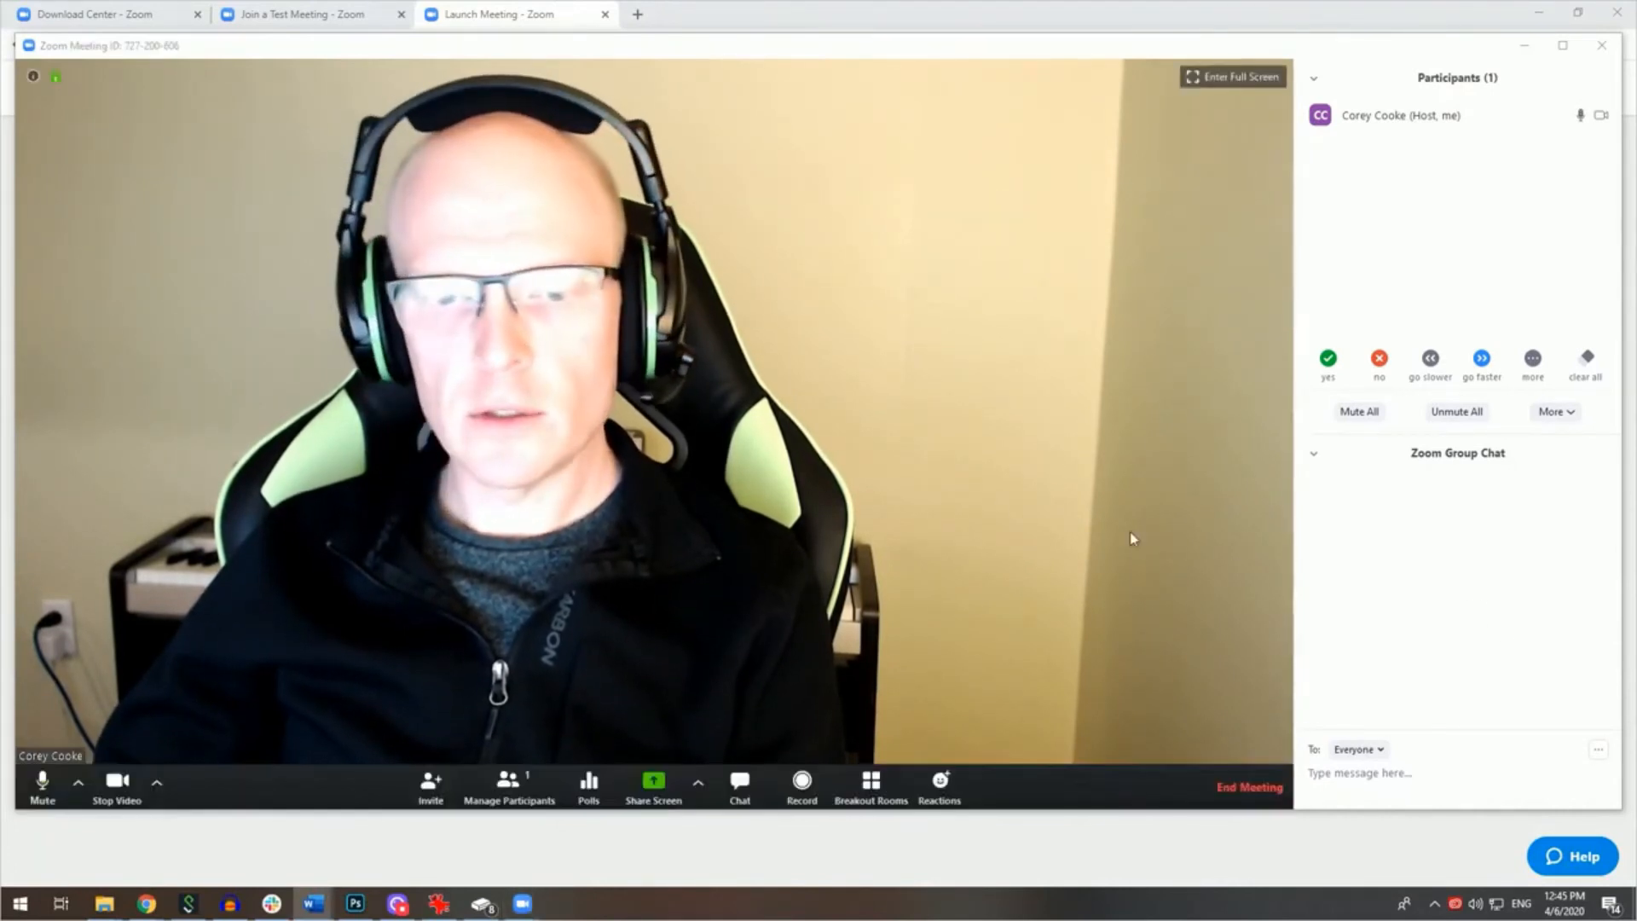
mouse_move(801, 779)
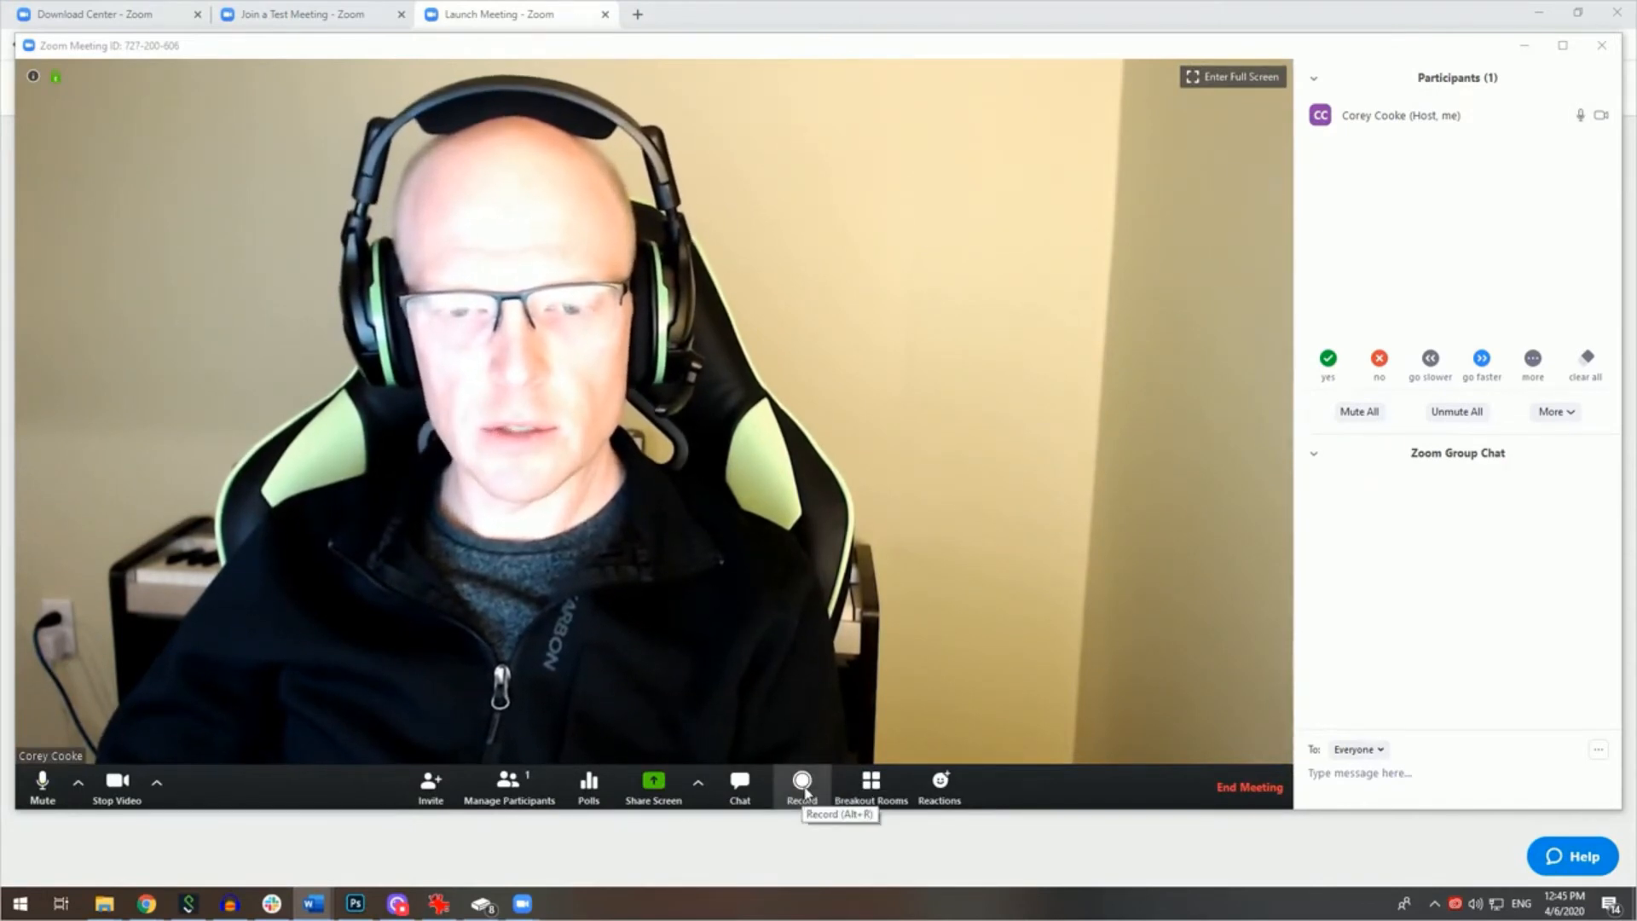
mouse_move(932, 687)
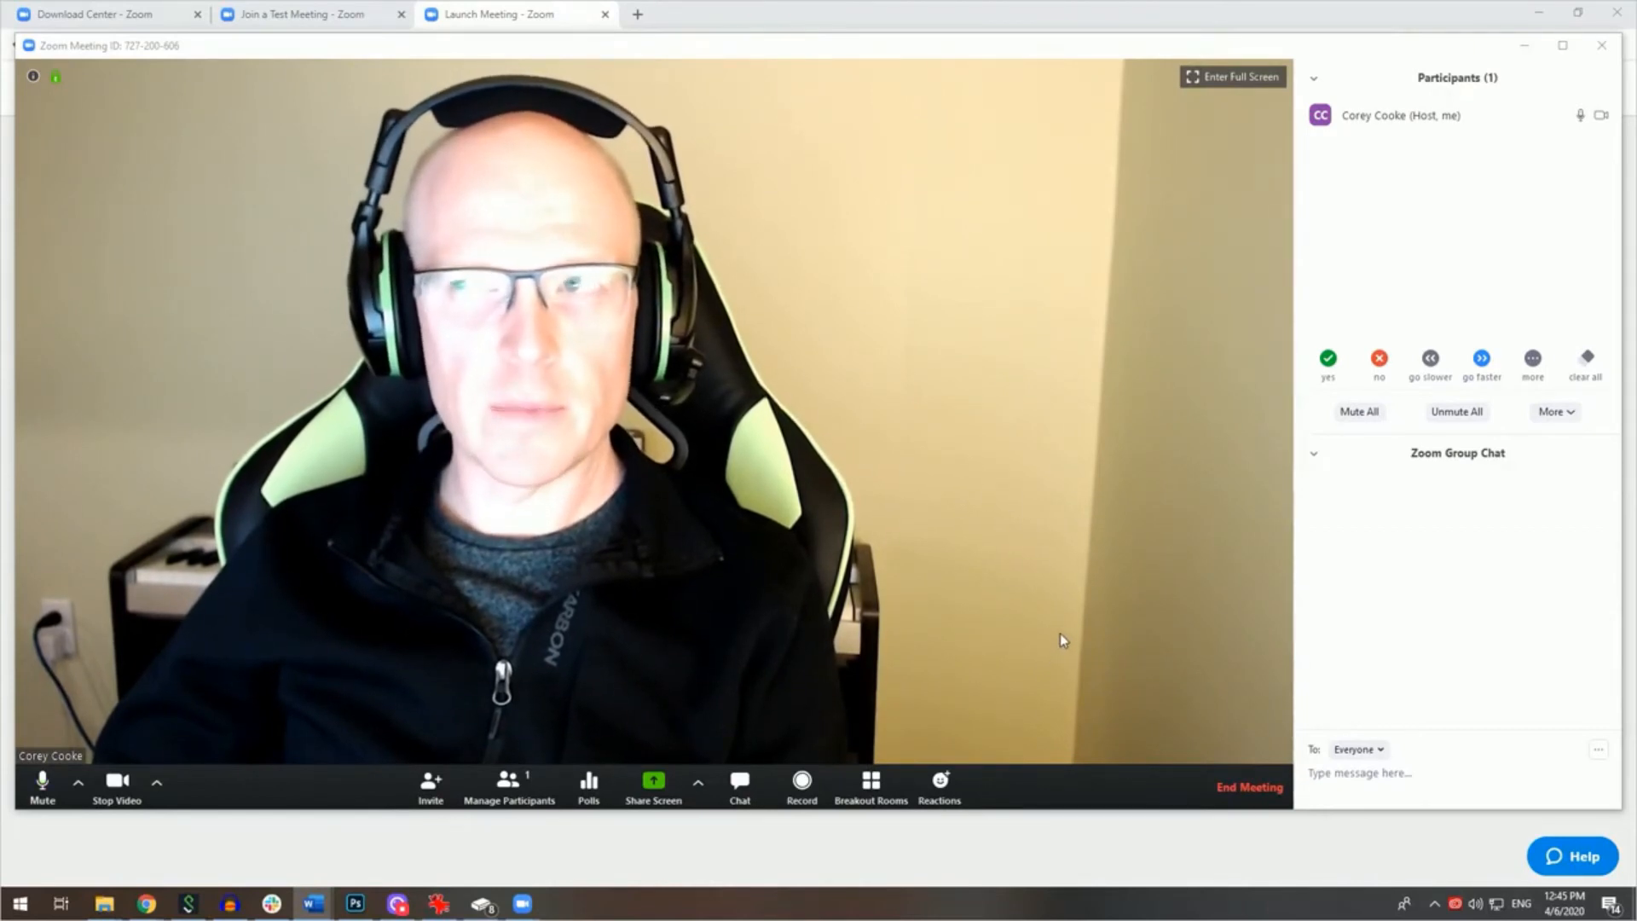
mouse_move(1054, 614)
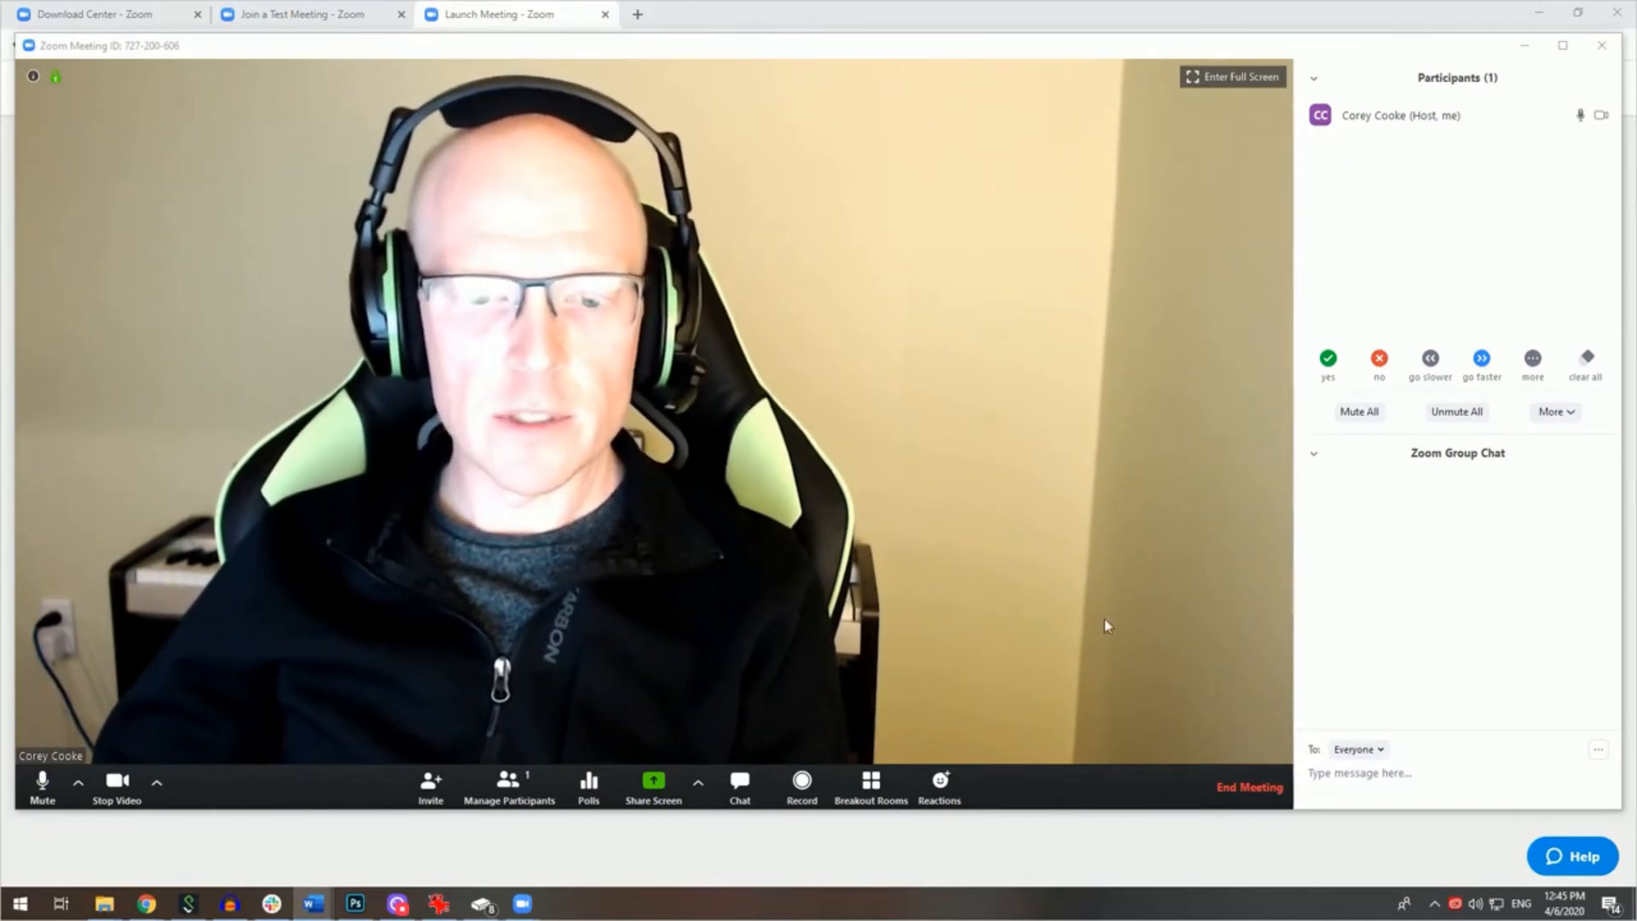
mouse_move(931, 677)
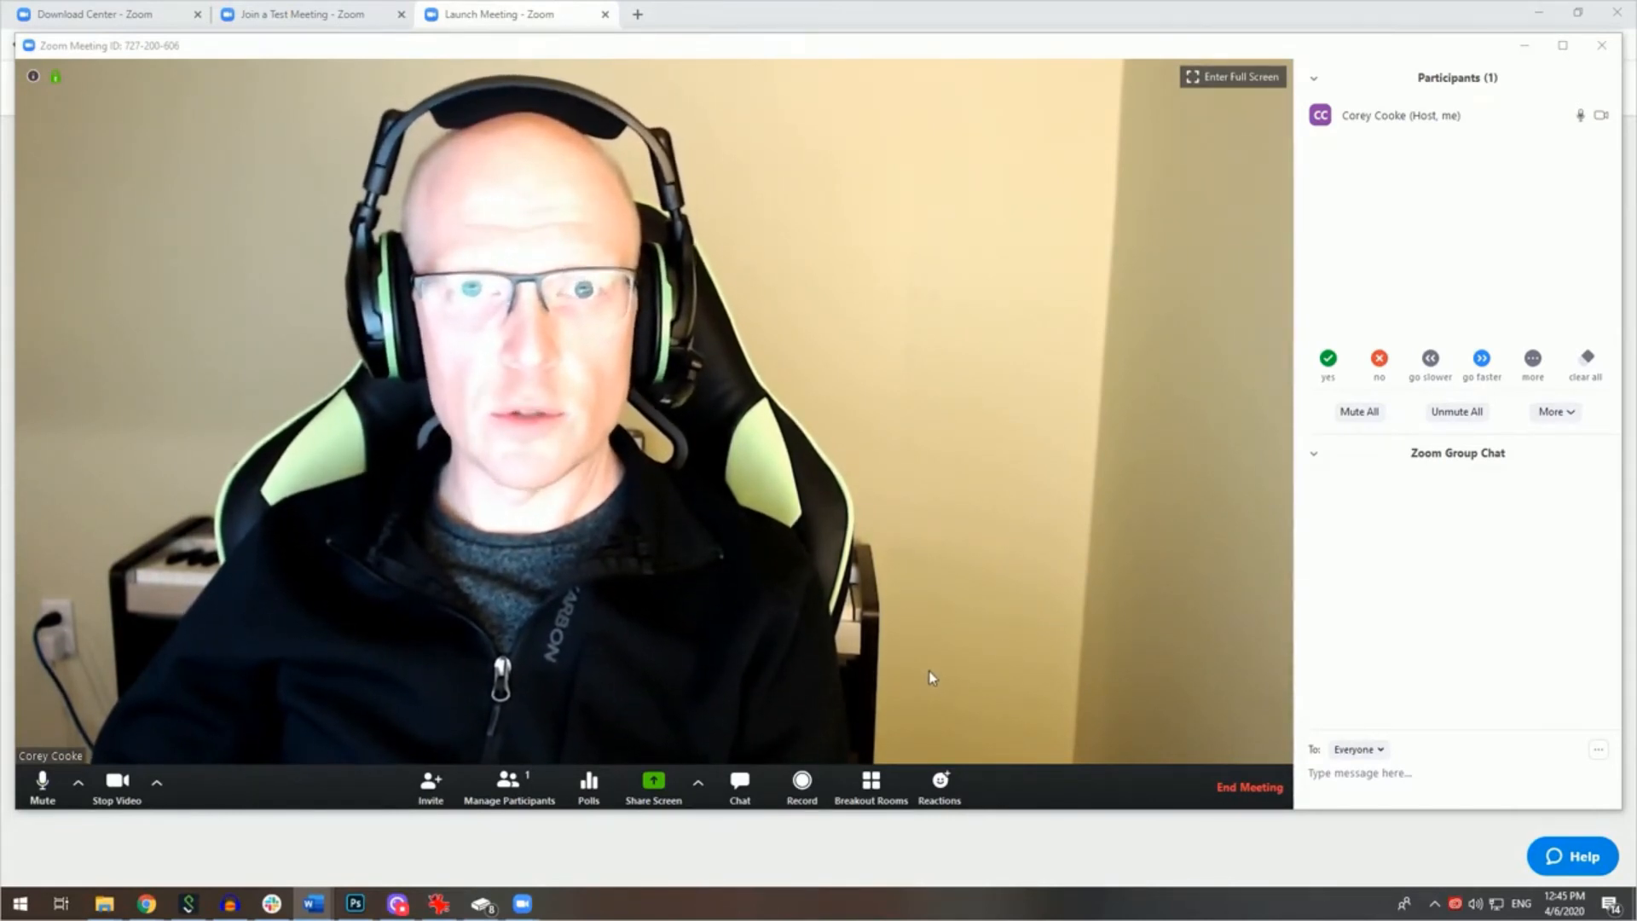
mouse_move(959, 658)
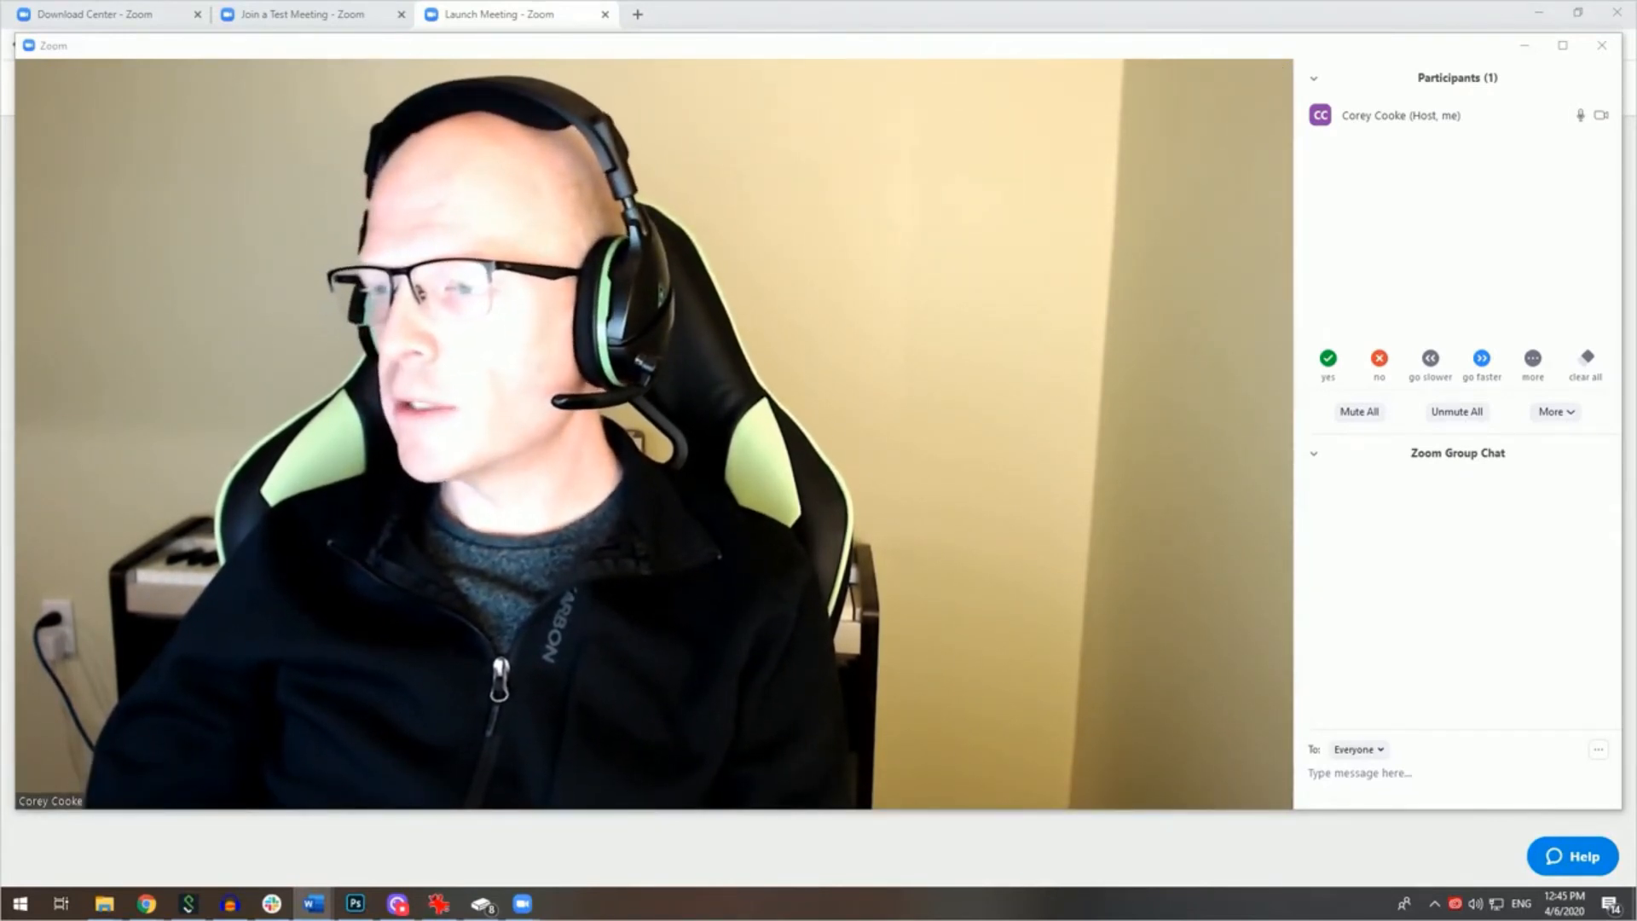
mouse_move(551, 512)
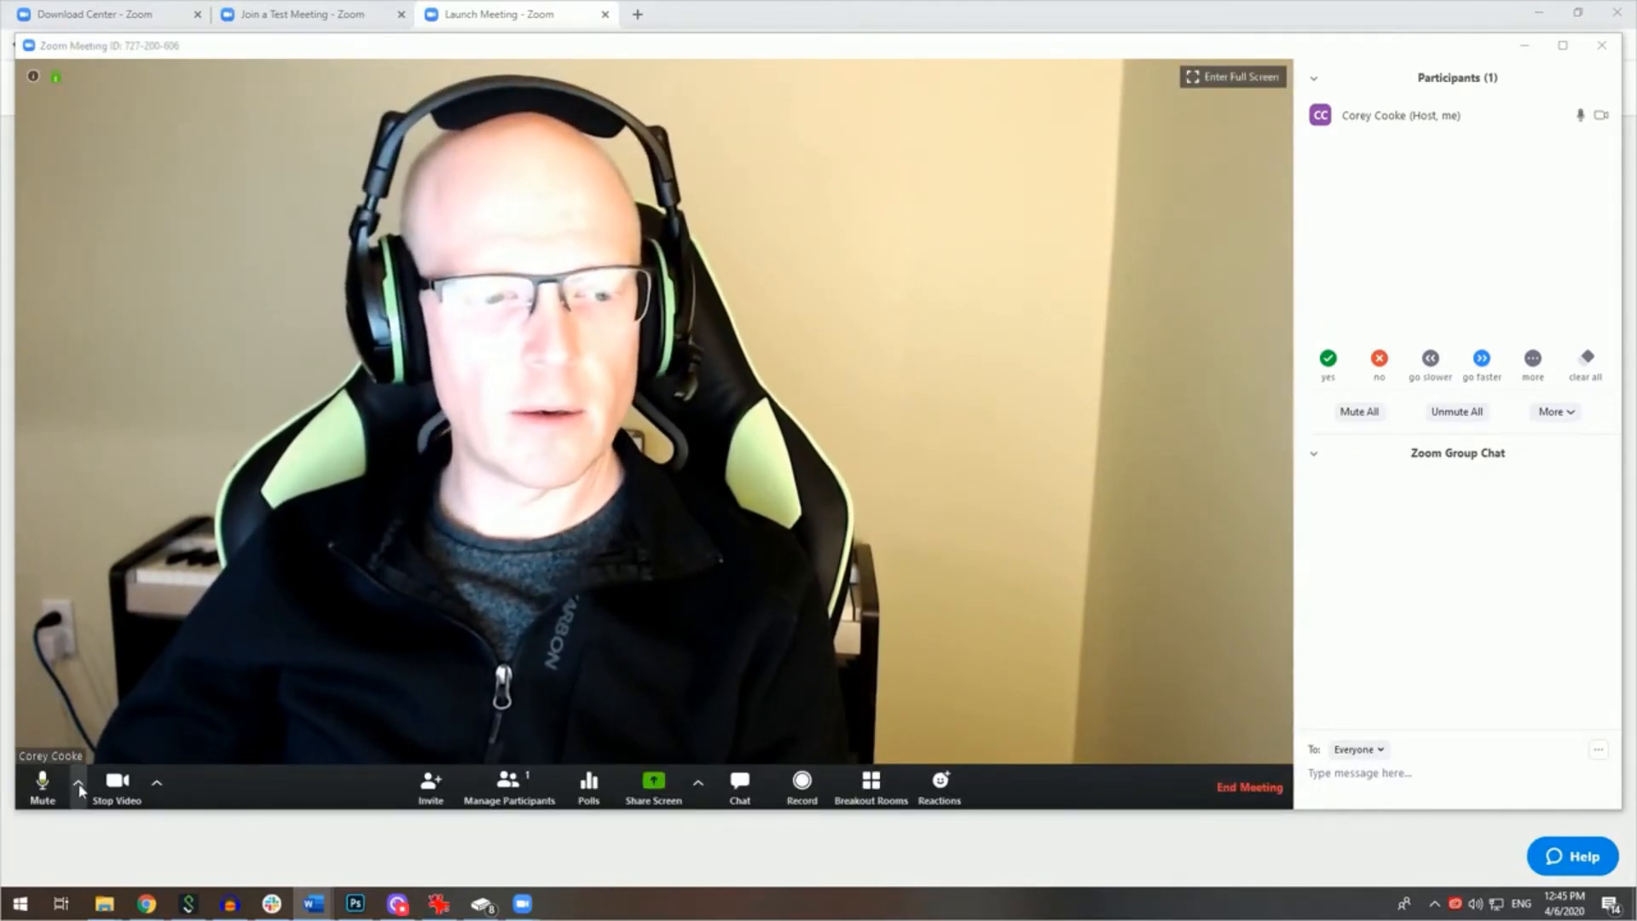
- Review the Audio Settings for headset microphone and headphones and toggle 'Automatically adjust volume'
click(78, 781)
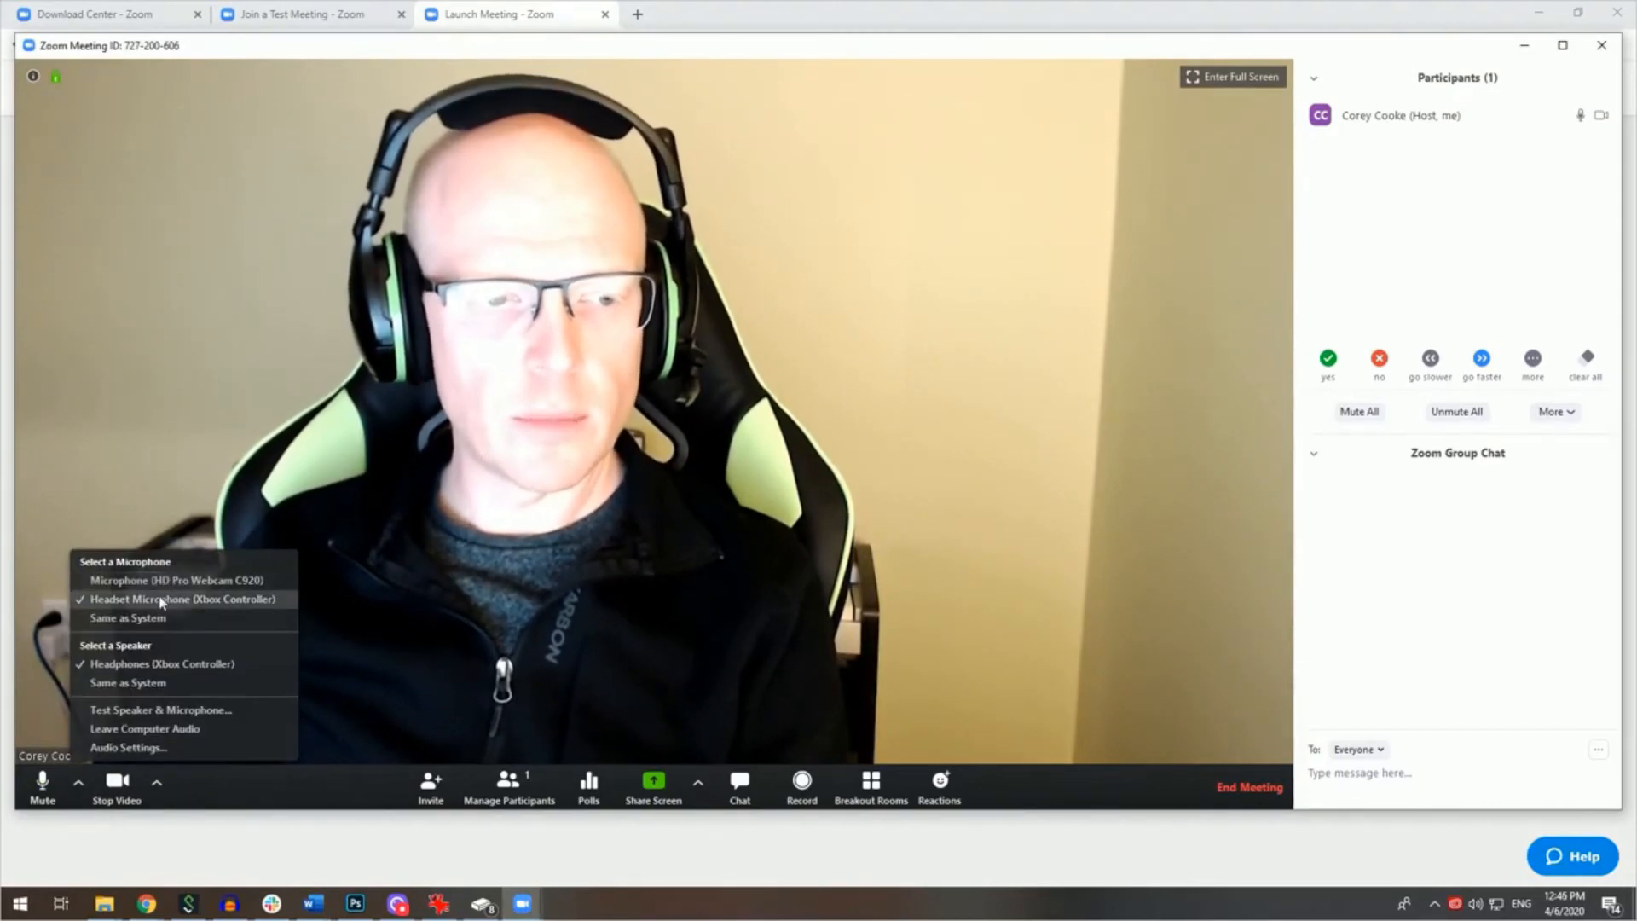
mouse_move(162, 679)
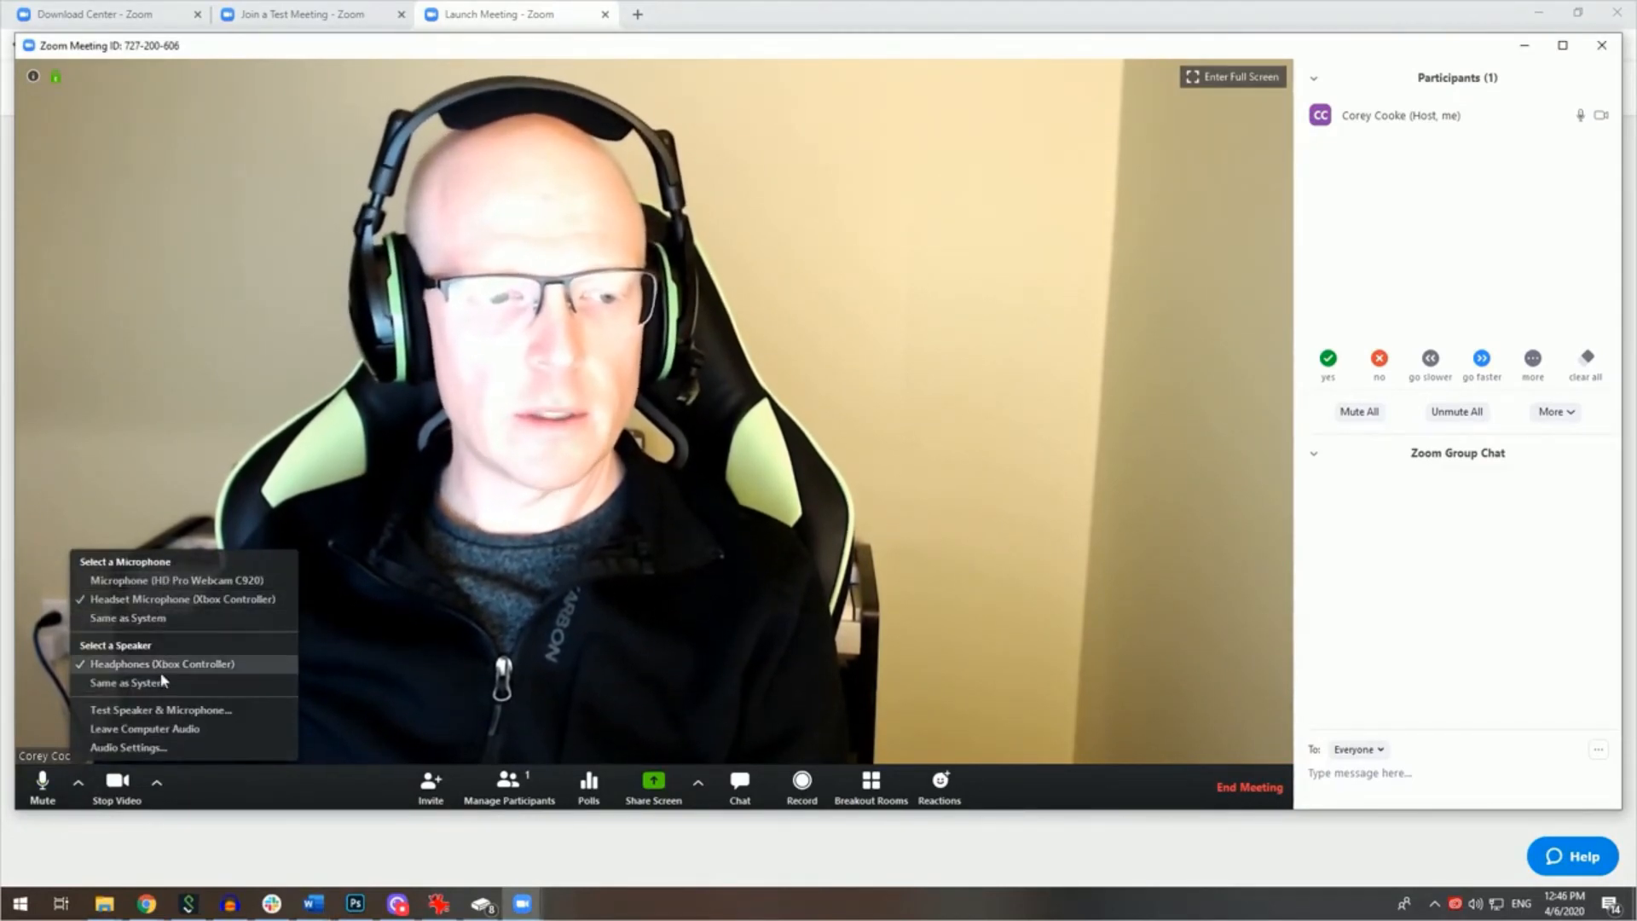
click(129, 747)
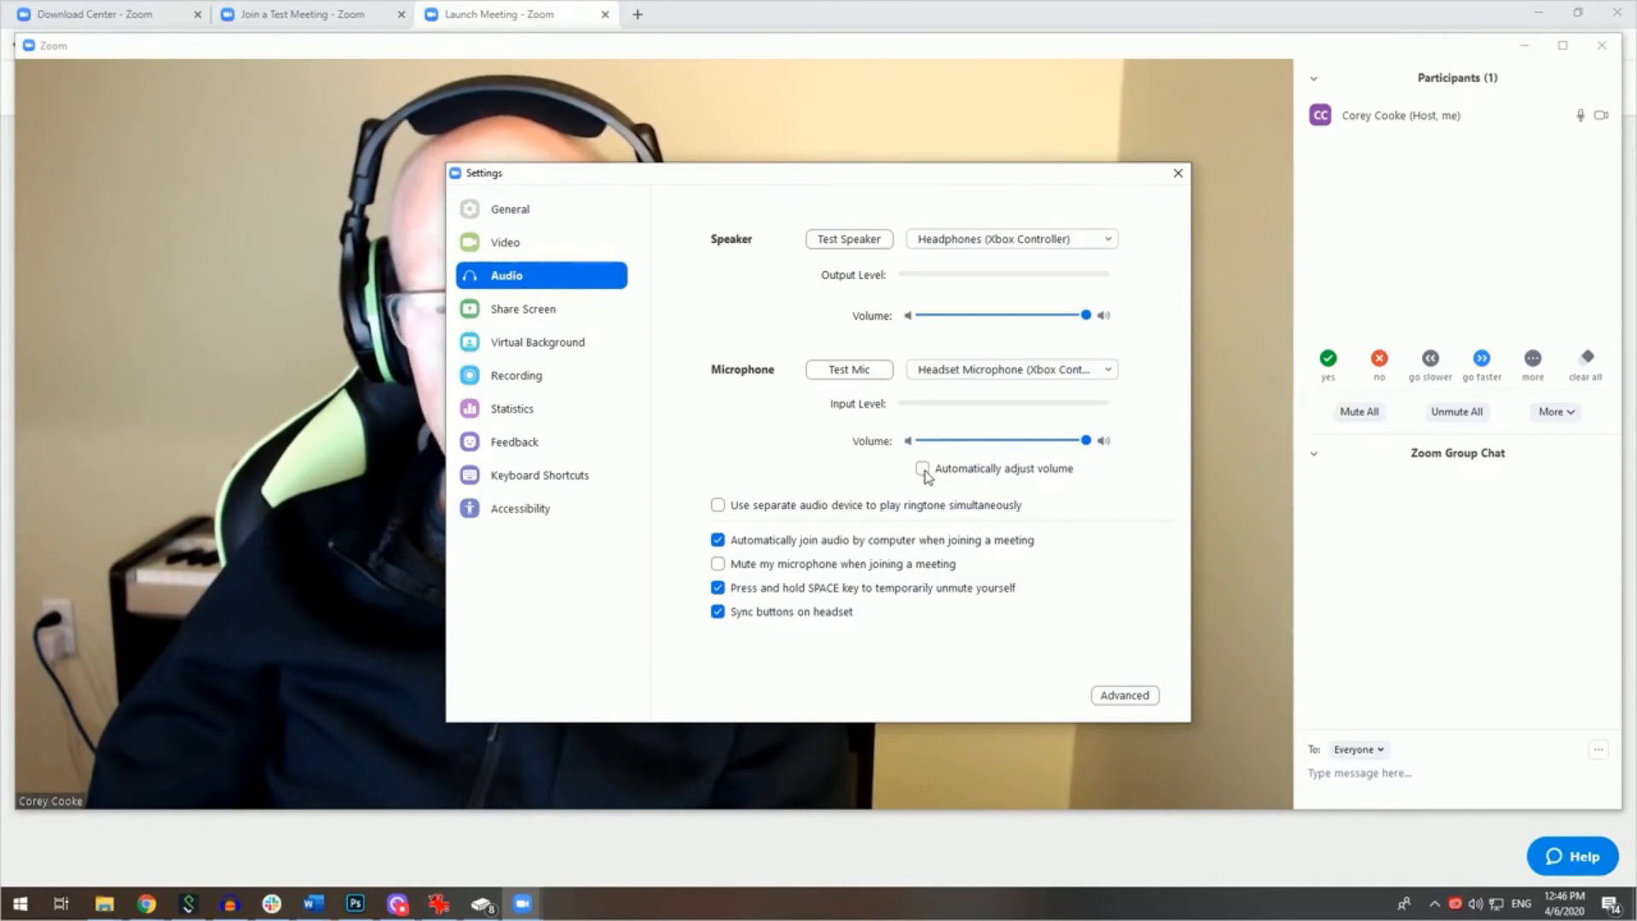
click(1178, 173)
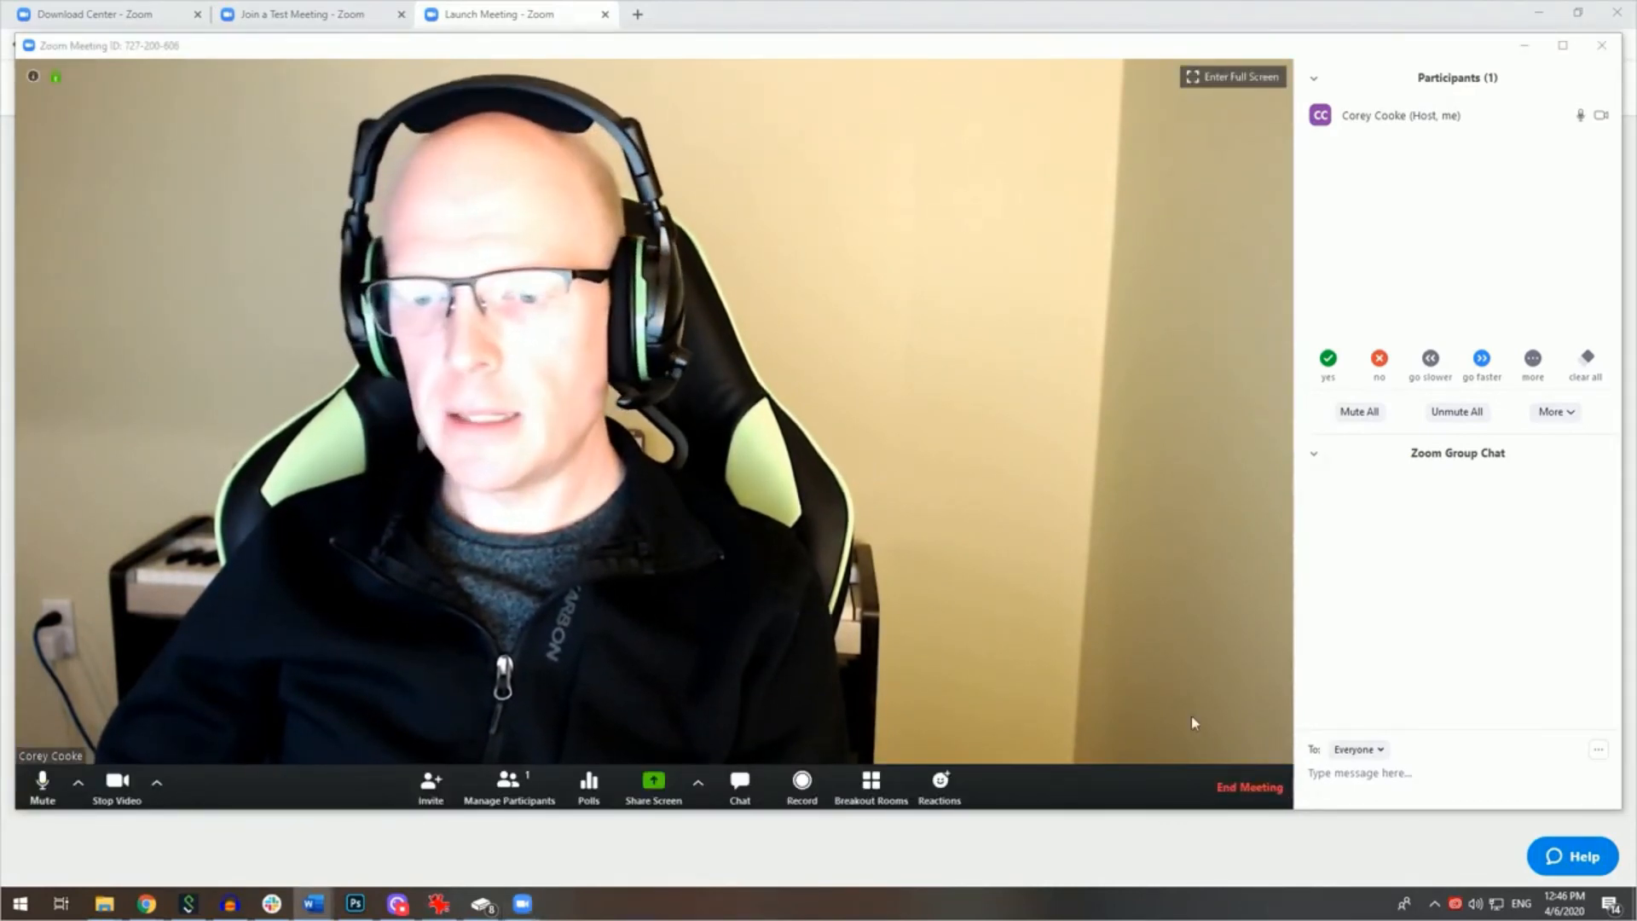
mouse_move(1248, 786)
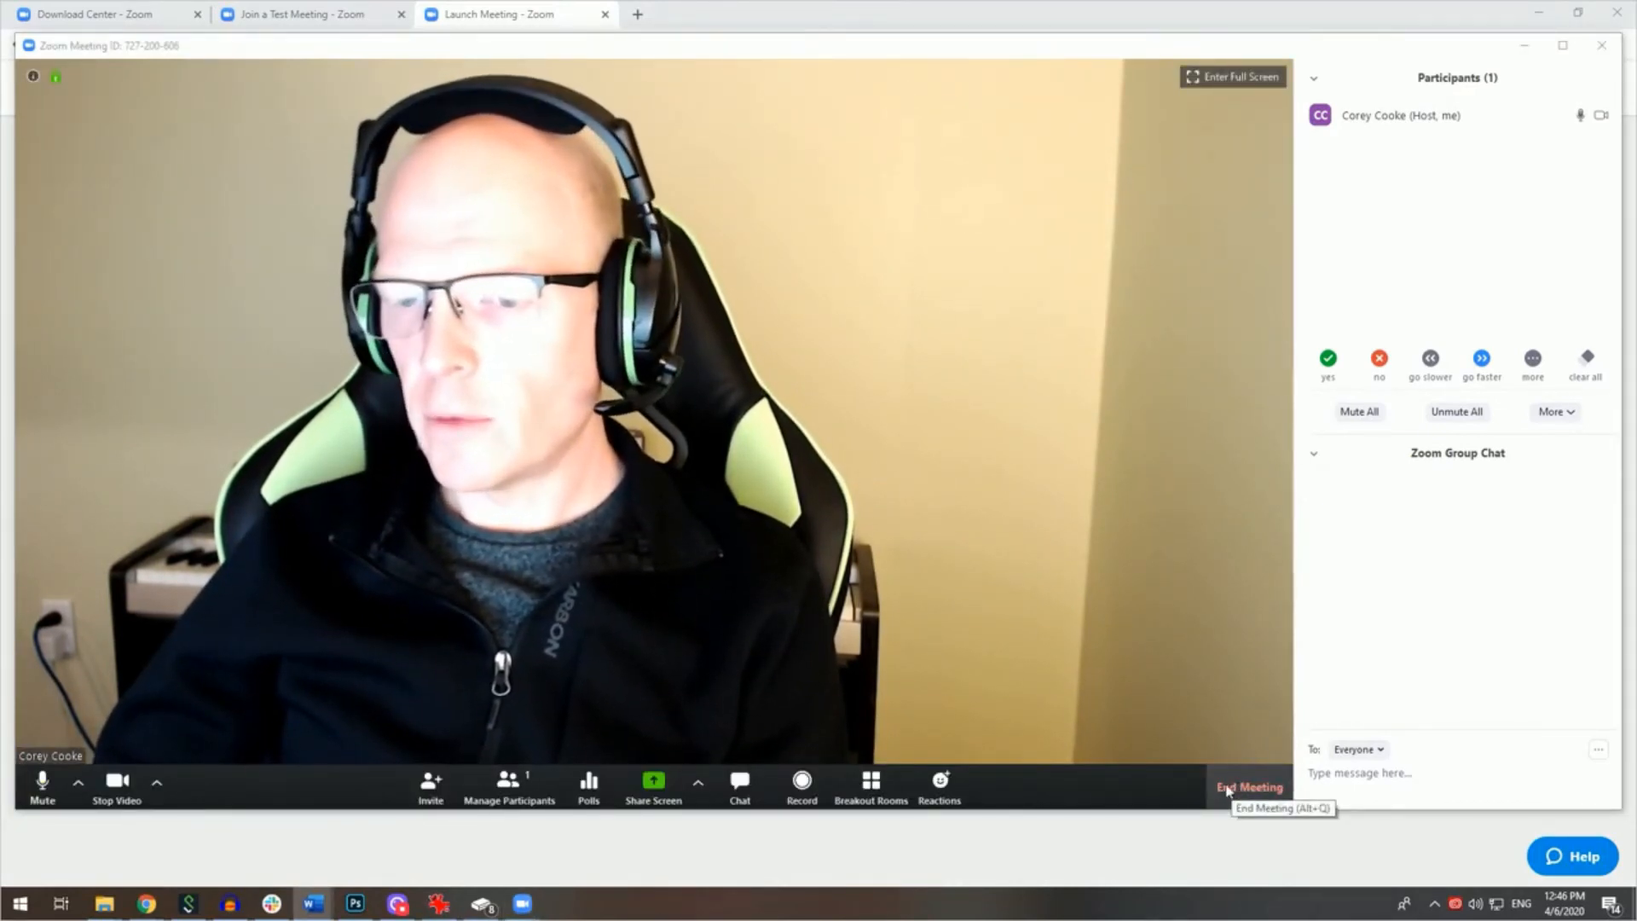
- End the meeting for all participants, returning to the Zoom start window
click(1250, 786)
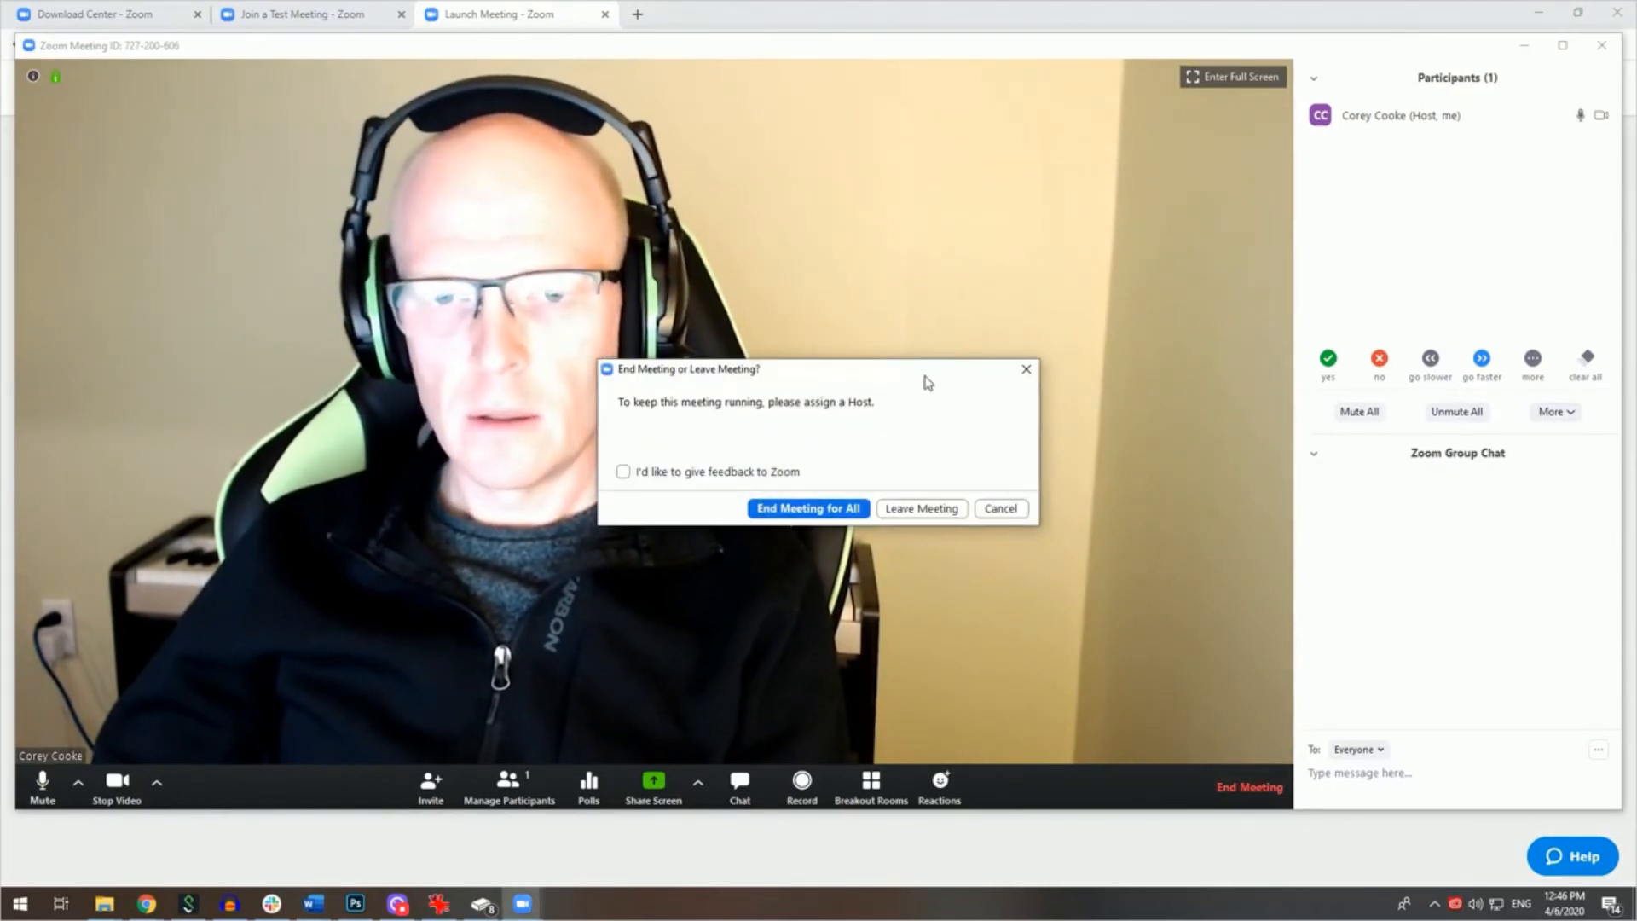
mouse_move(807, 508)
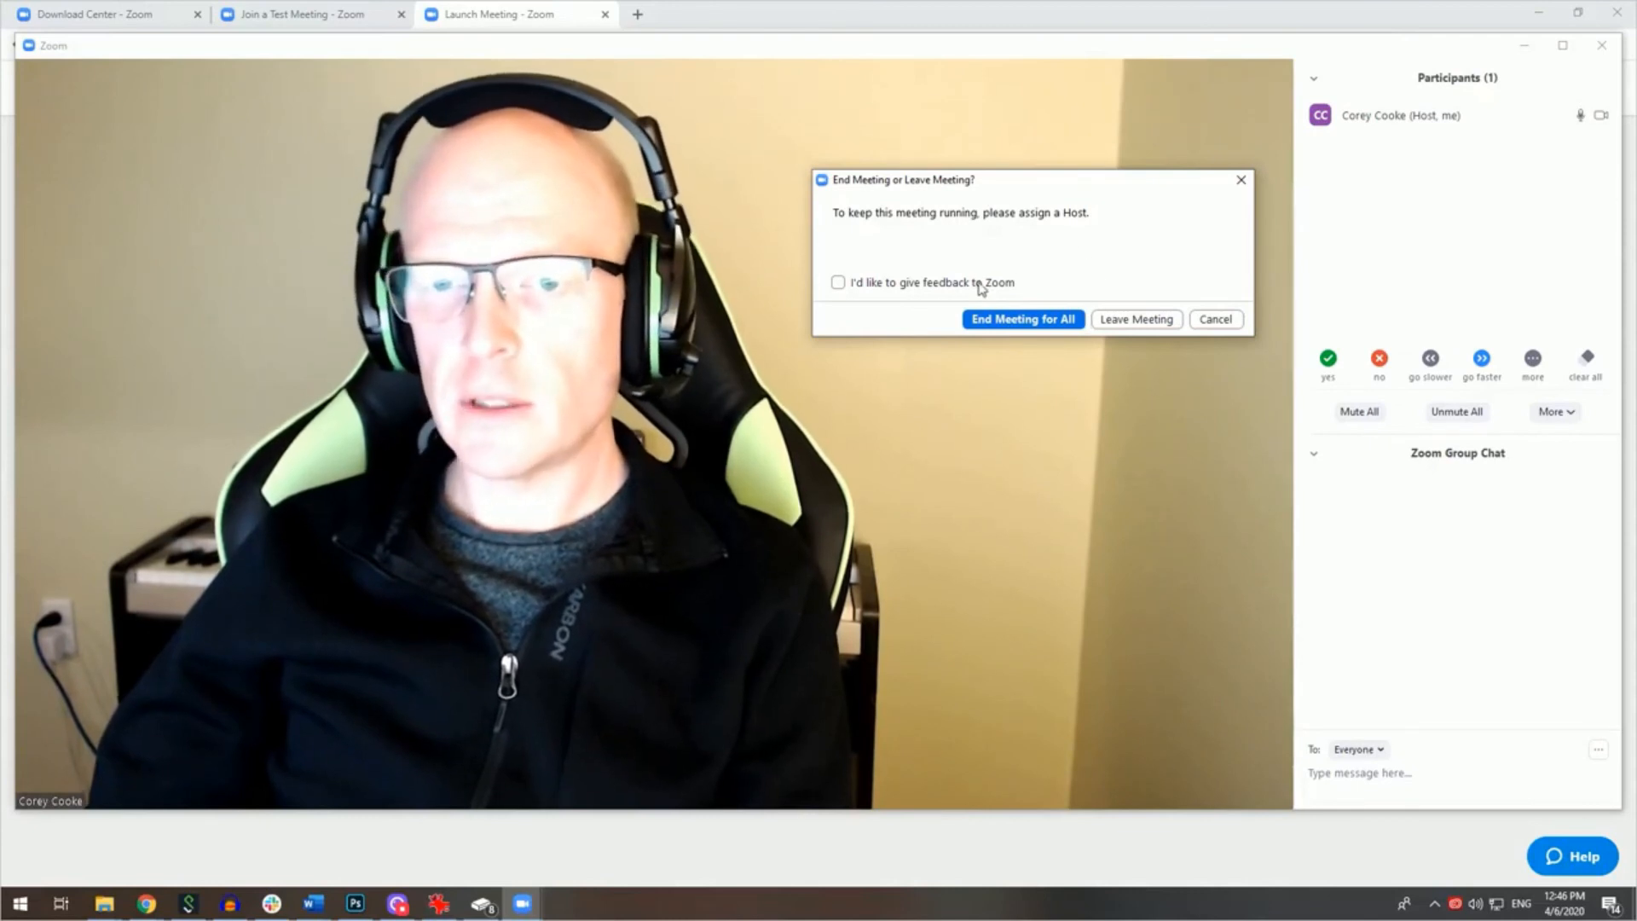
mouse_move(1021, 319)
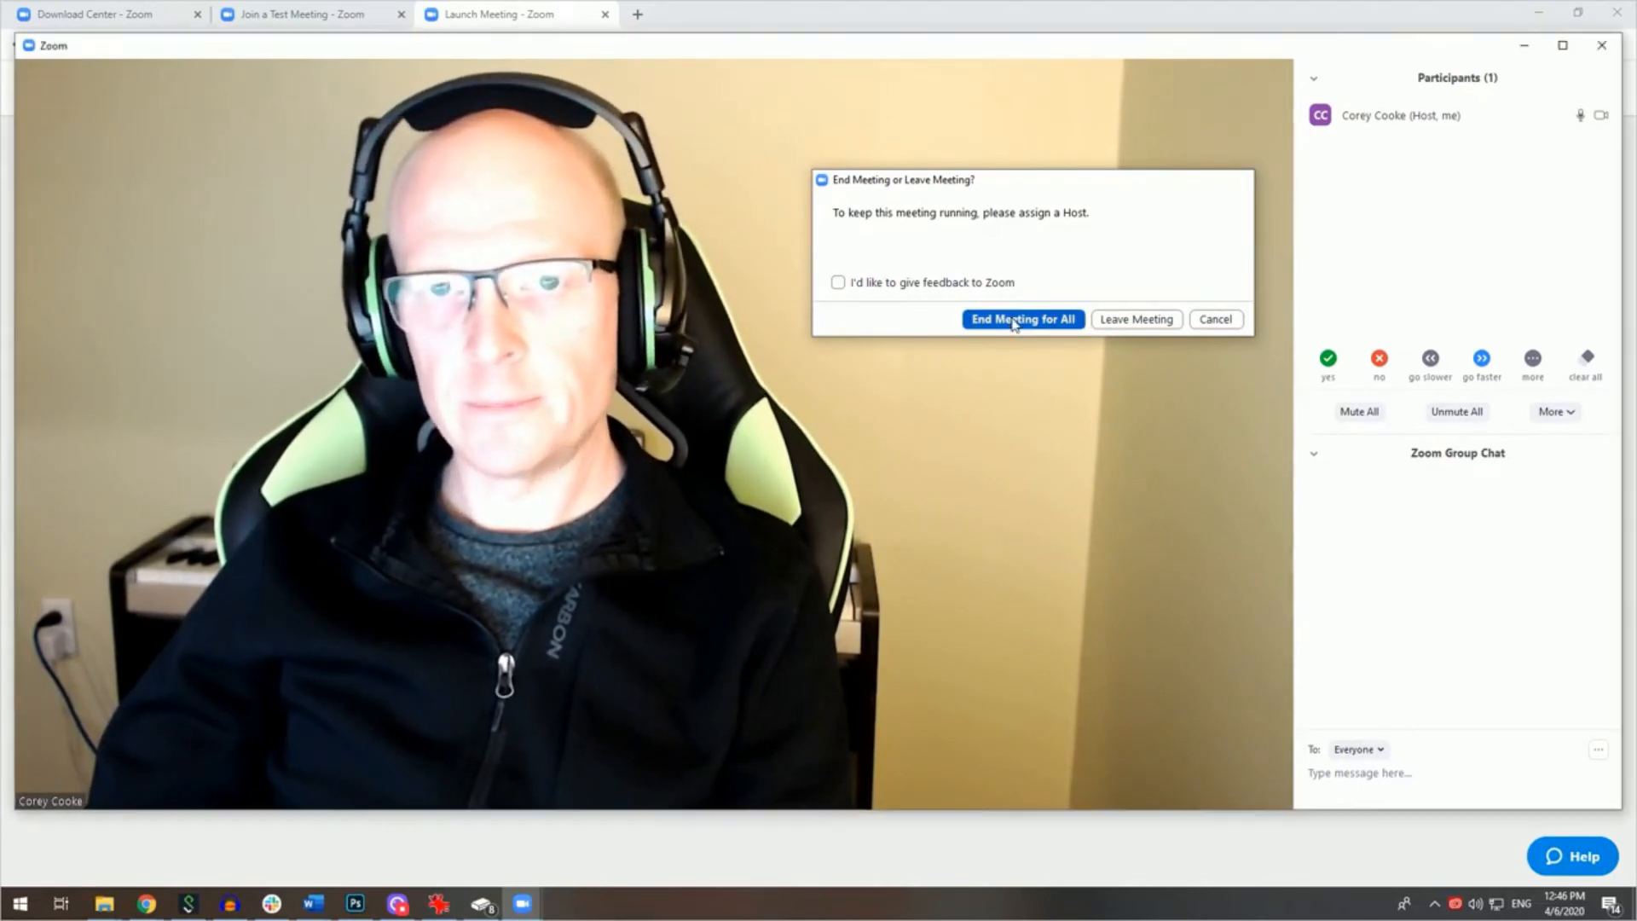
click(1021, 319)
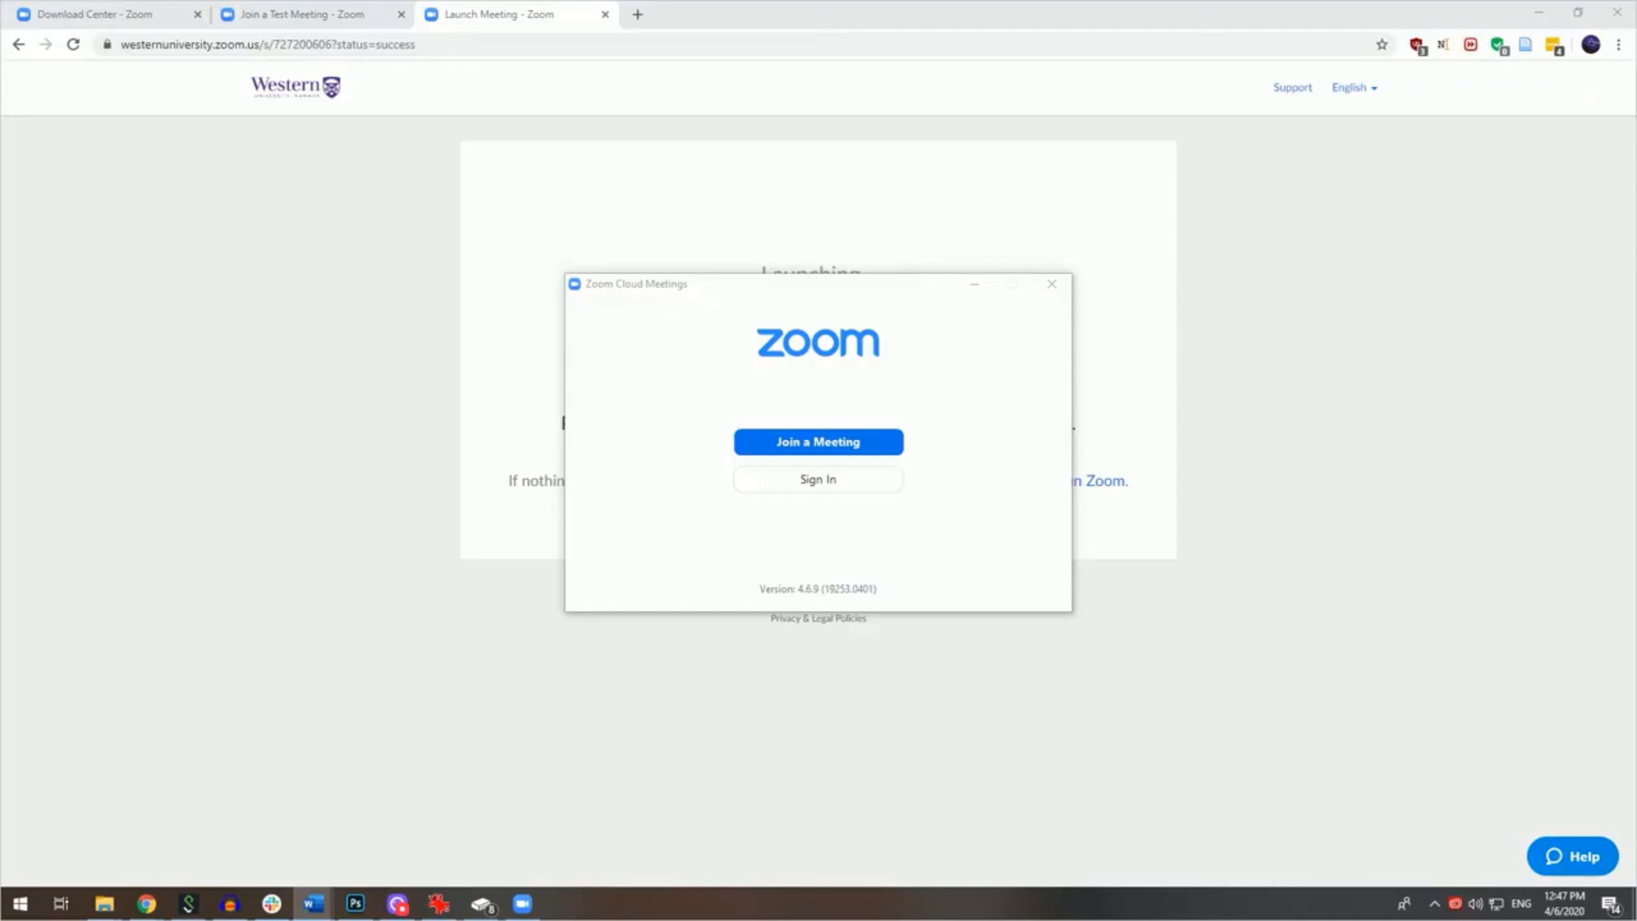
mouse_move(701, 18)
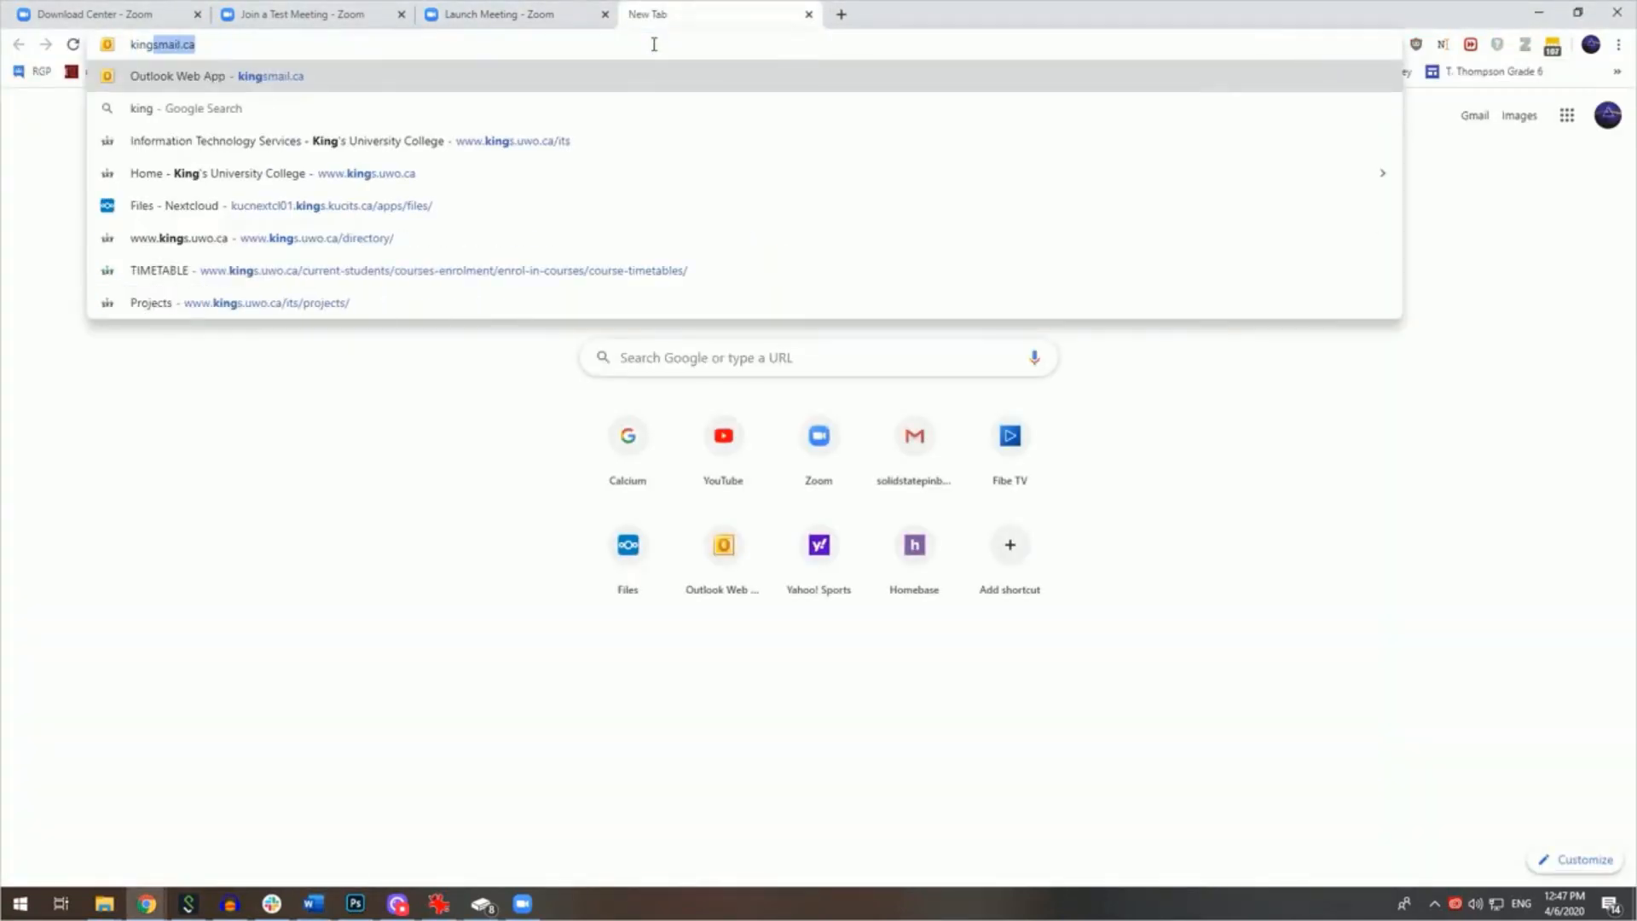
- Go to kings.uwo.ca and bring up the ITS Work Request form with prefilled details
text(kings.uwo.ca/its/)
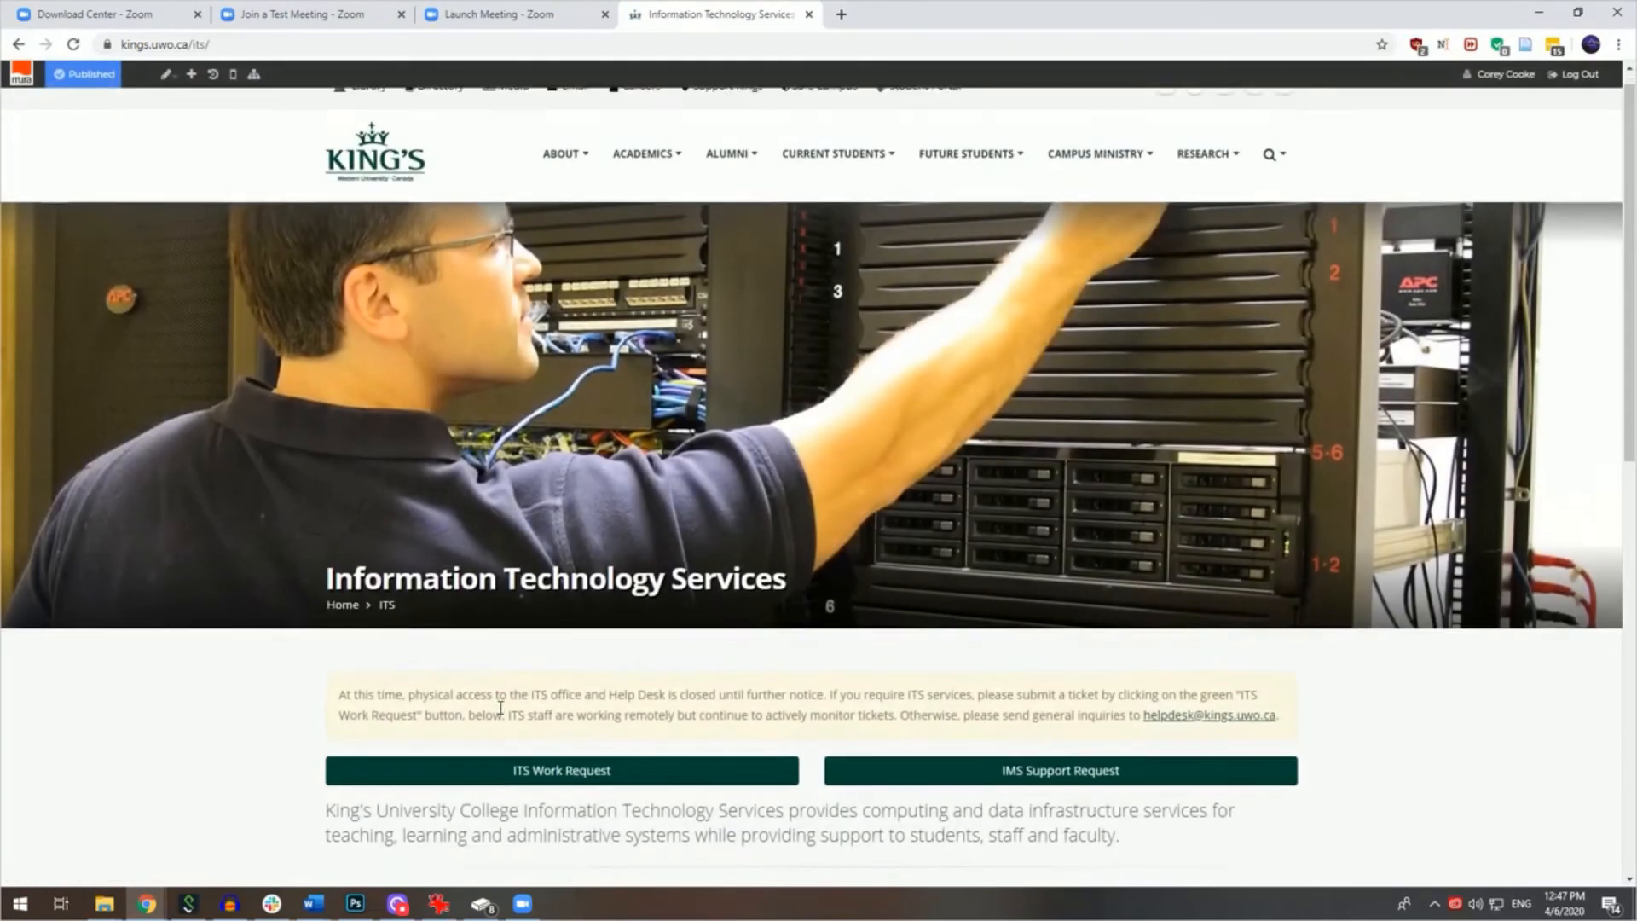
click(559, 771)
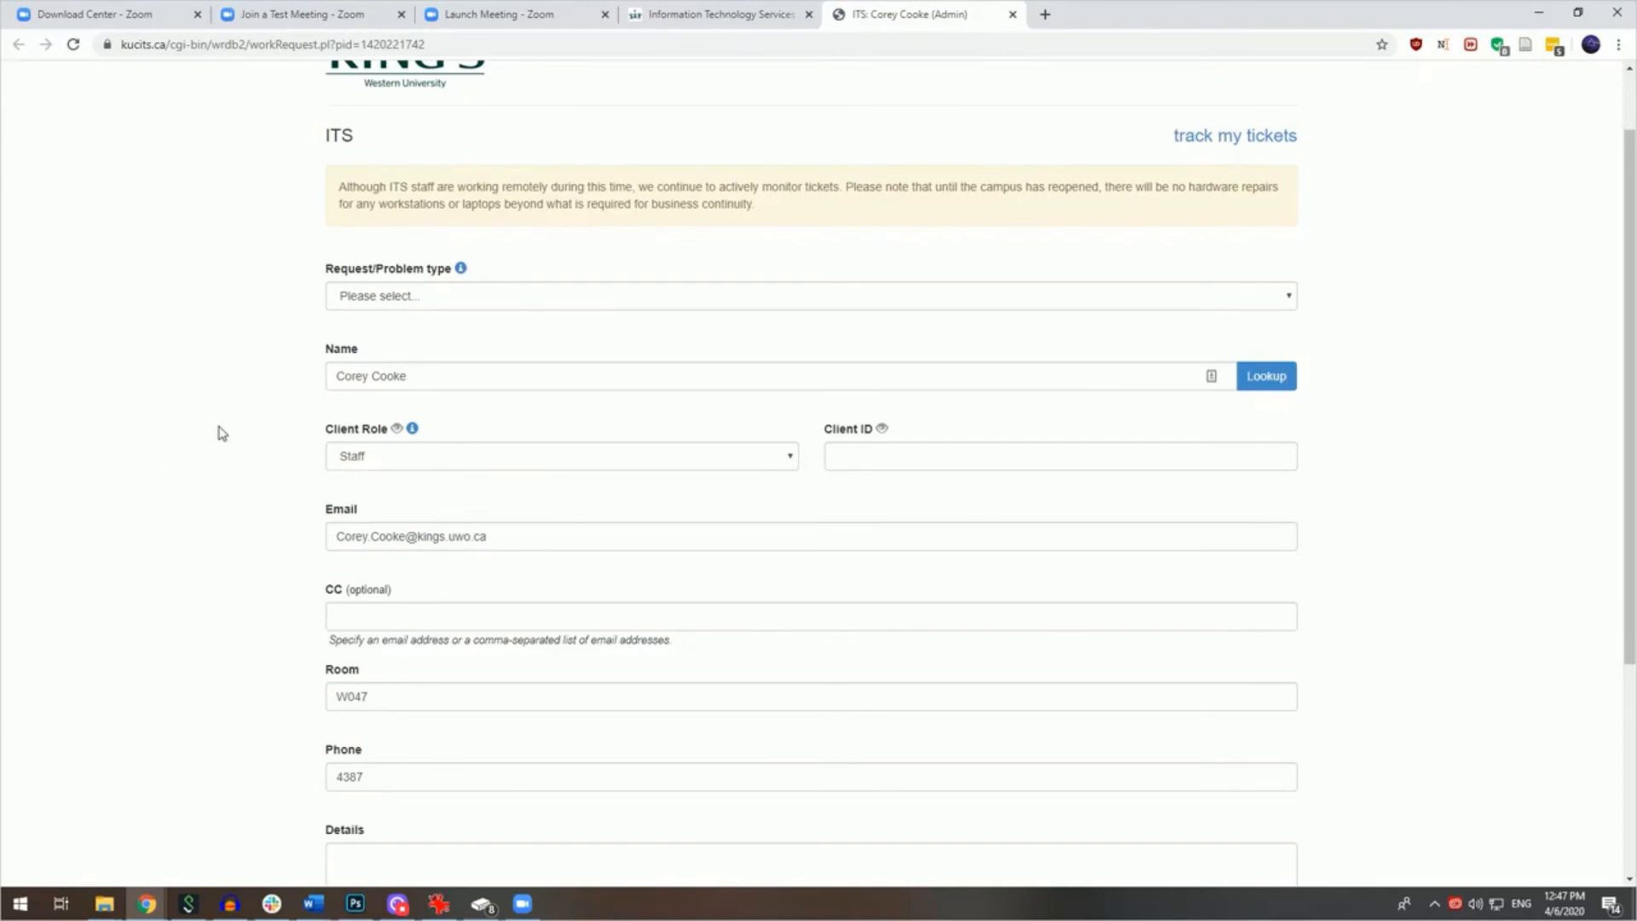
scroll(up, 3)
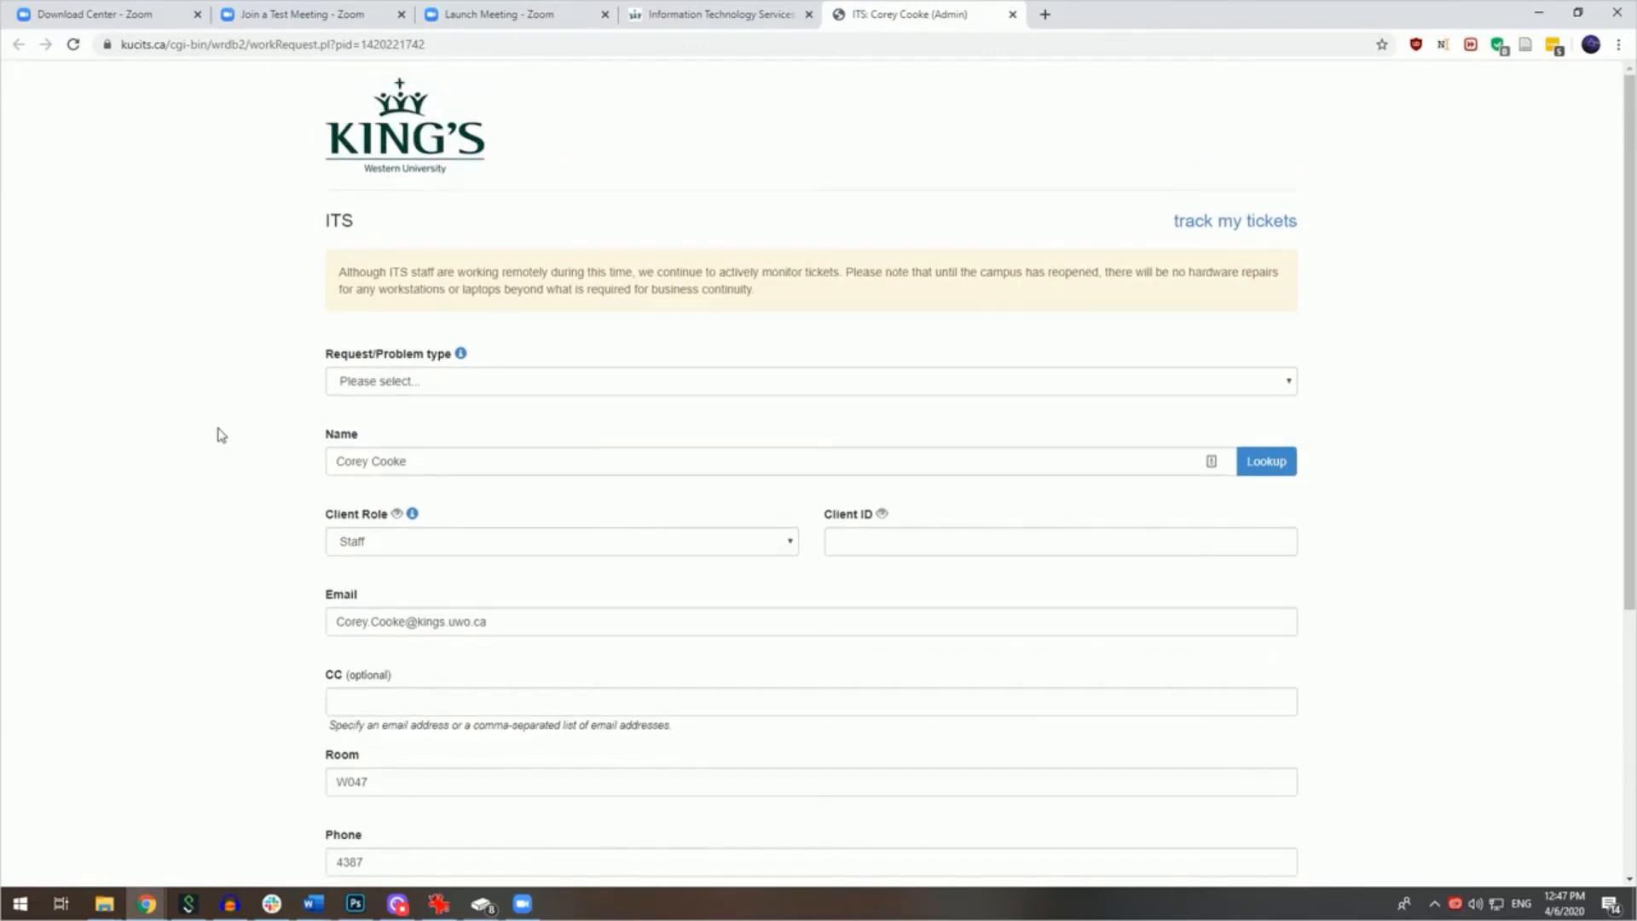